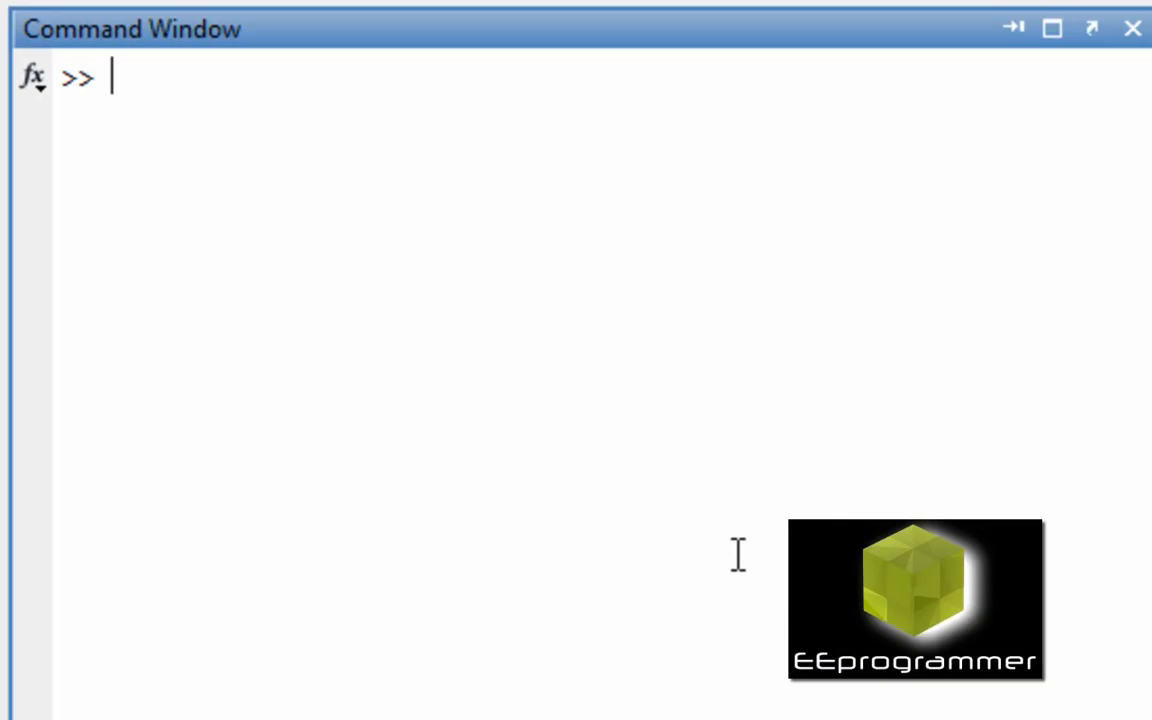
Run size(Group_X) and size(Group_Y), getting 1500-by-2 and 1000-by-2.
{"action": "type", "text": "size"}
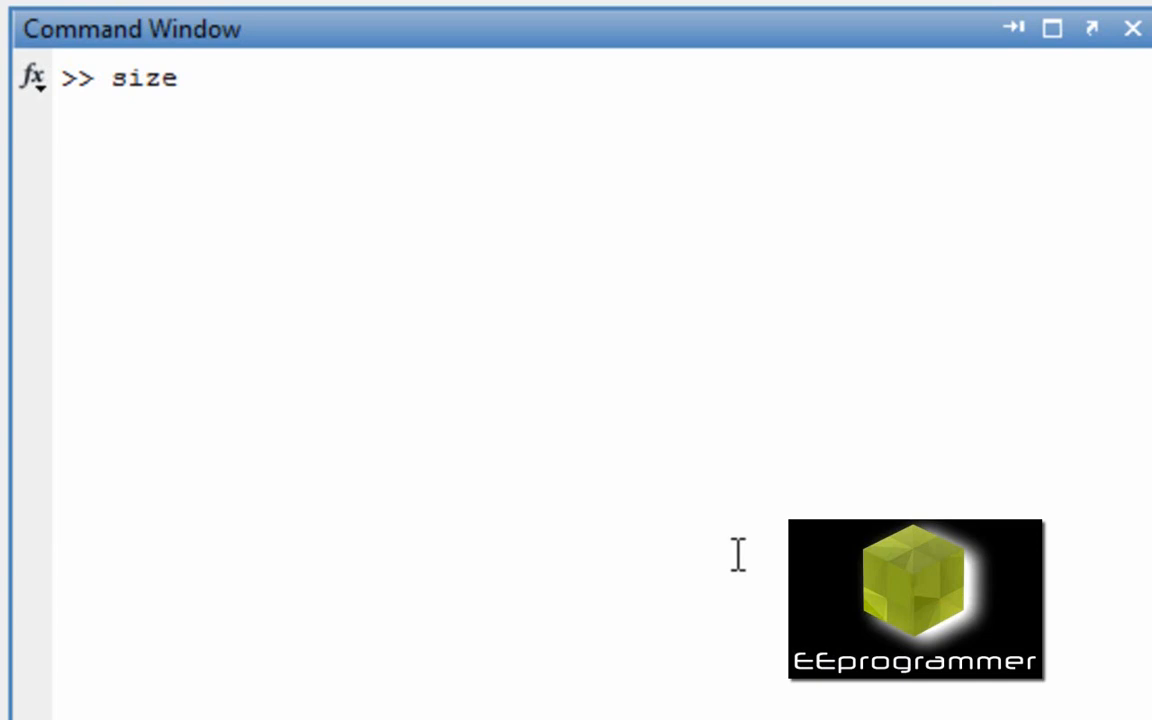
{"action": "type", "text": "(G"}
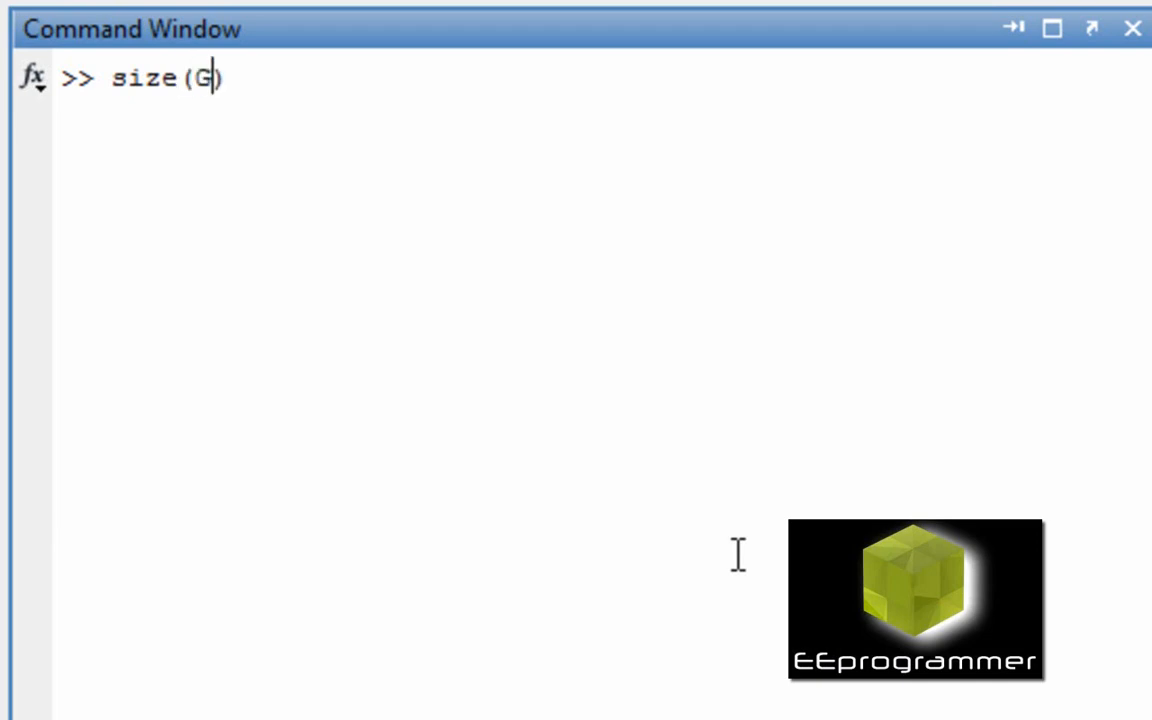
{"action": "type", "text": "roup_X"}
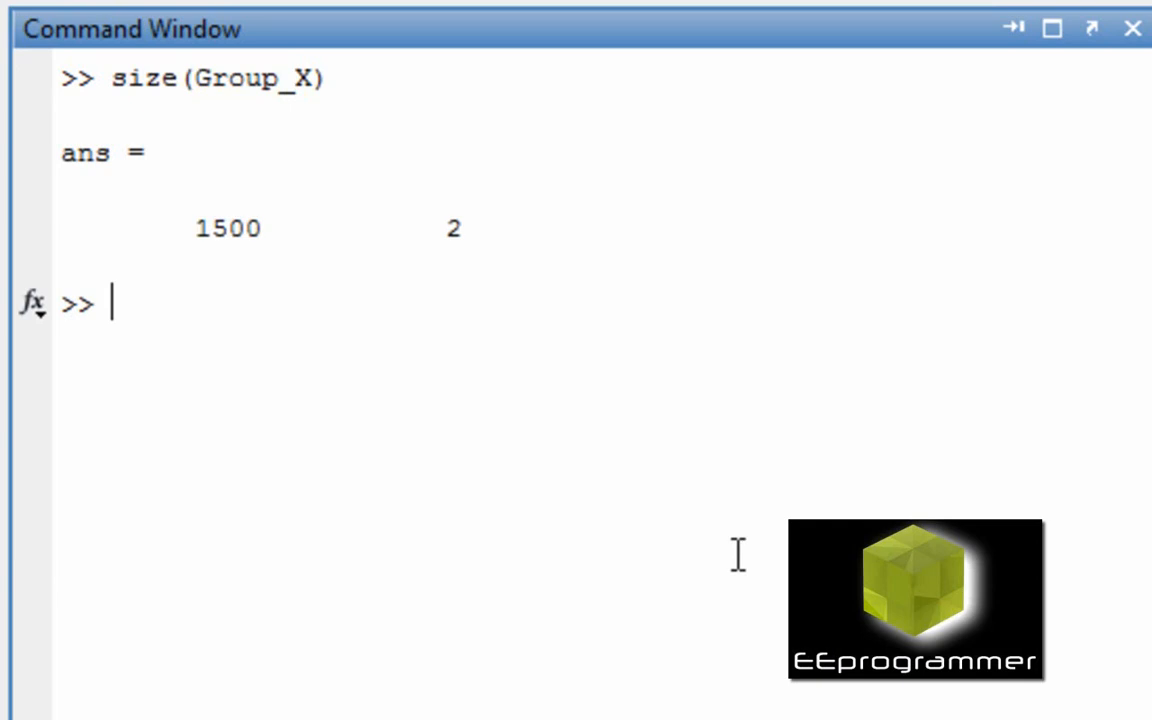
{"action": "type", "text": "size(Group_Y)"}
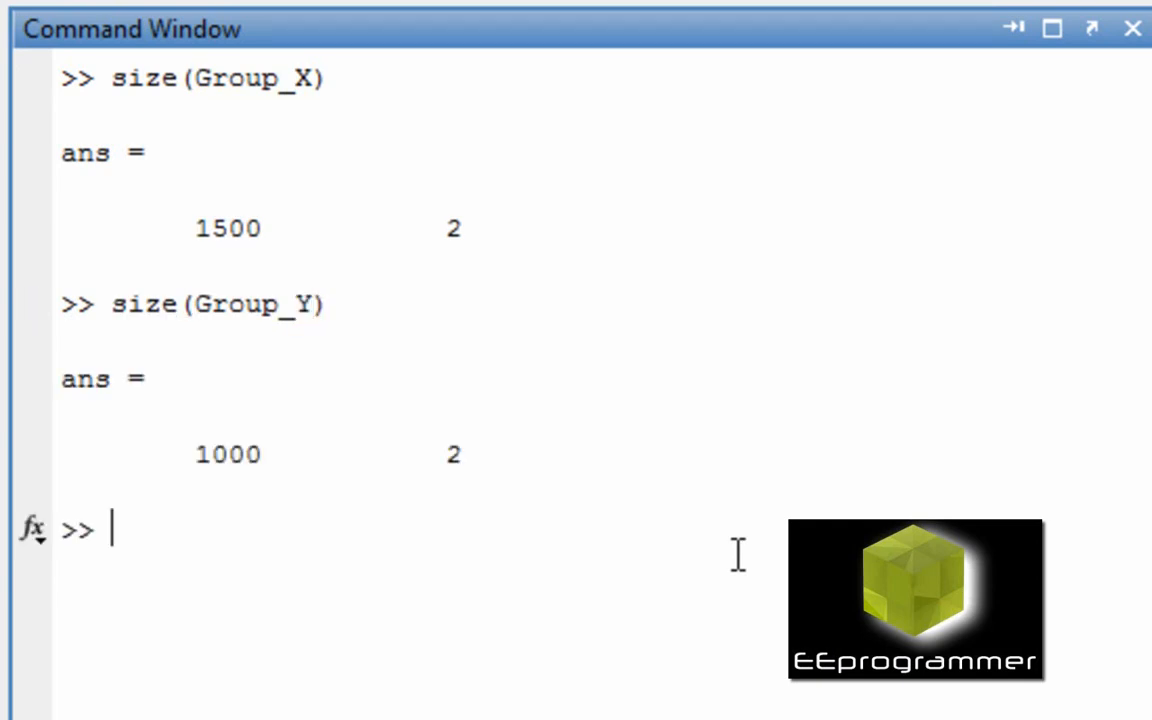
Run plot(Group_X(:,1),Group_X(:,2),'.');hold on to show Group_X as dots.
{"action": "type", "text": "p"}
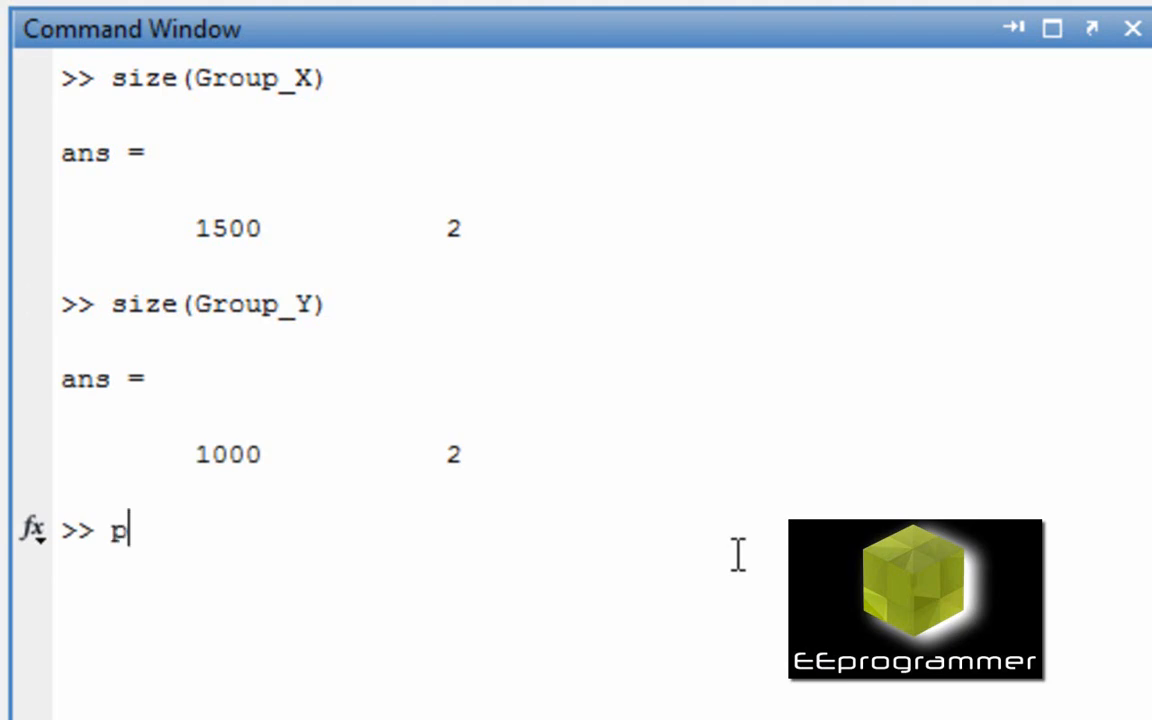
{"action": "type", "text": "lot()"}
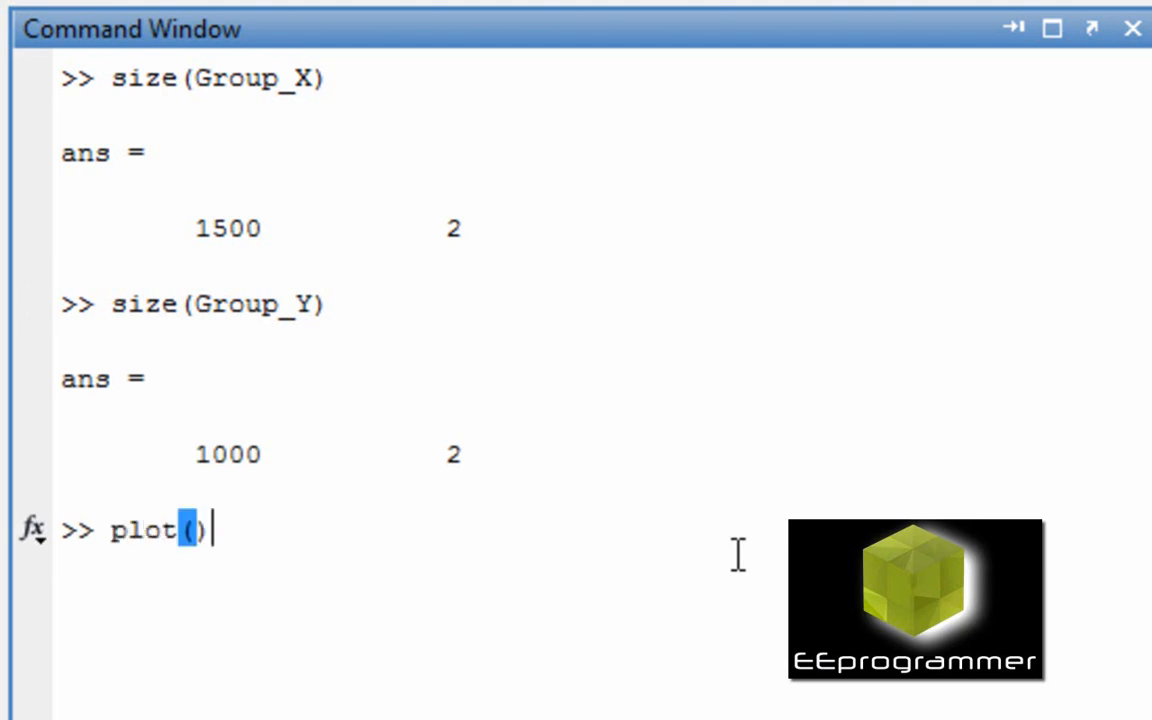
{"action": "type", "text": "Gr"}
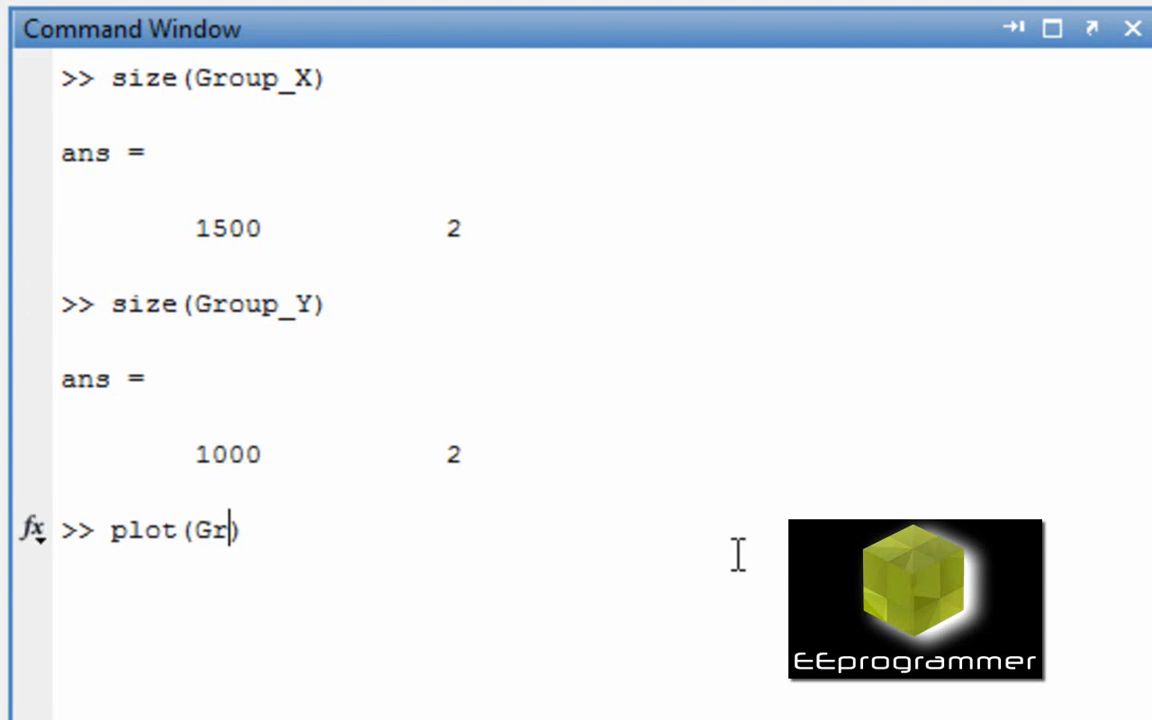
{"action": "type", "text": "oup"}
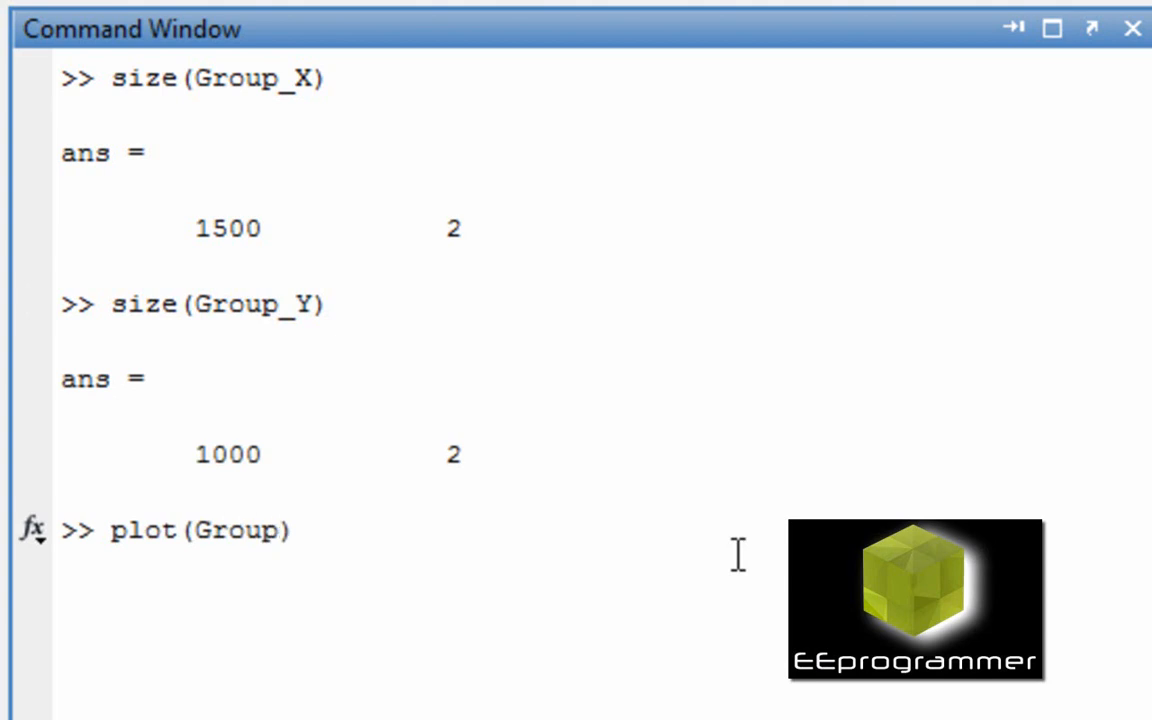
{"action": "type", "text": "_X"}
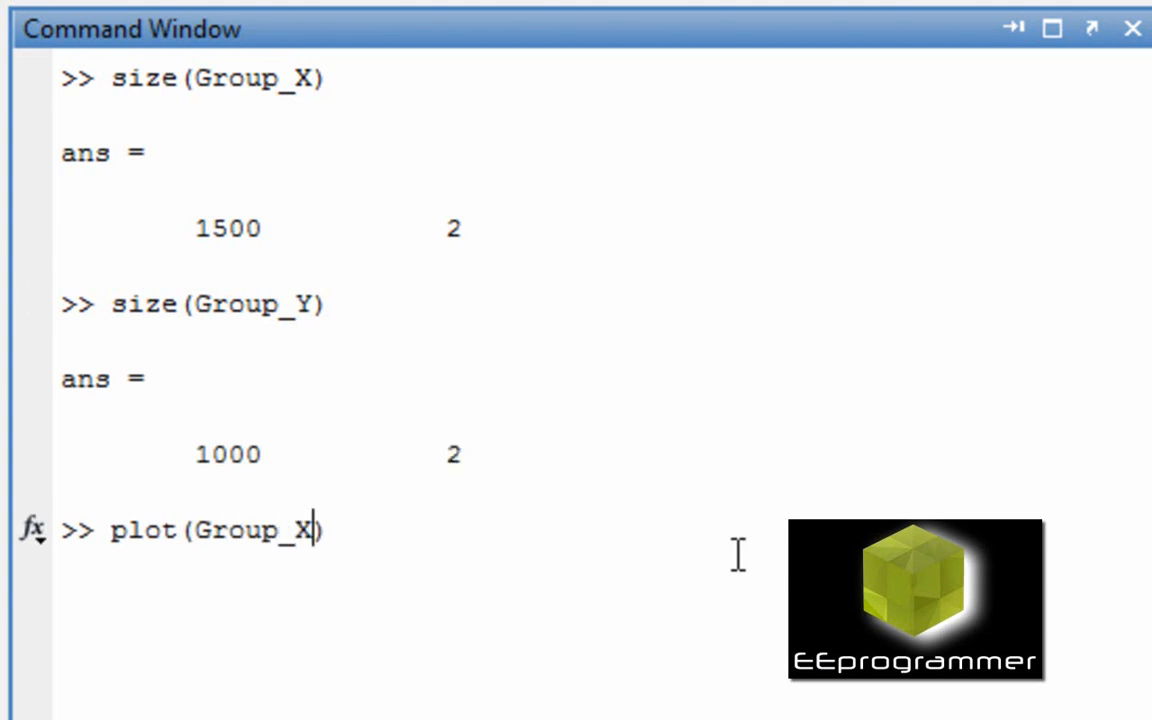
{"action": "type", "text": "()"}
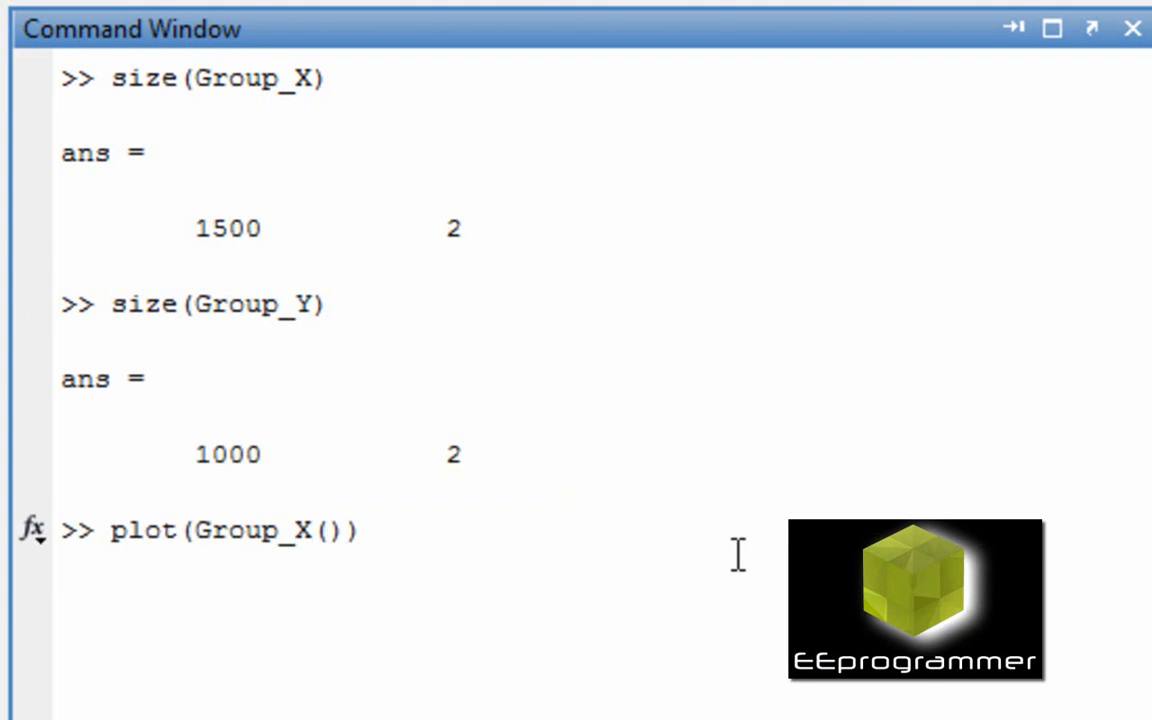
{"action": "type", "text": "(:,1)"}
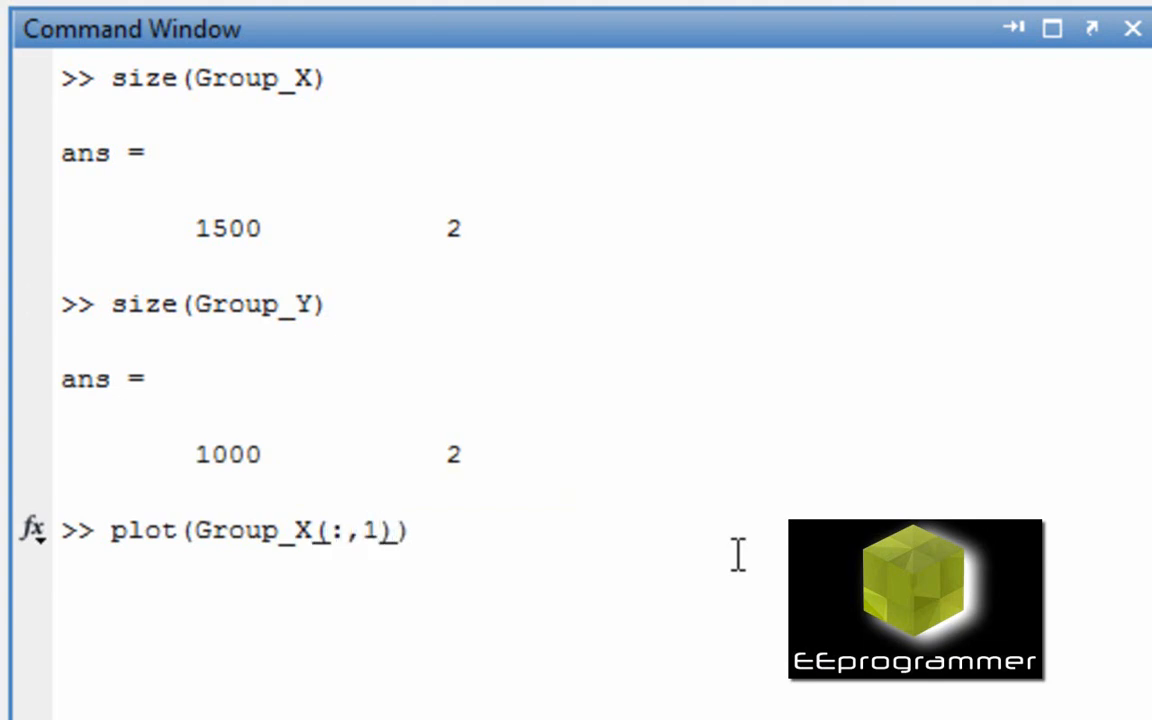
{"action": "type", "text": ",Group_X(:,1"}
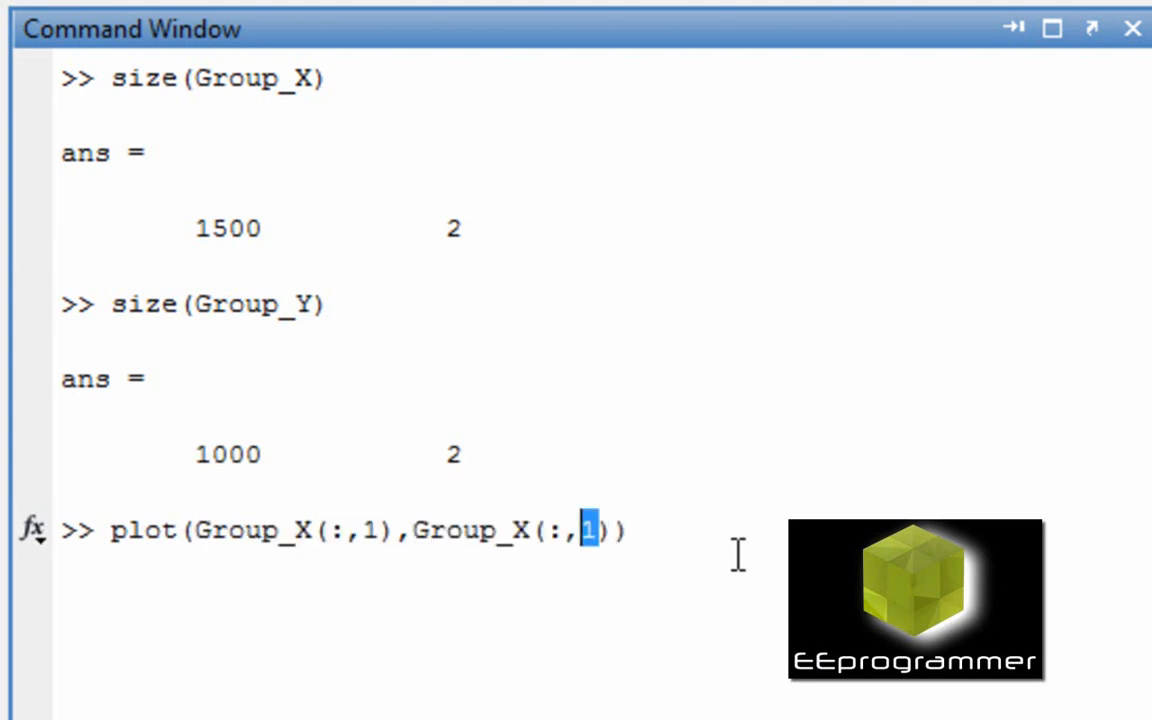
{"action": "type", "text": "2"}
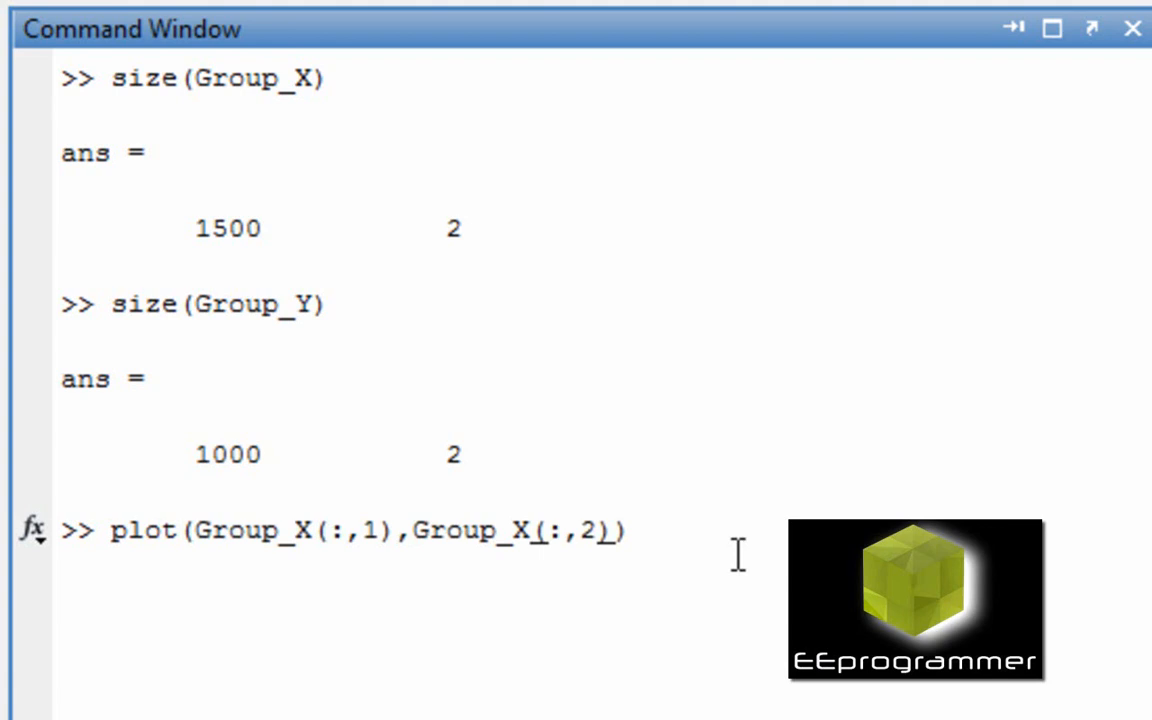
{"action": "type", "text": ",''"}
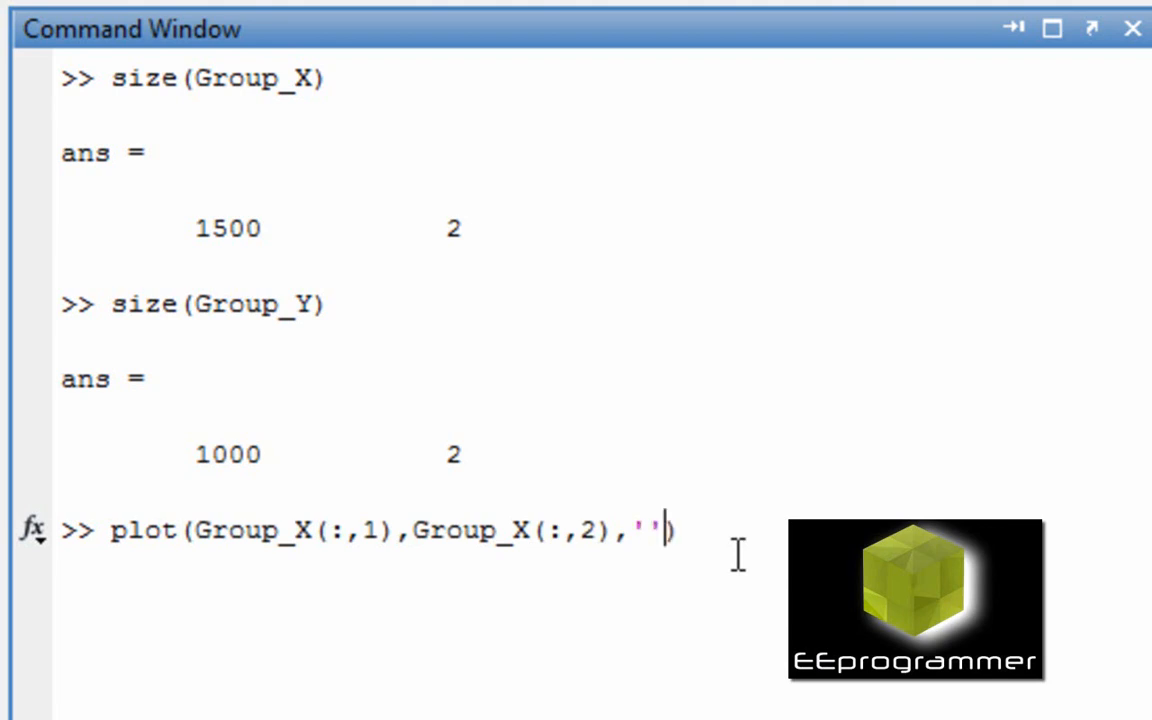
{"action": "type", "text": "."}
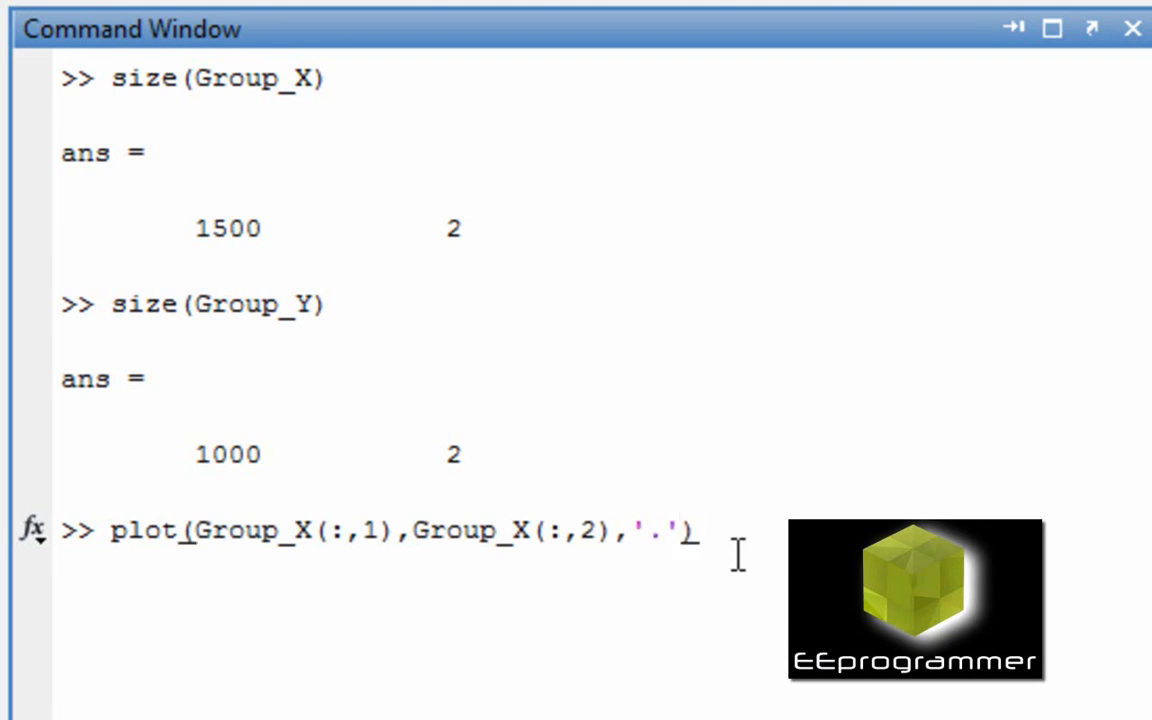
{"action": "type", "text": ";hol"}
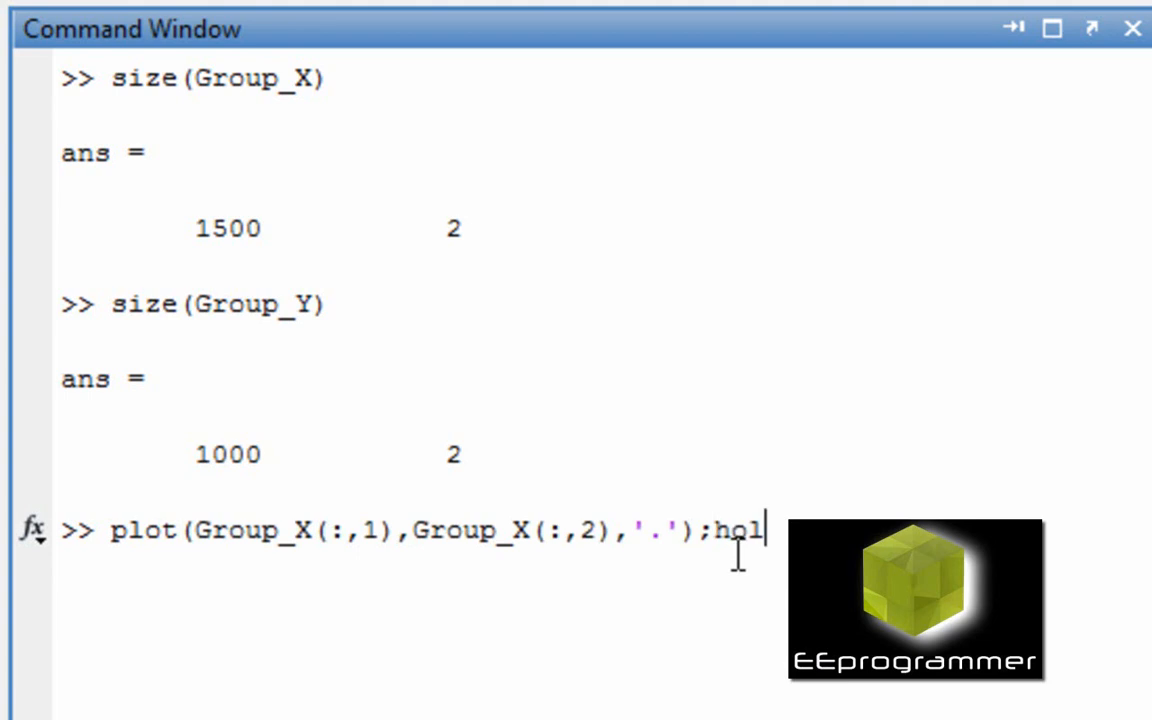
{"action": "key", "text": "enter"}
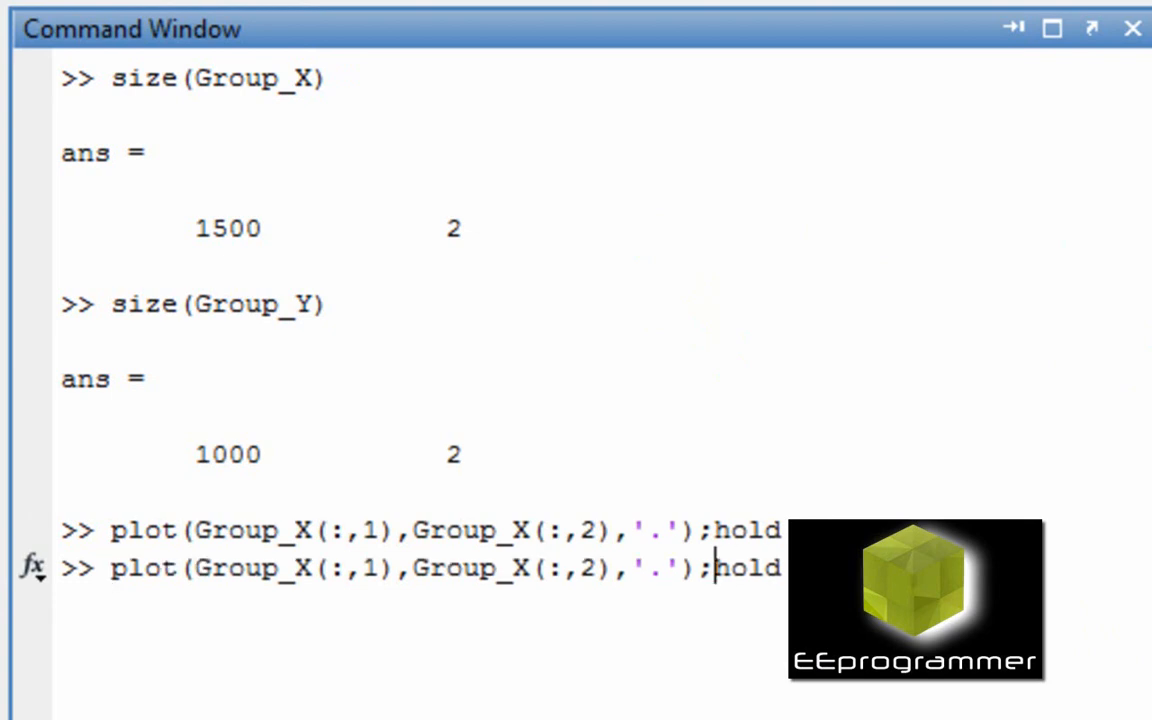
Recall the command and select the X in Group_X to change it to Y for the red plot.
{"action": "double_click", "coordinate": [302, 567]}
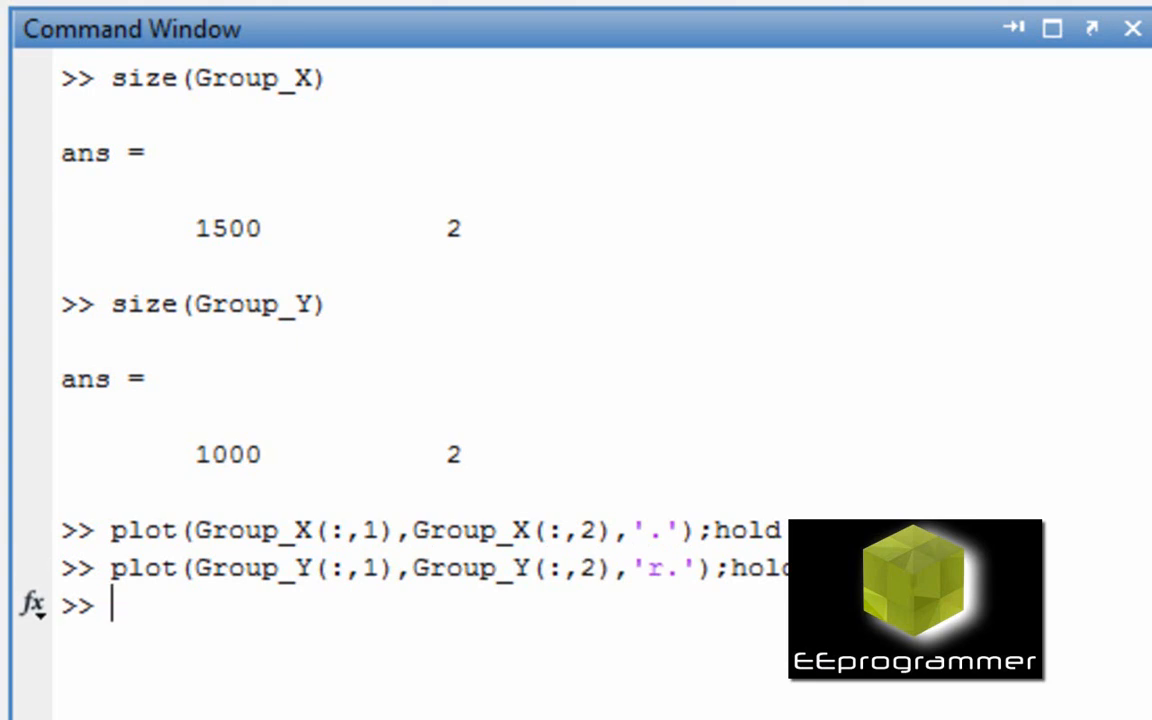
{"action": "key", "text": "enter"}
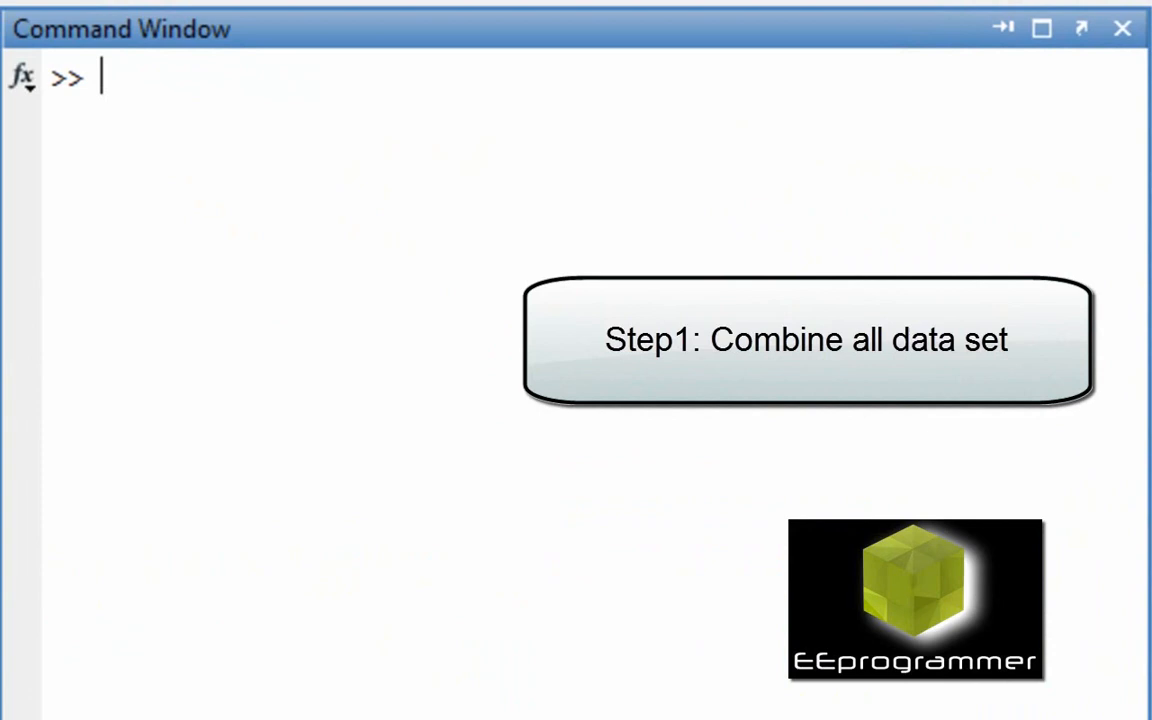
Enter All_data = [Group_X;Group_Y]; to stack the two groups into one matrix.
{"action": "type", "text": "A"}
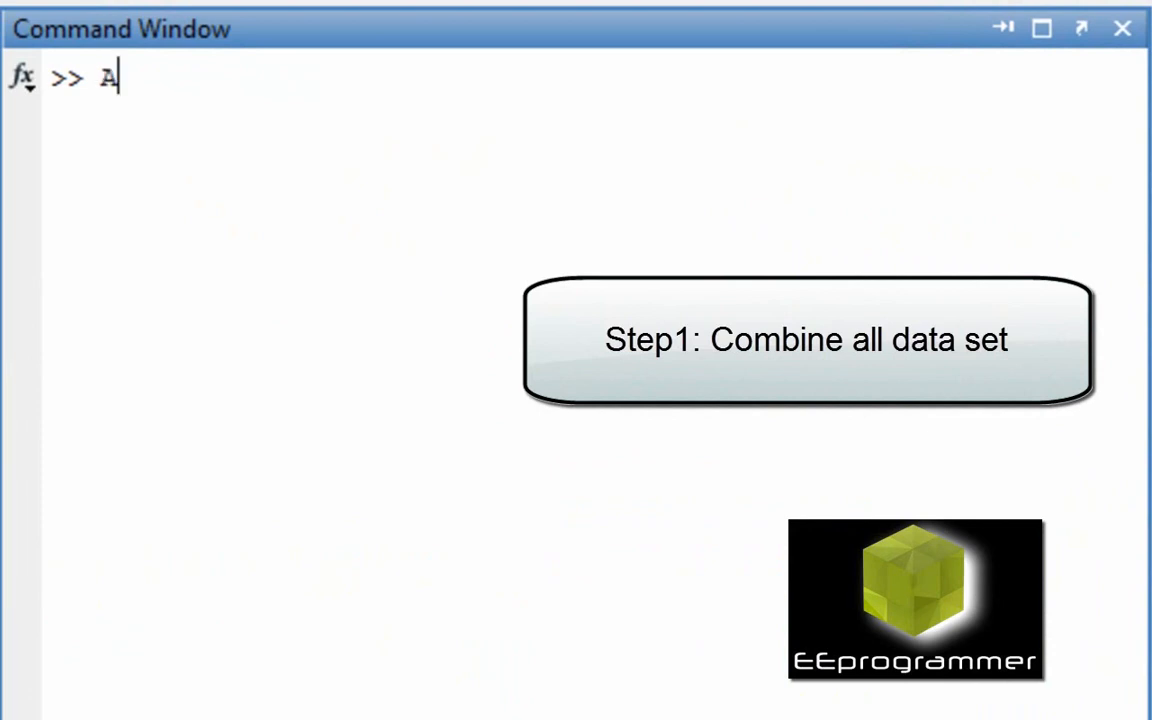
{"action": "type", "text": "ll"}
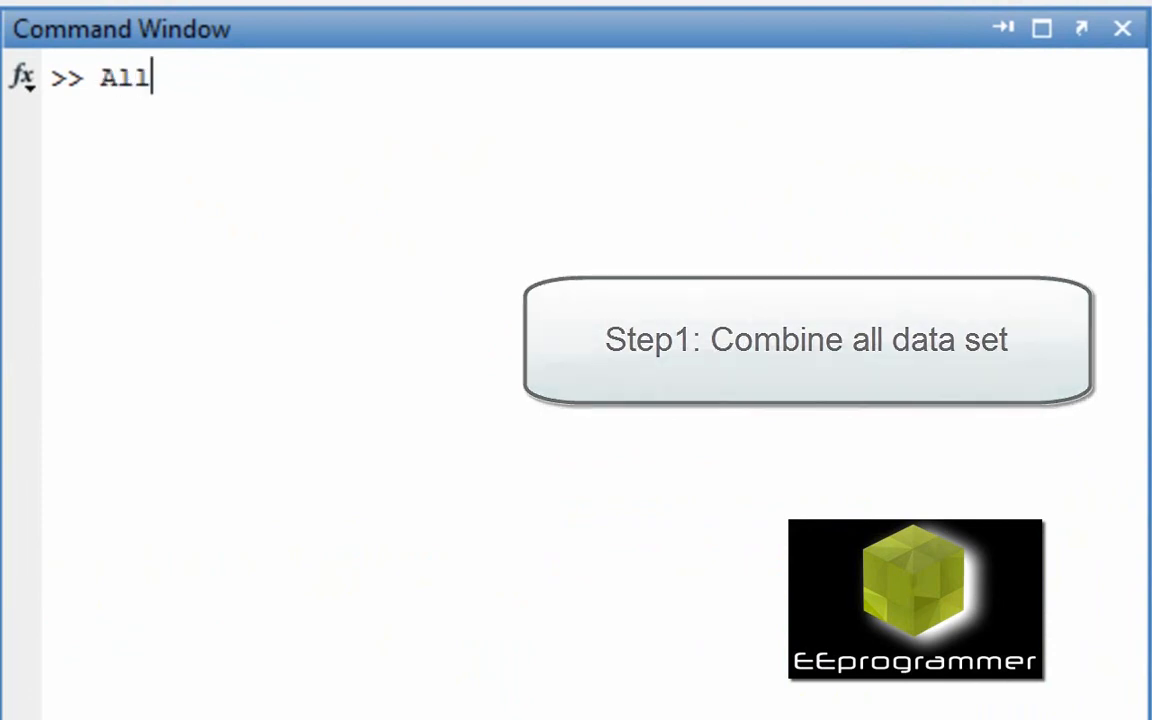
{"action": "type", "text": "_data"}
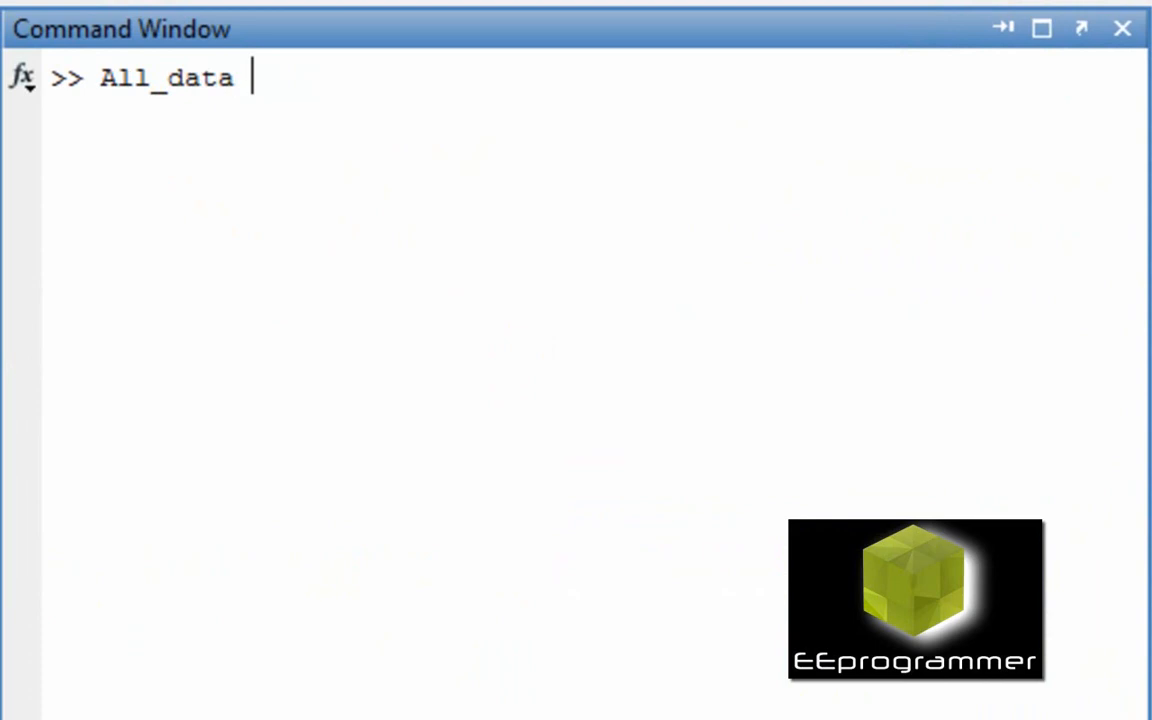
{"action": "type", "text": "= []"}
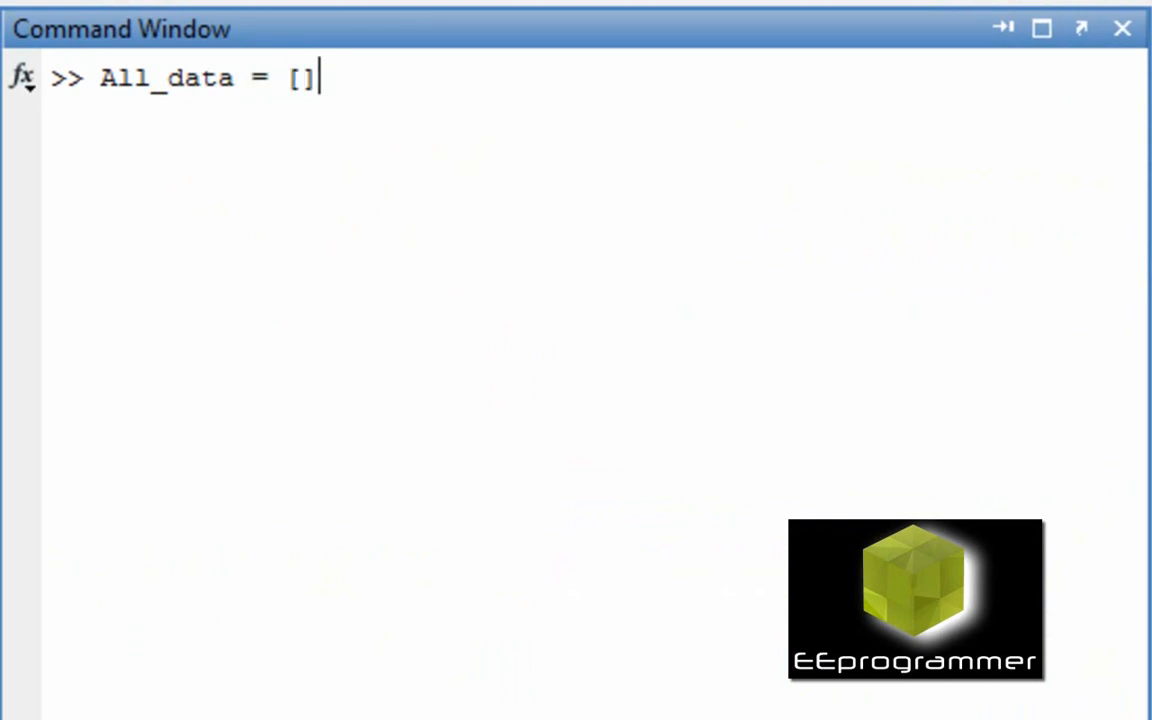
{"action": "type", "text": "Group_"}
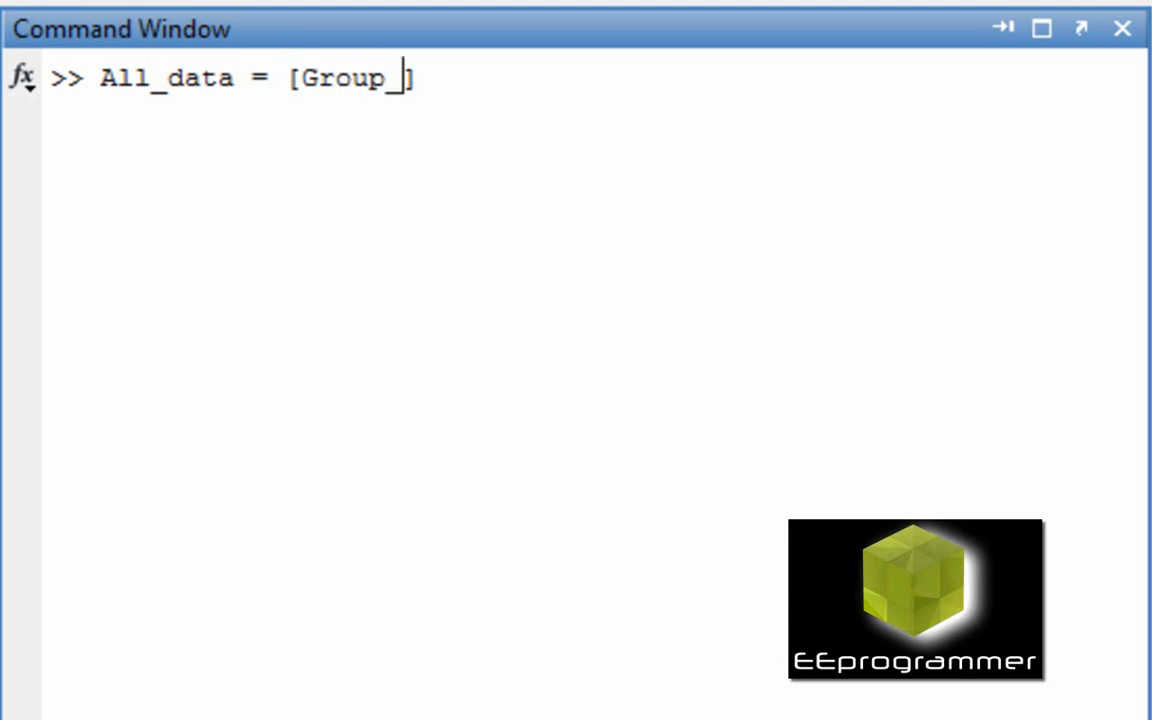
{"action": "type", "text": "X"}
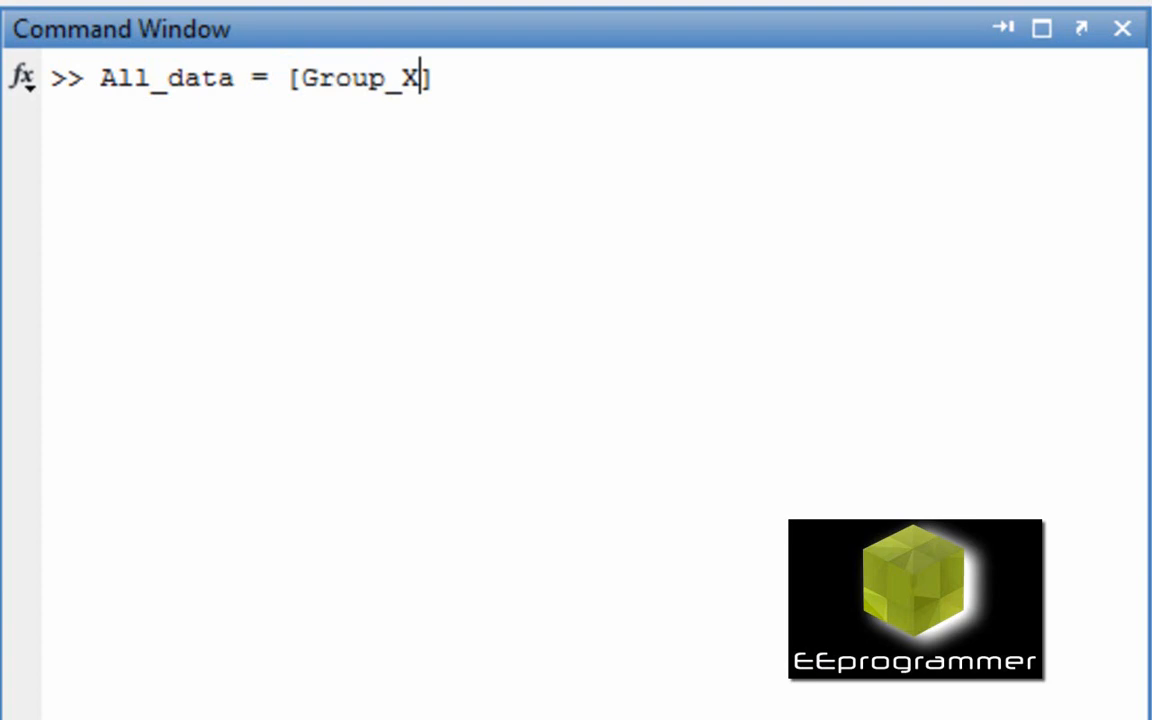
{"action": "type", "text": ";"}
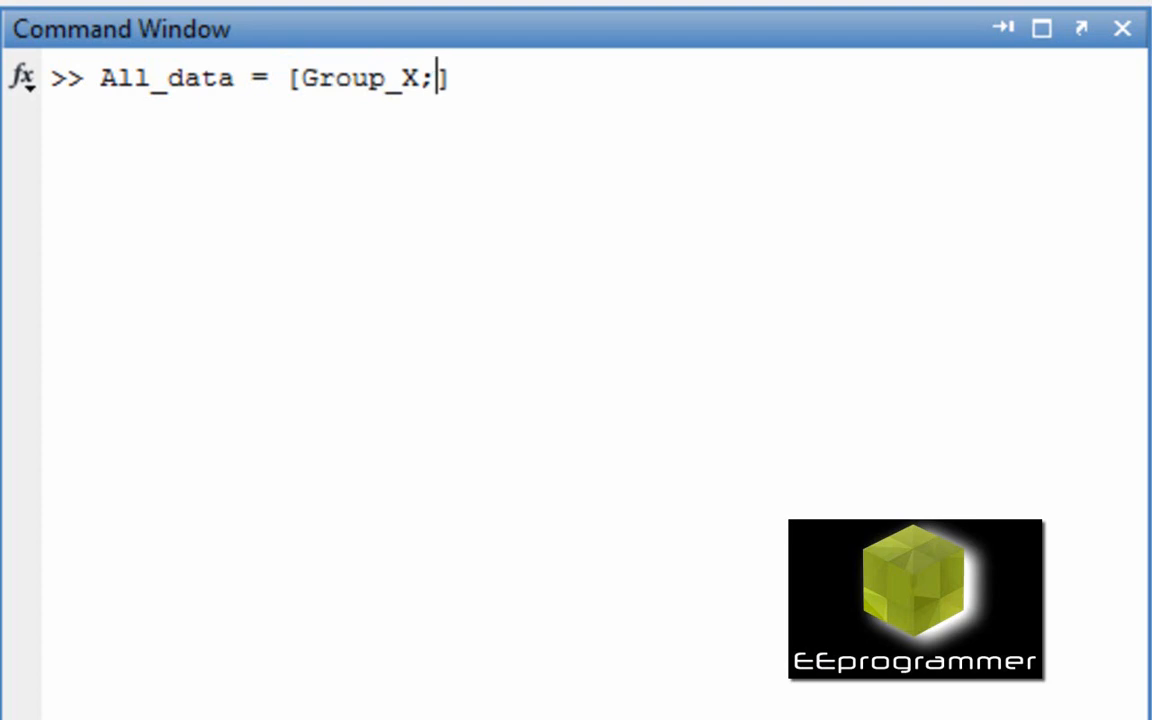
{"action": "type", "text": "Group"}
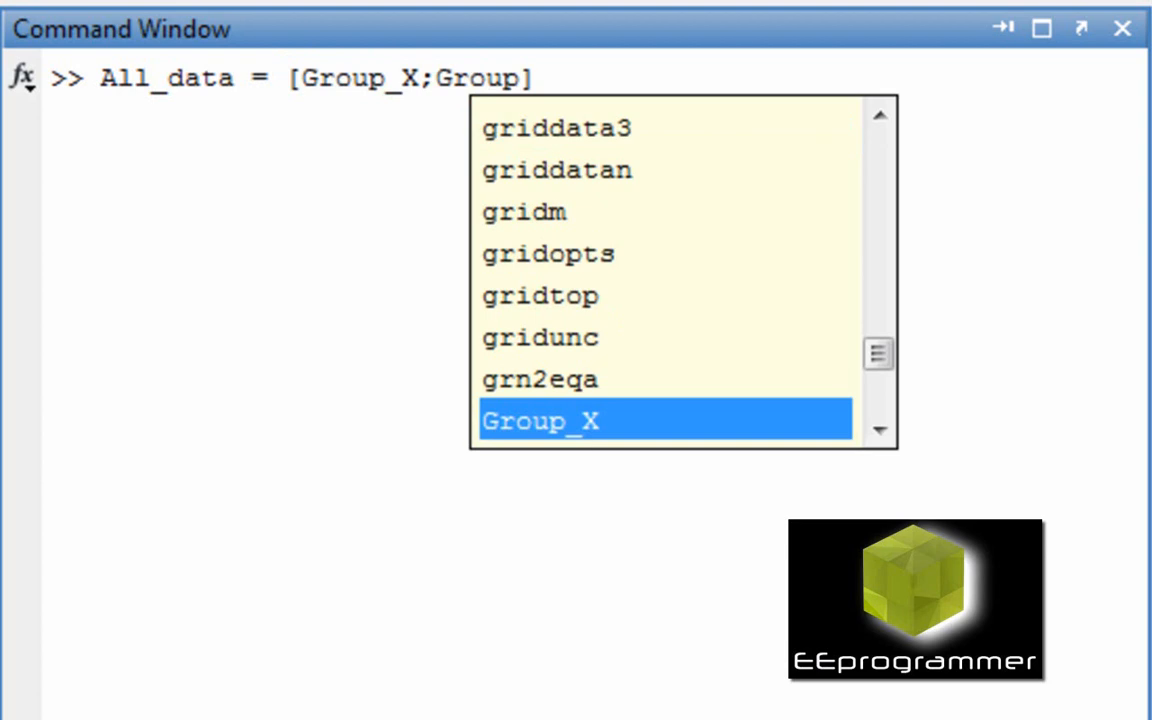
{"action": "type", "text": "Y]"}
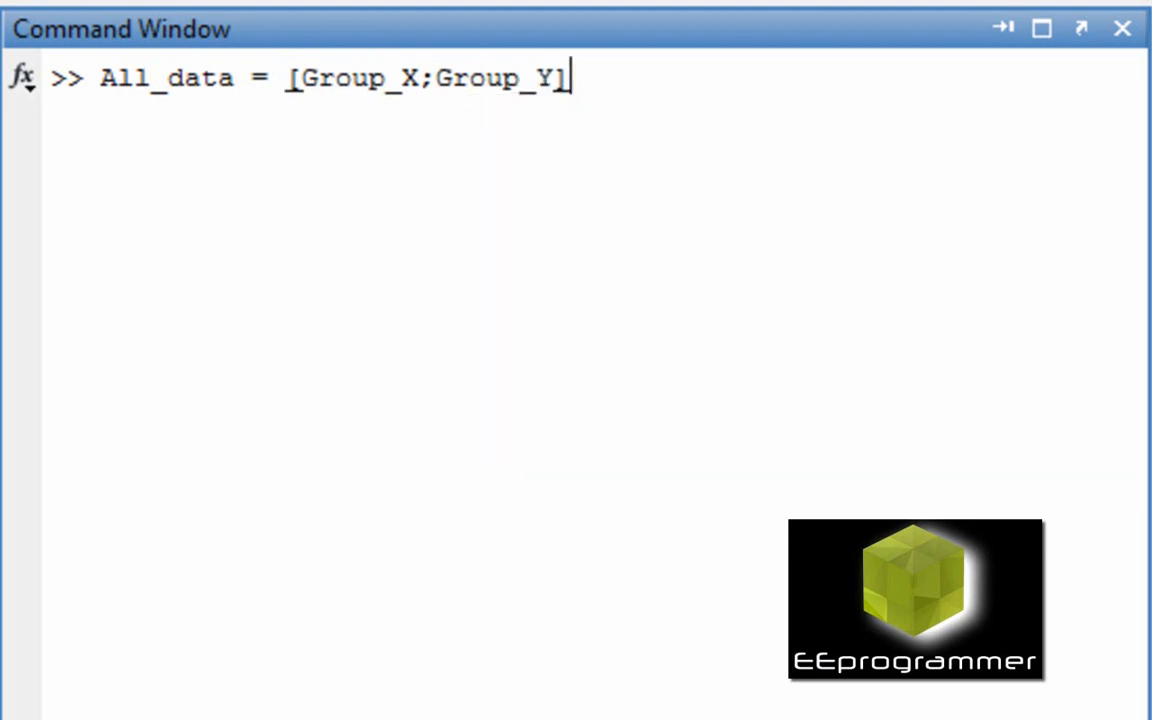
{"action": "type", "text": ";"}
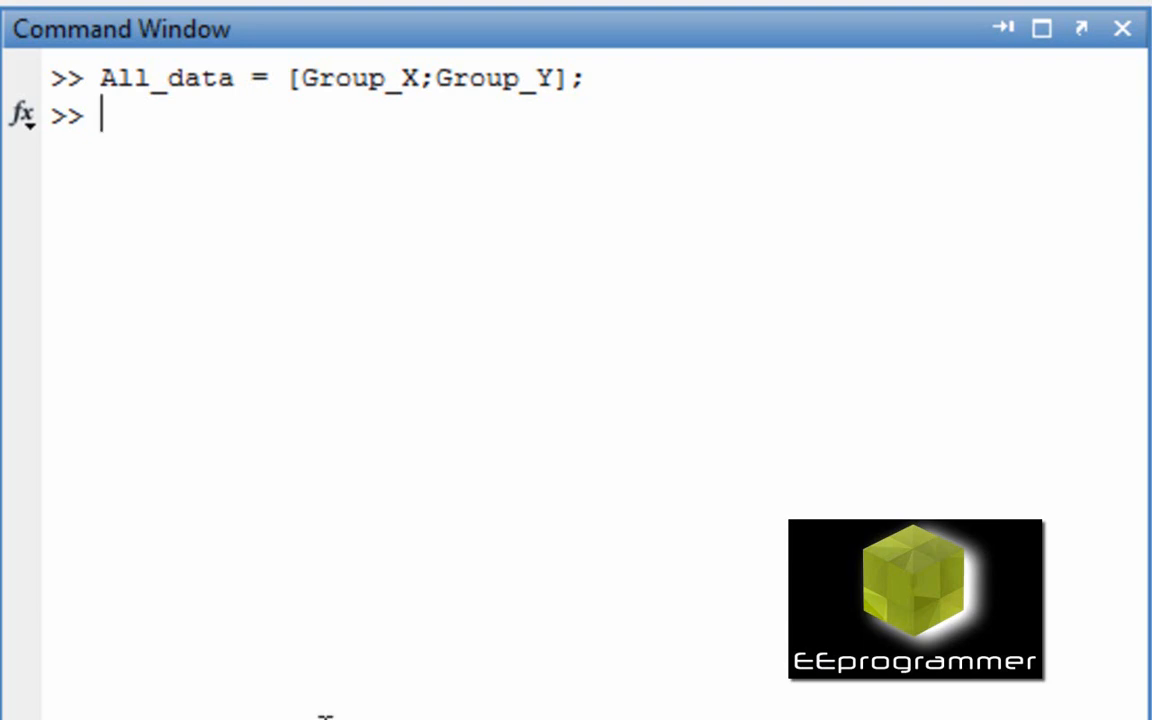
Create an empty array with All_data_label = [];.
{"action": "type", "text": "All"}
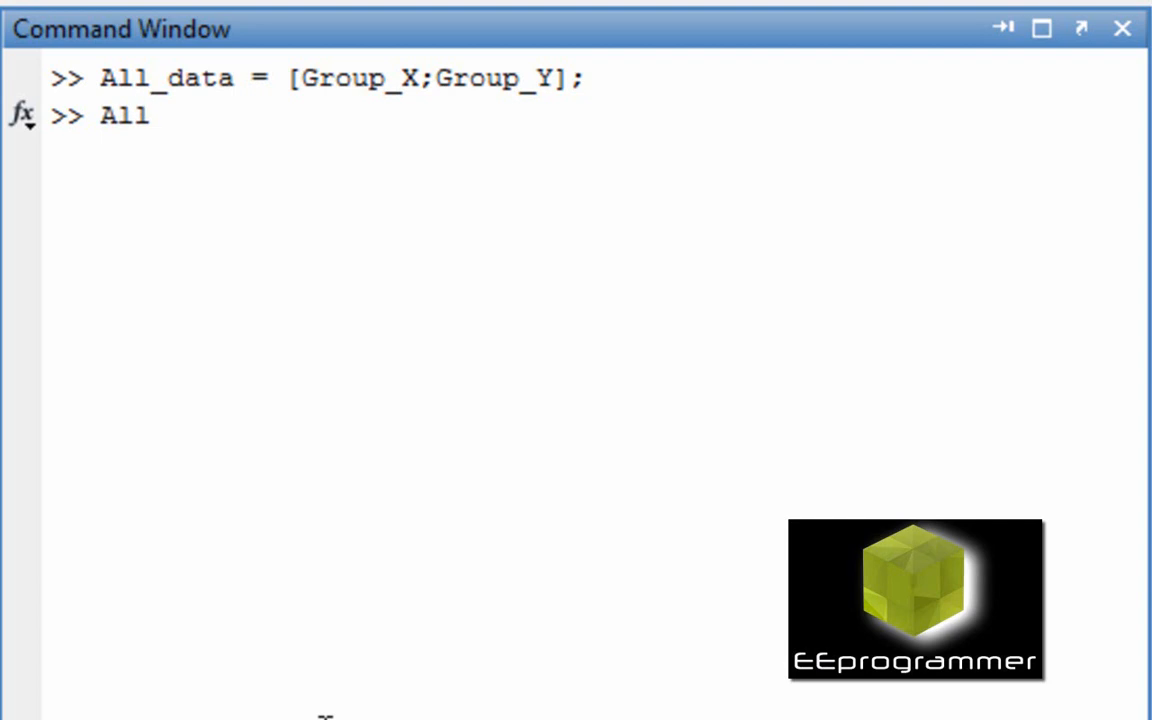
{"action": "type", "text": "_data"}
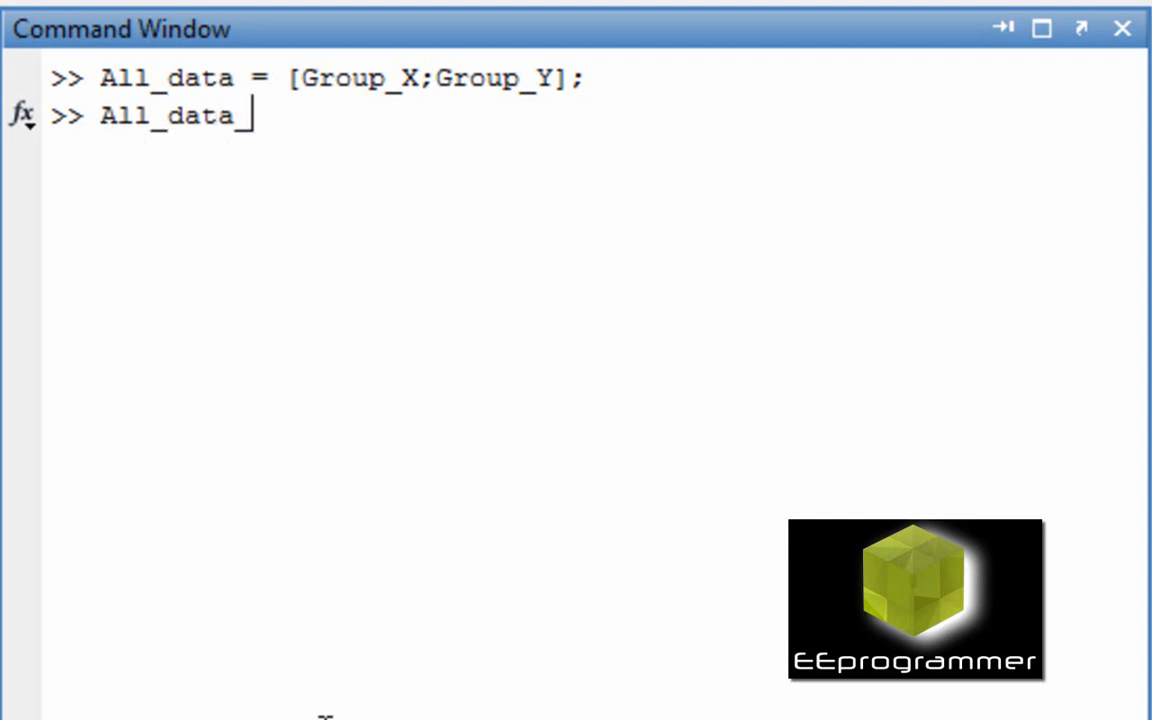
{"action": "type", "text": "lab"}
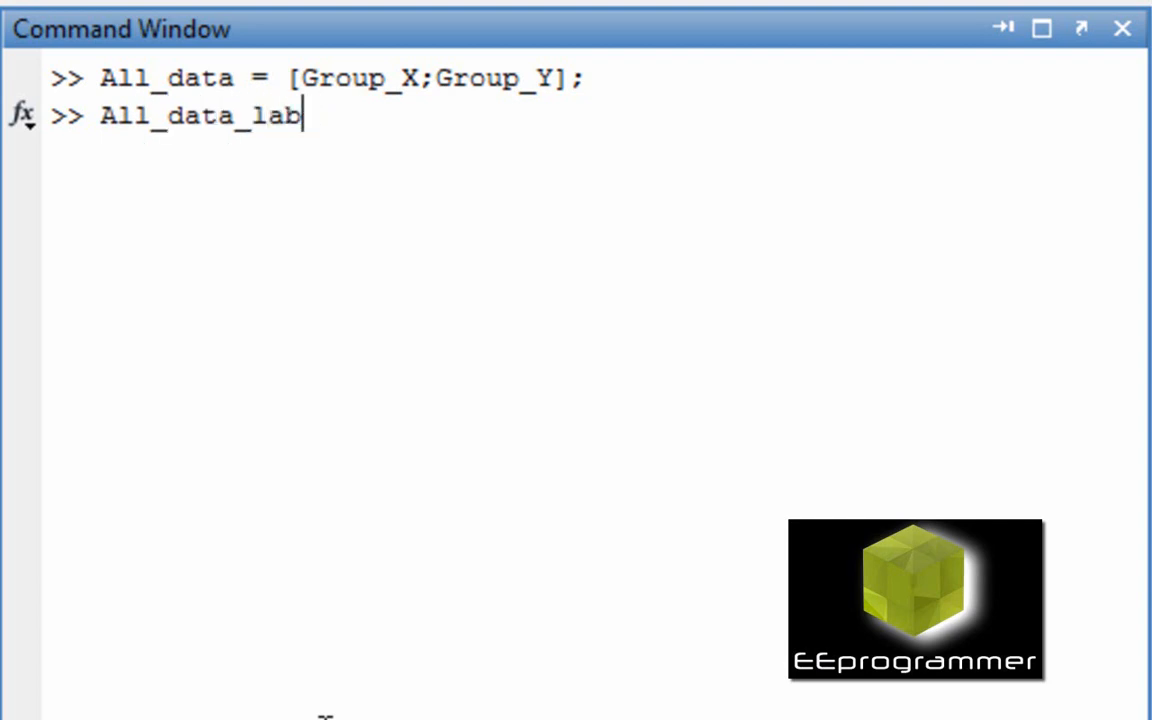
{"action": "type", "text": "el = [];"}
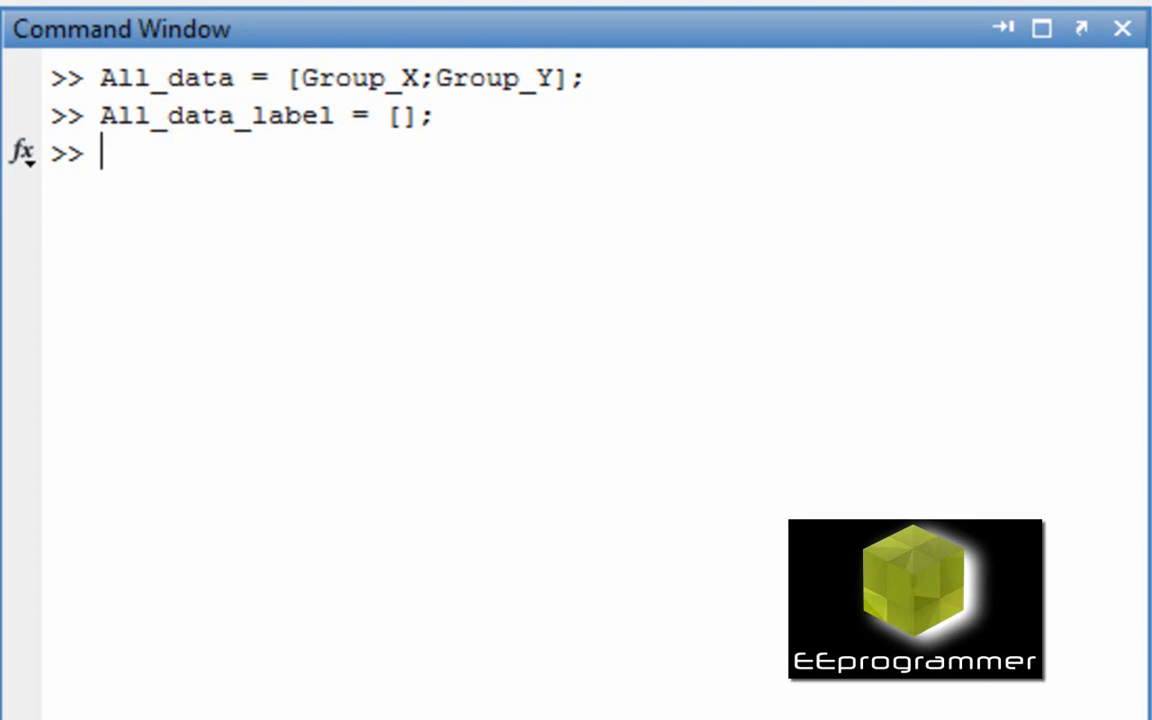
Begin the loop for k = 1:length(All_data).
{"action": "type", "text": "for"}
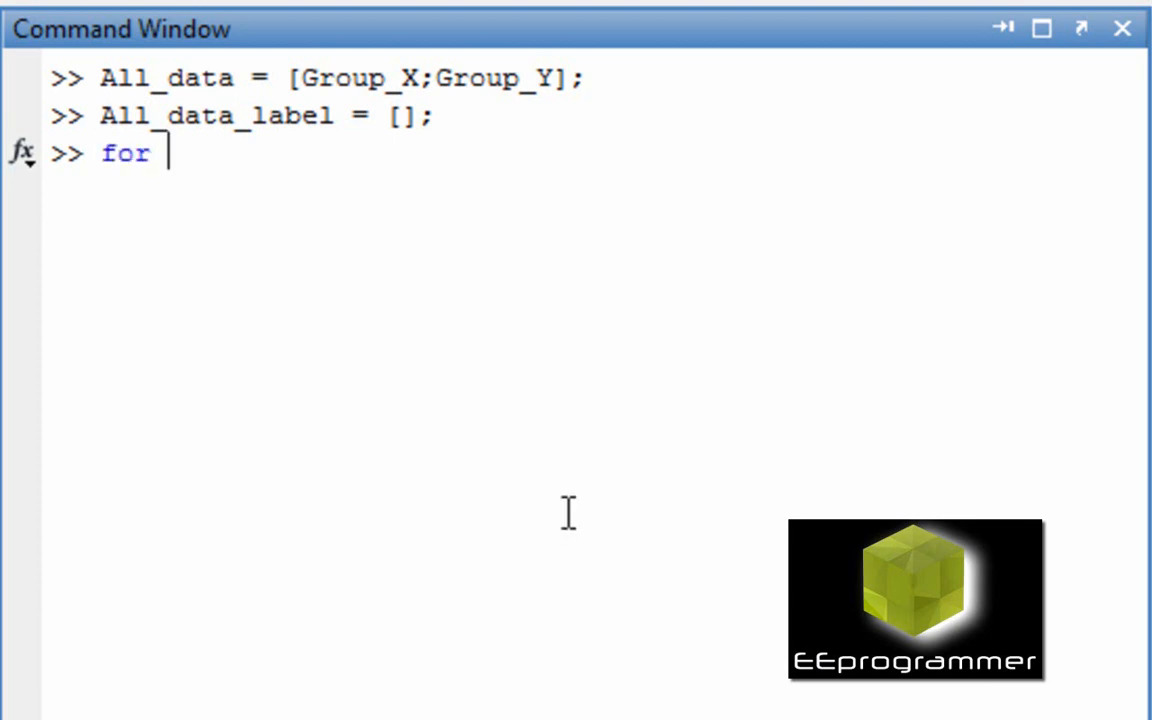
{"action": "type", "text": "k"}
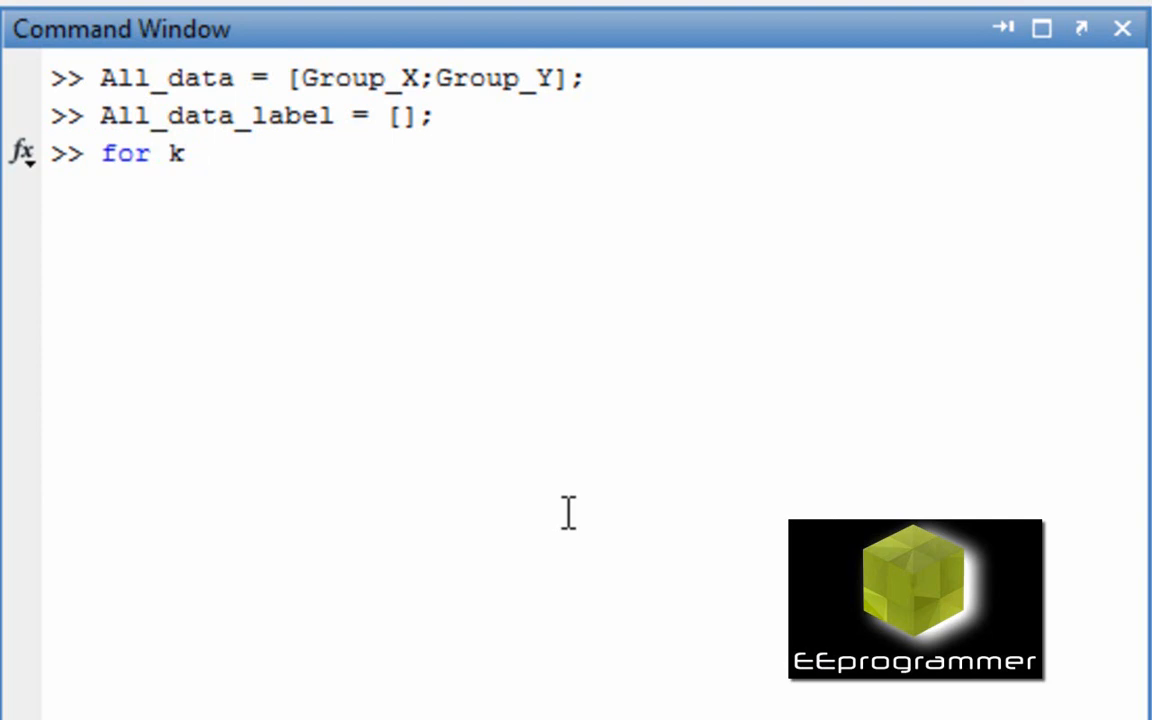
{"action": "type", "text": "= 1"}
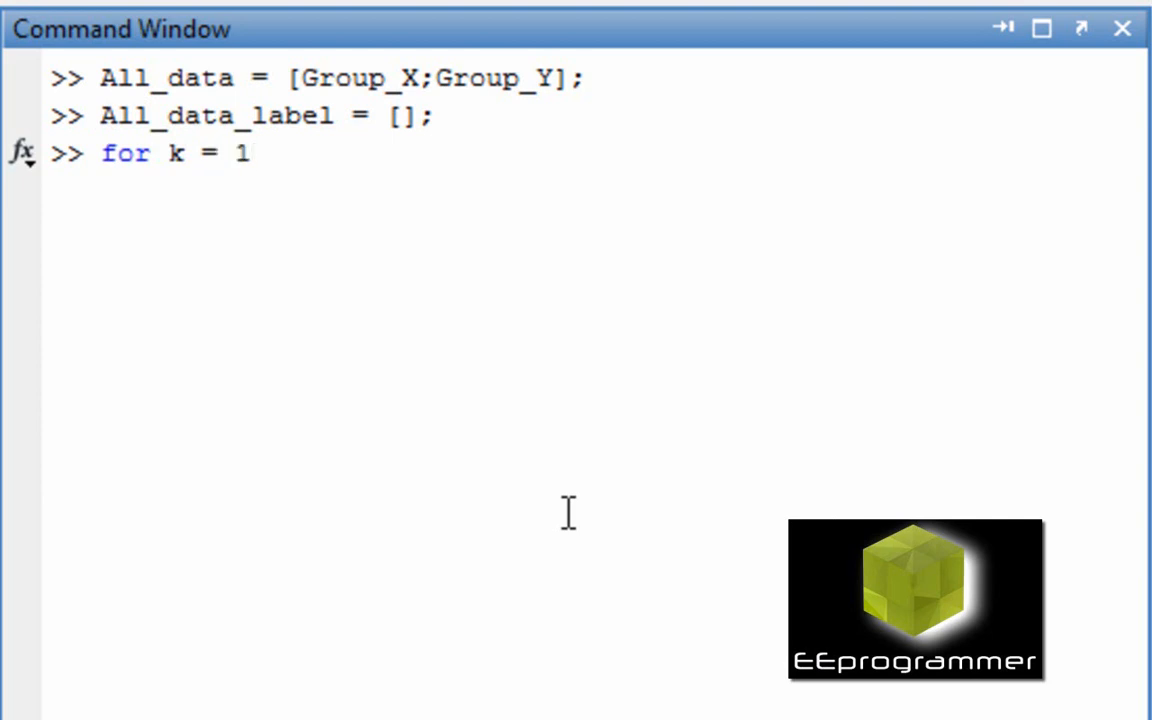
{"action": "type", "text": ":length"}
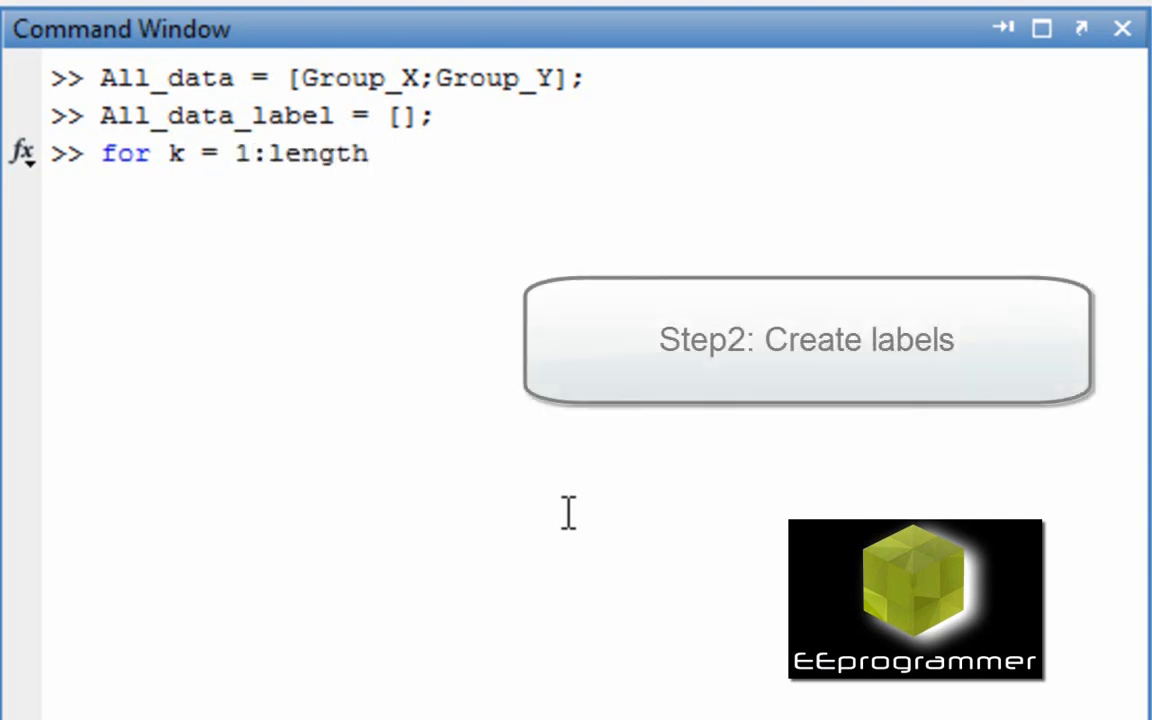
{"action": "type", "text": "(A"}
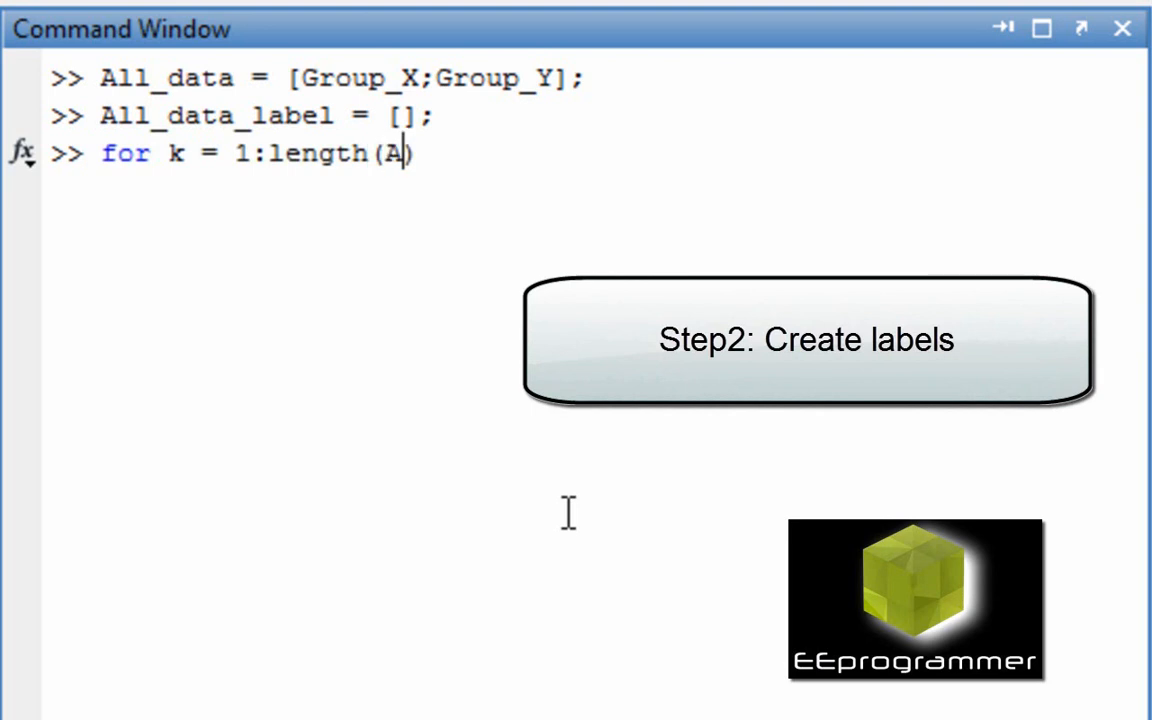
{"action": "type", "text": "ll_D"}
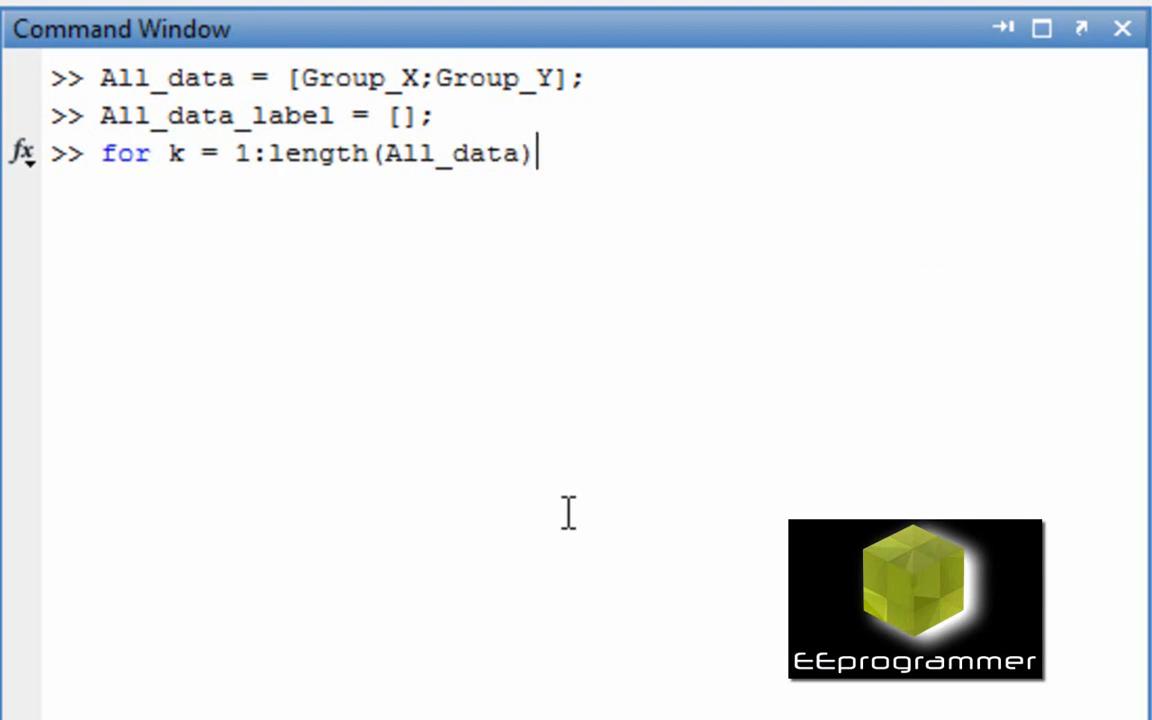
Add the condition if k<=length(Group_X) and start the label assignment line.
{"action": "type", "text": "i"}
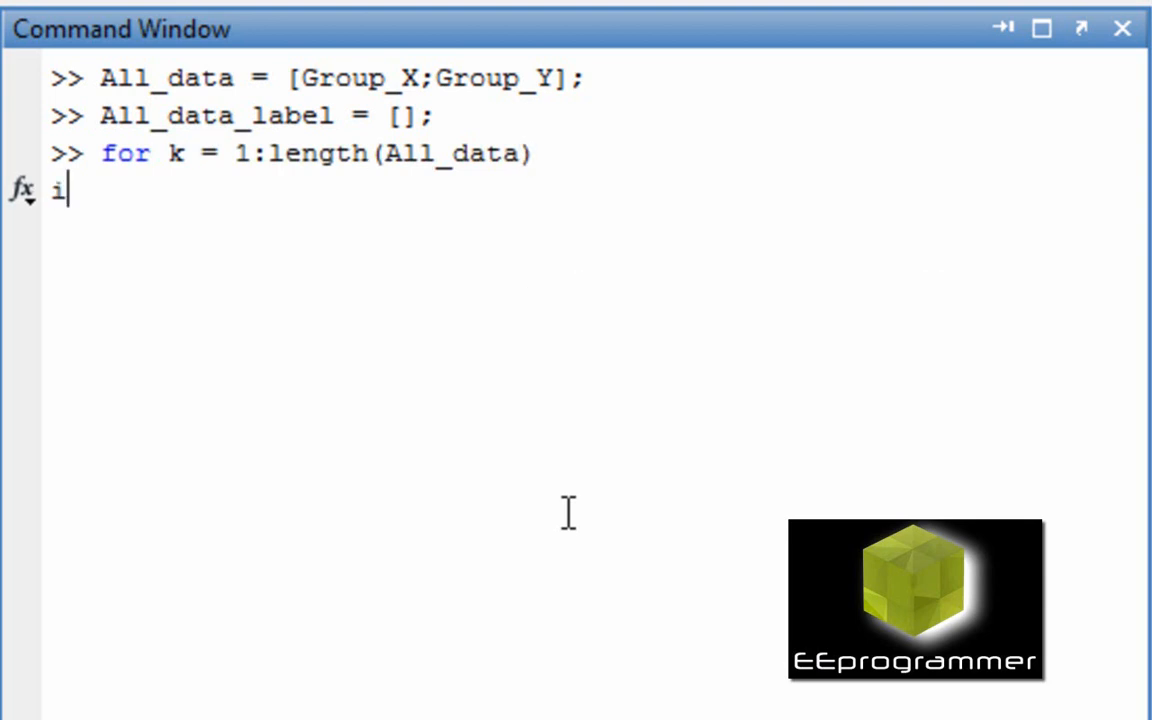
{"action": "type", "text": "f k"}
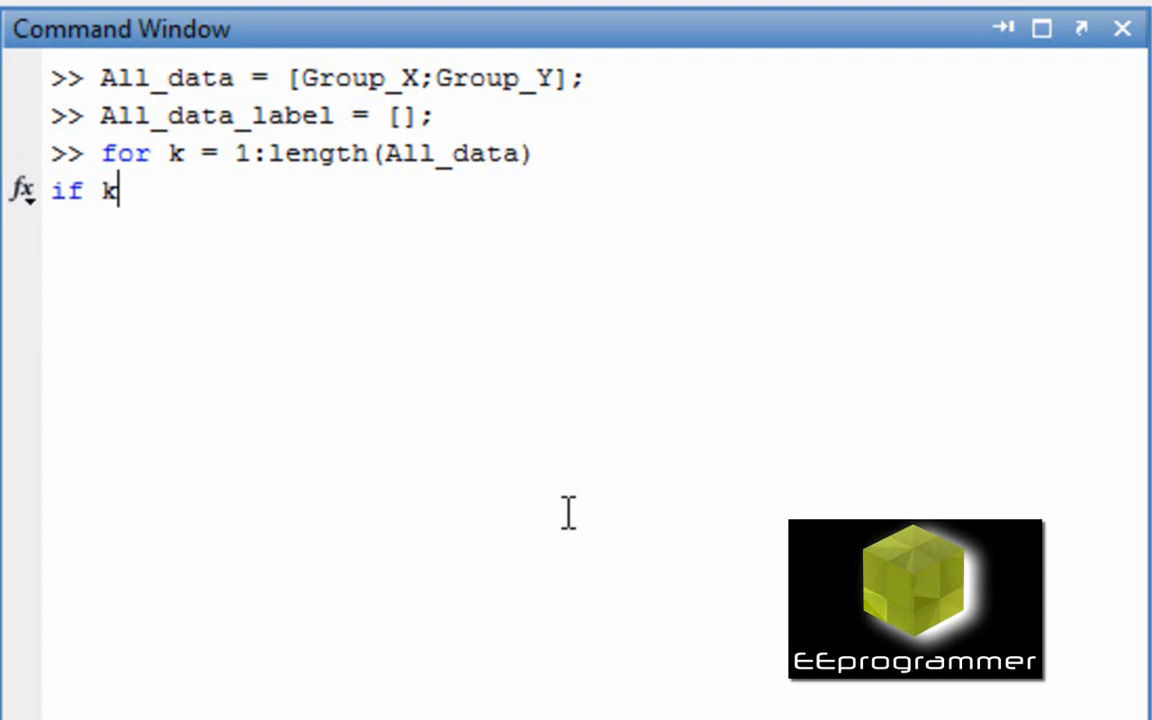
{"action": "type", "text": "<="}
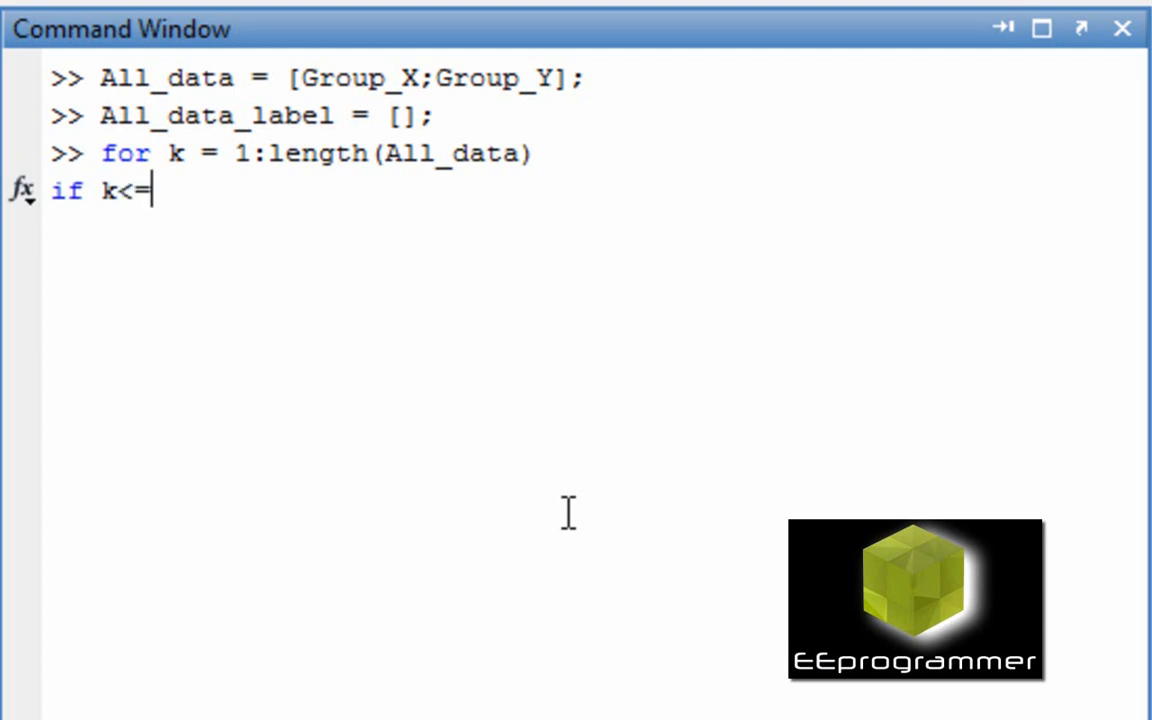
{"action": "type", "text": "length()"}
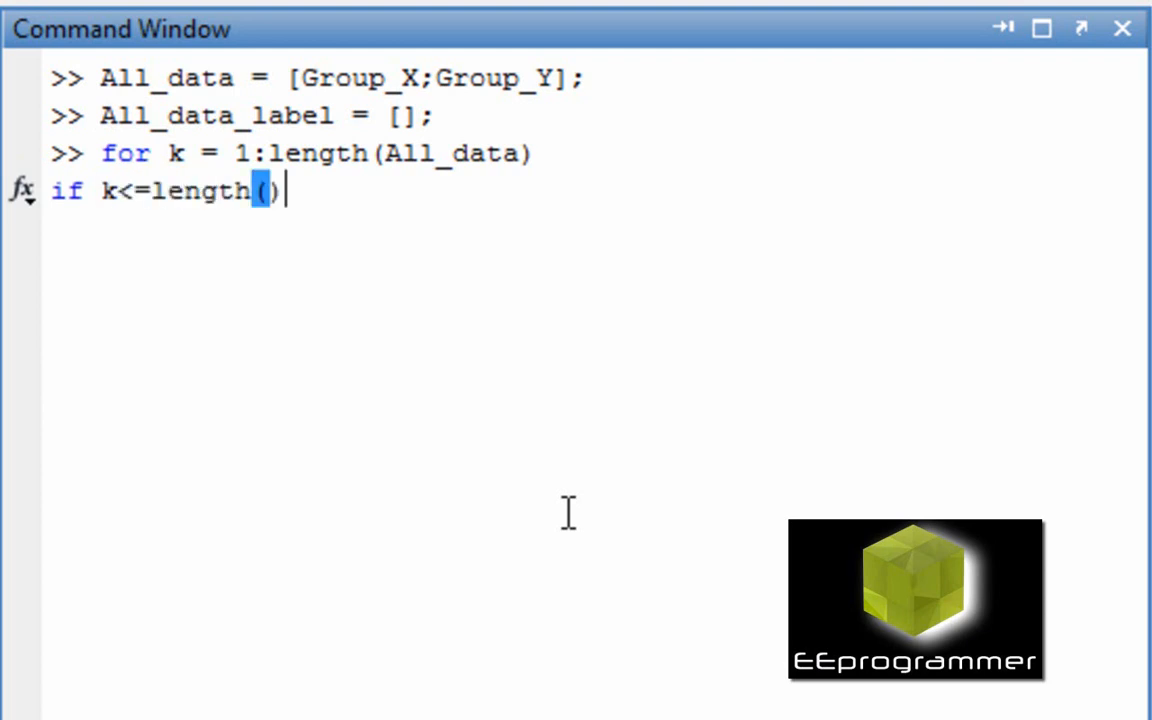
{"action": "type", "text": "Group"}
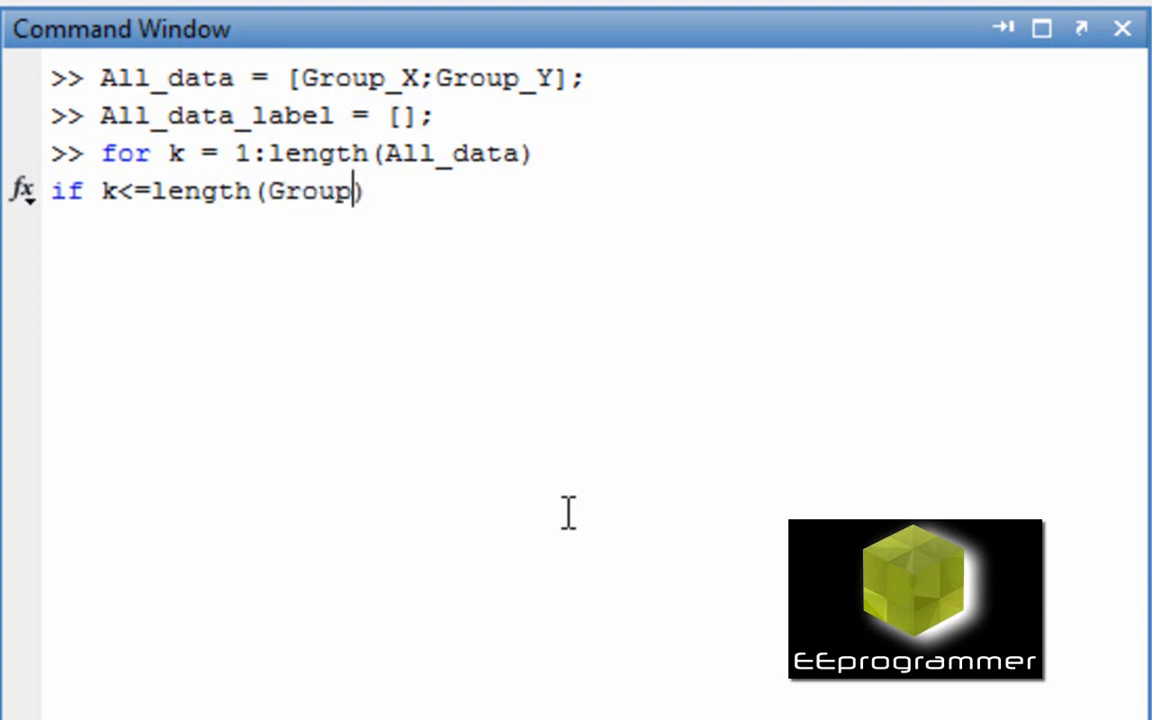
{"action": "type", "text": "_X)"}
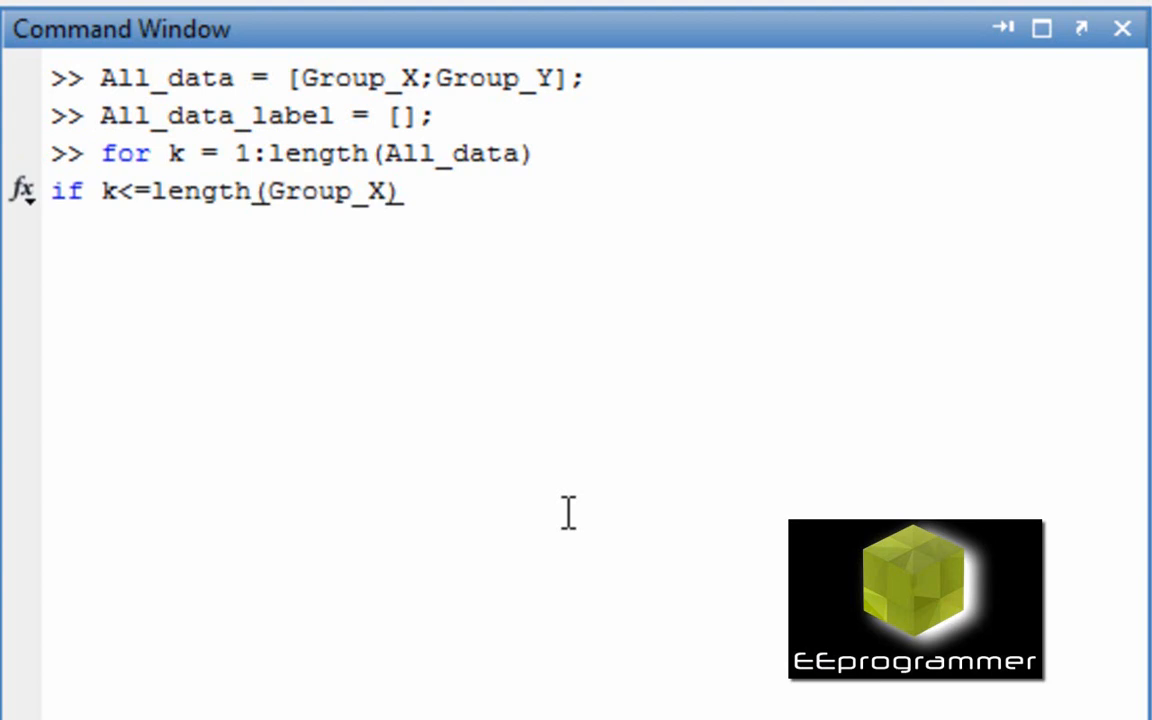
{"action": "type", "text": "All"}
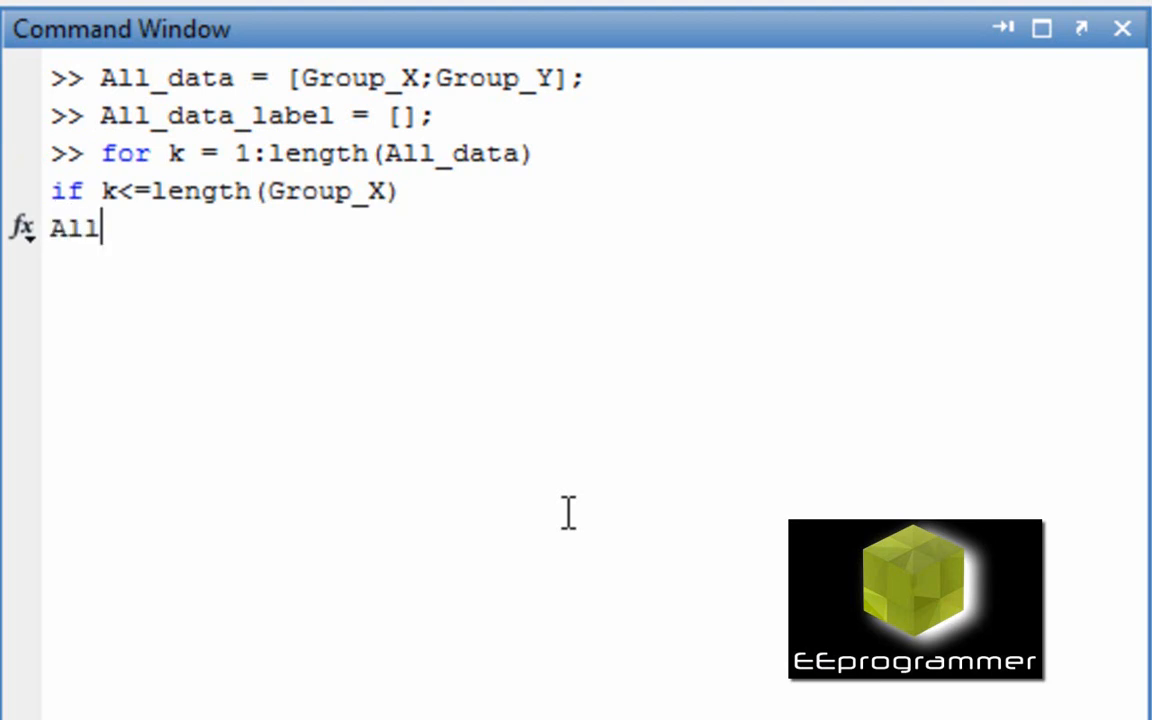
Write All_data_label = [All_data_label; 'X' ]; in the if branch and begin the else.
{"action": "type", "text": "_data_label ="}
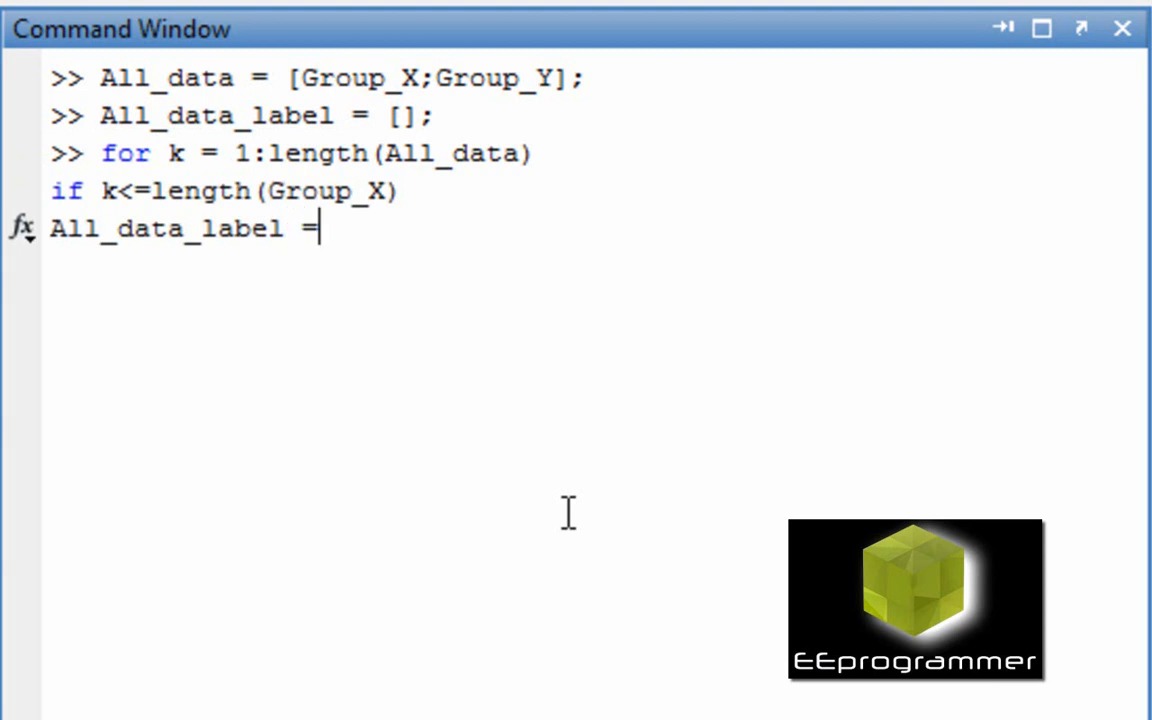
{"action": "type", "text": "[]"}
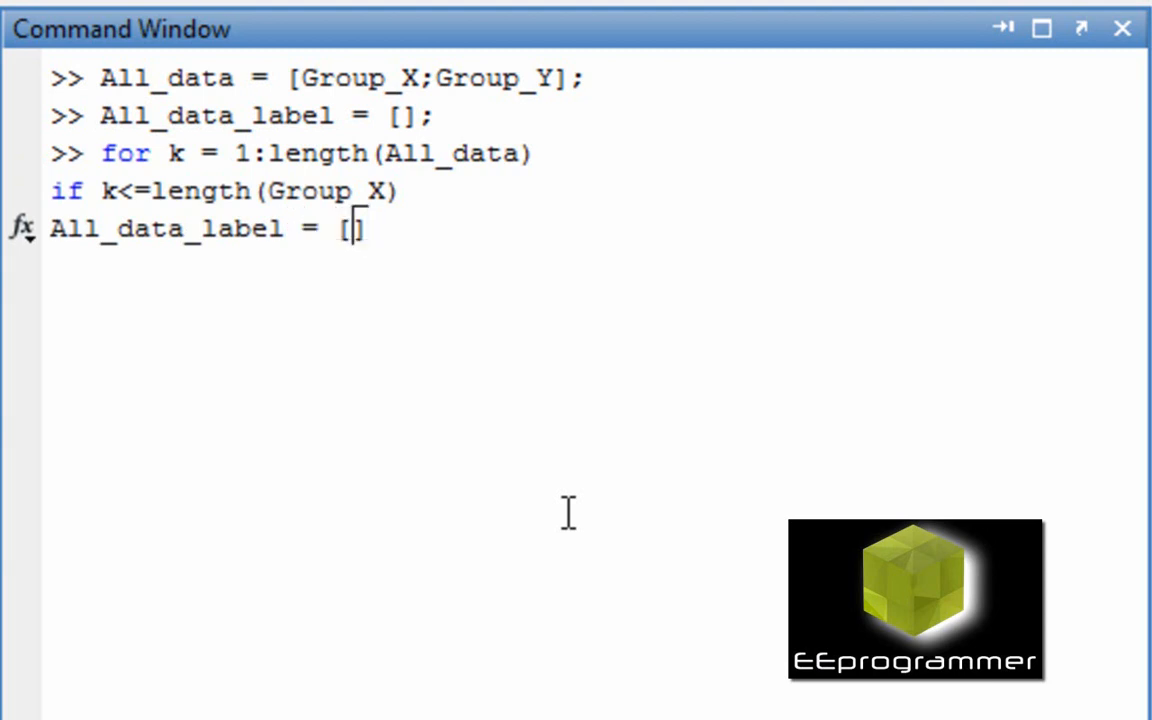
{"action": "type", "text": "All_data"}
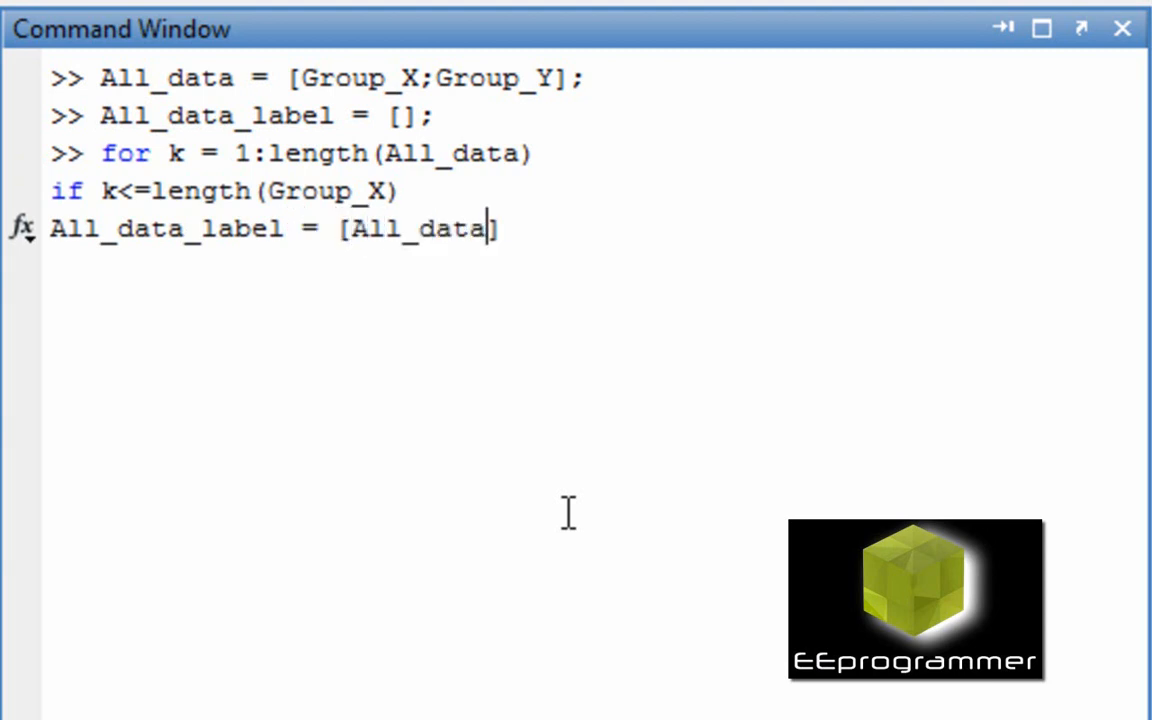
{"action": "type", "text": "_l"}
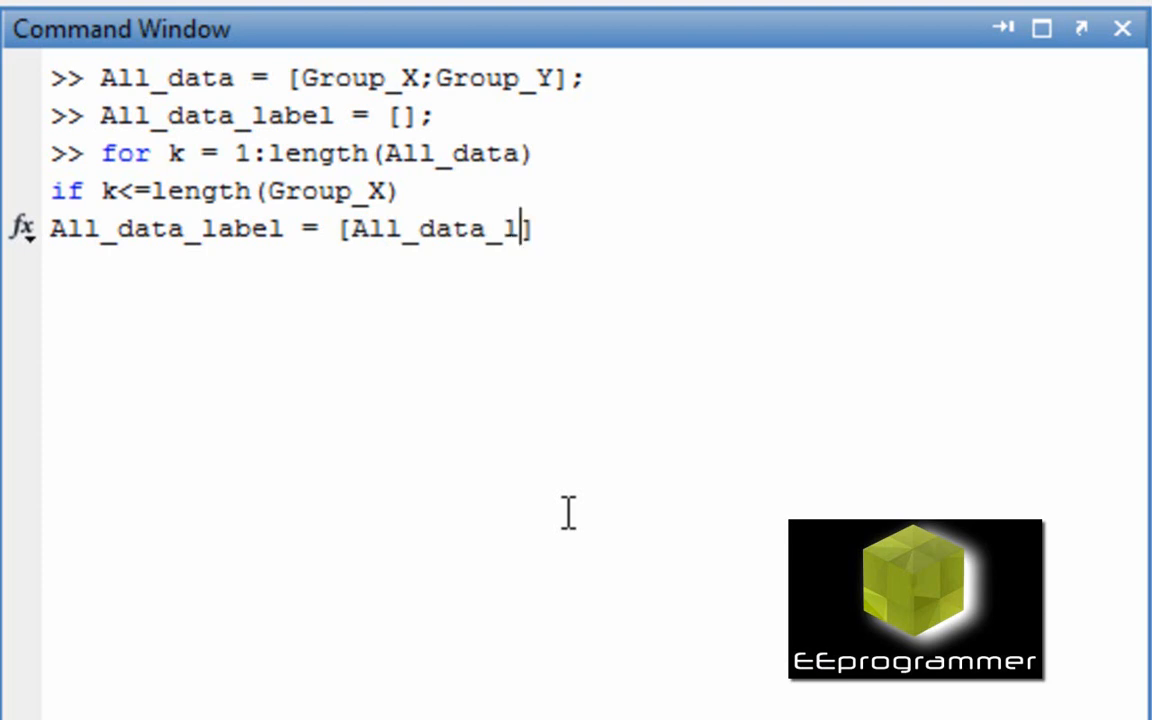
{"action": "type", "text": "abel"}
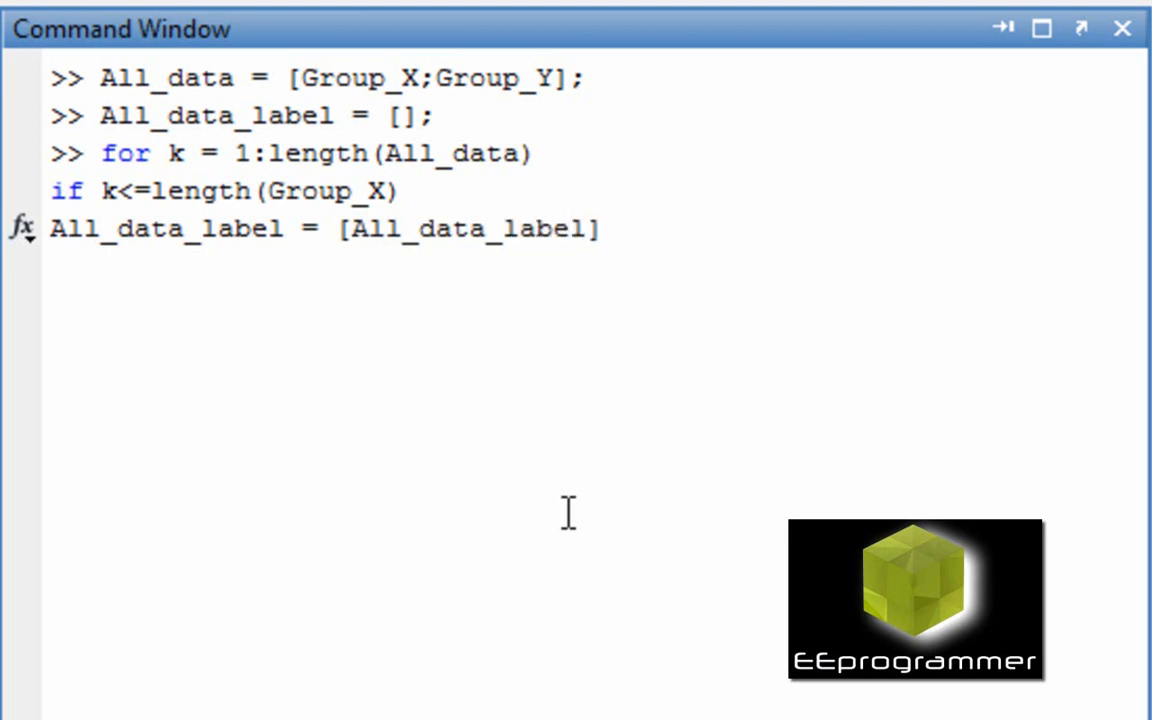
{"action": "type", "text": ","}
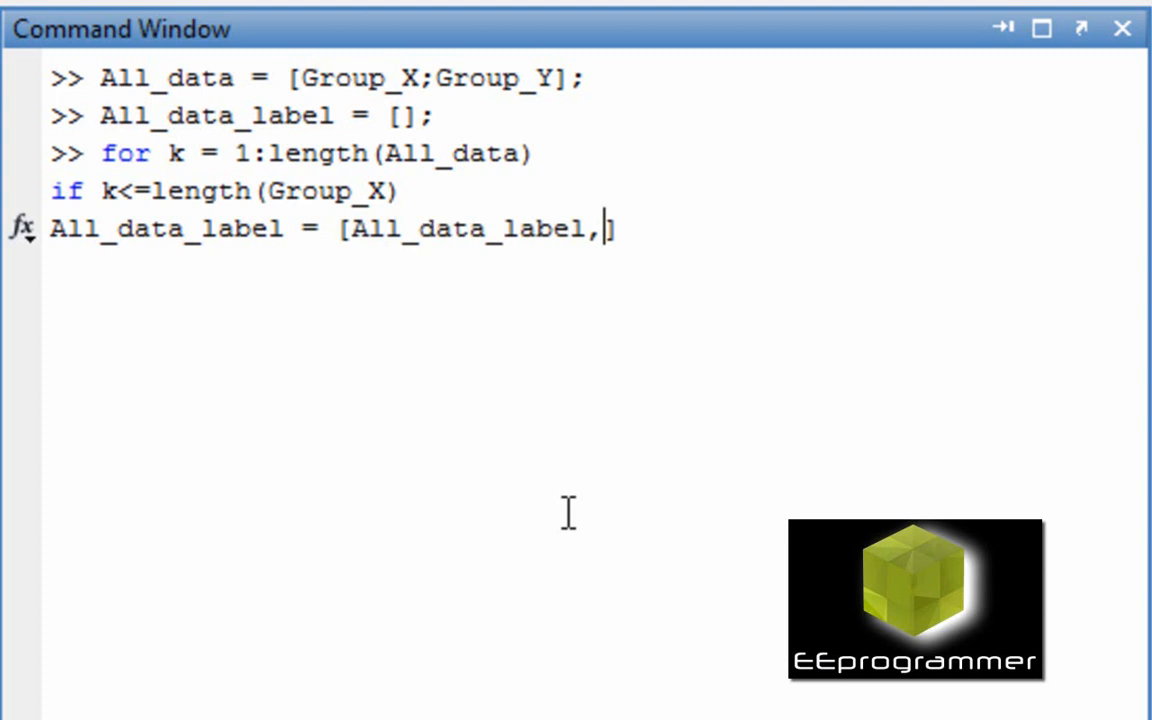
{"action": "type", "text": "\" \""}
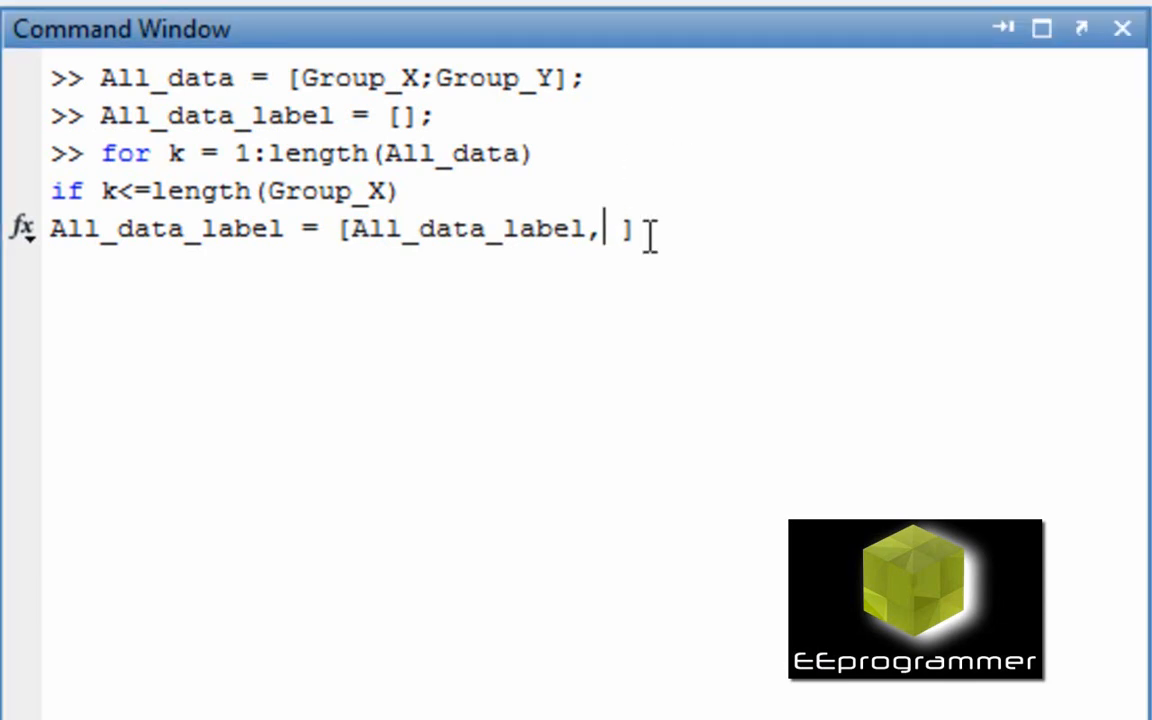
{"action": "type", "text": ";"}
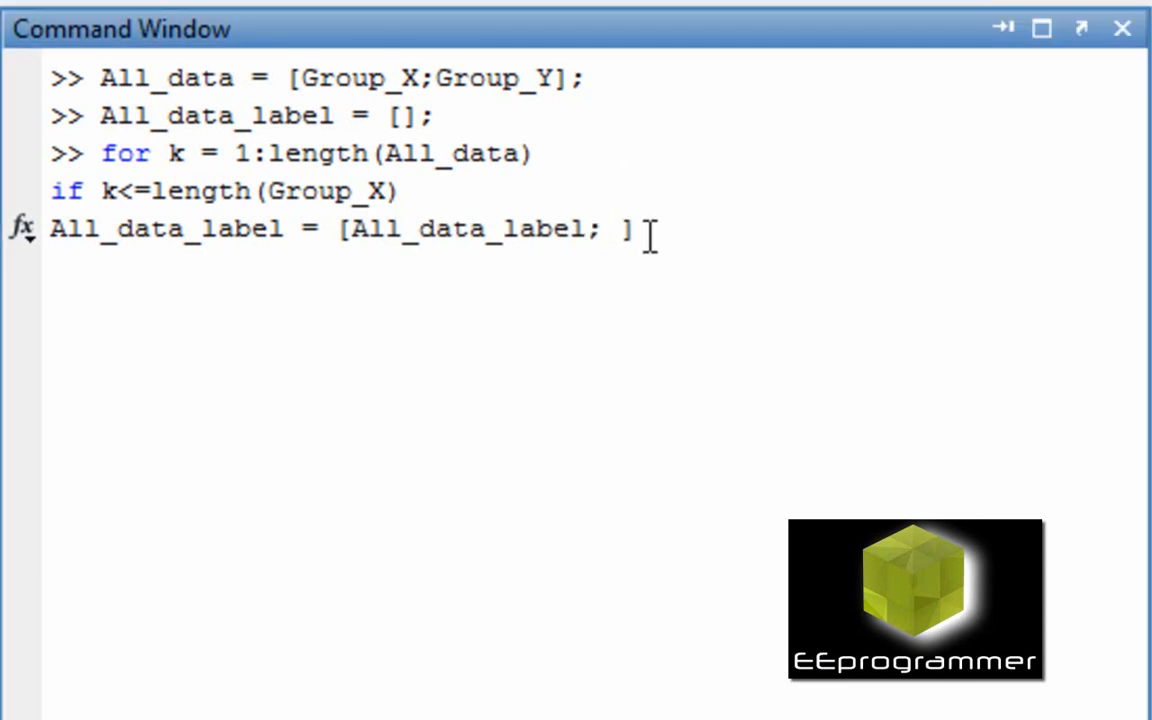
{"action": "type", "text": "'"}
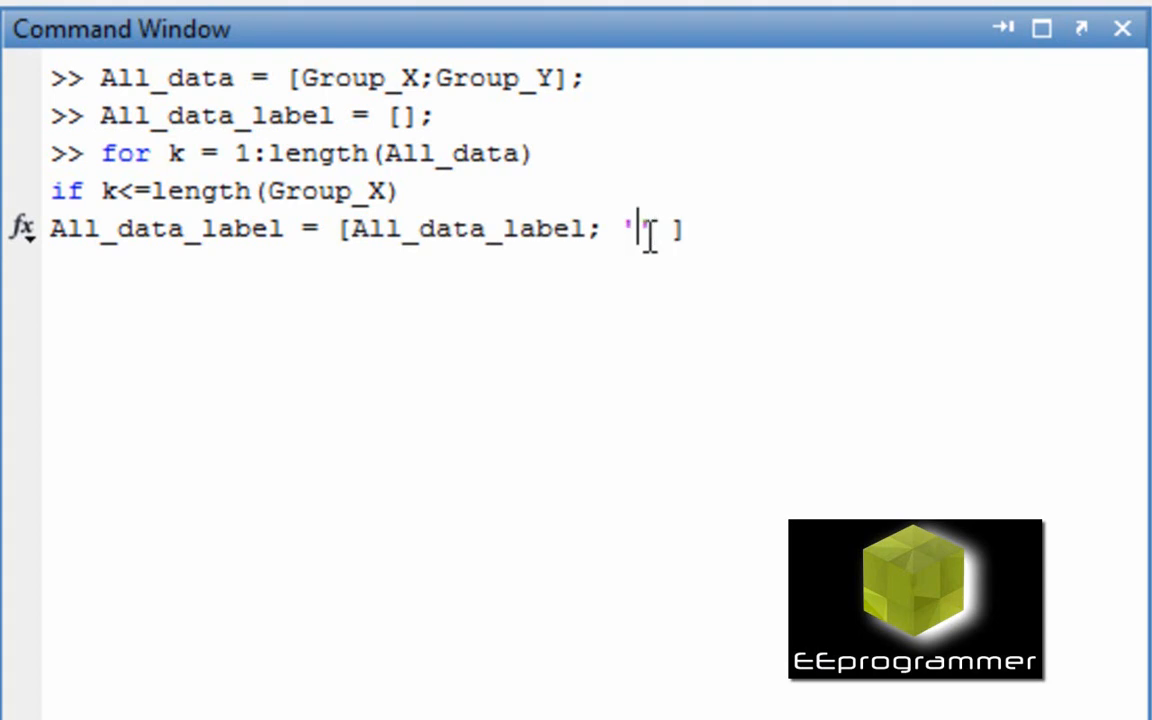
{"action": "type", "text": "X"}
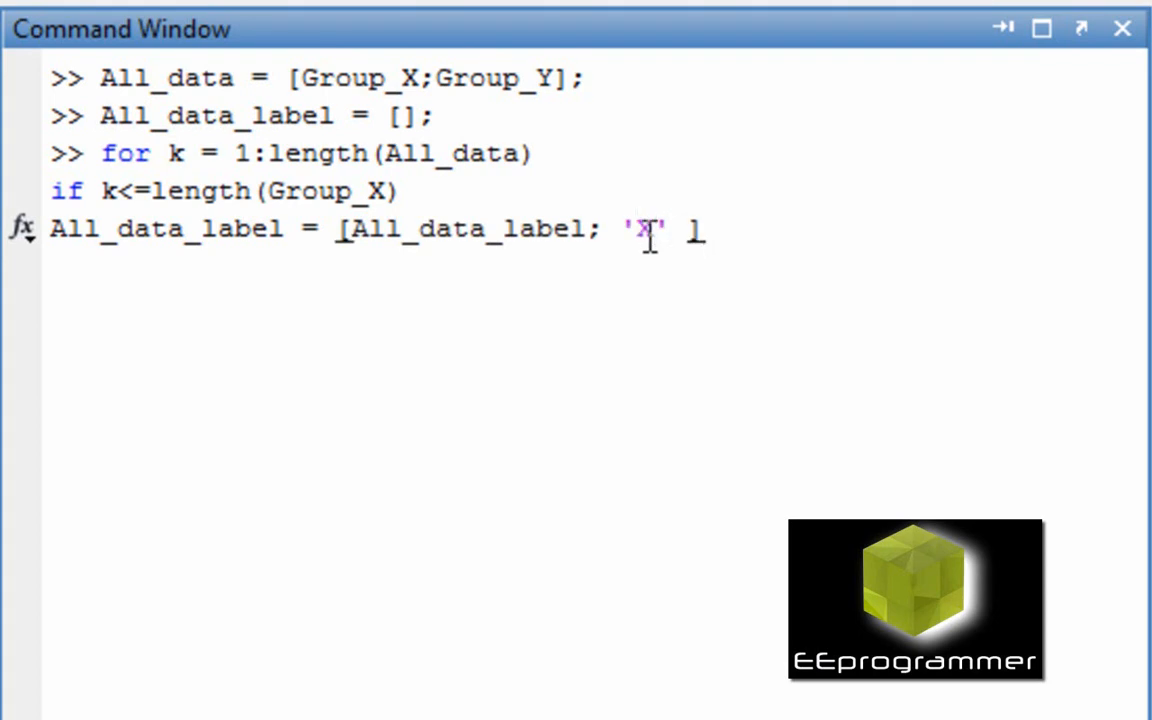
{"action": "type", "text": "];"}
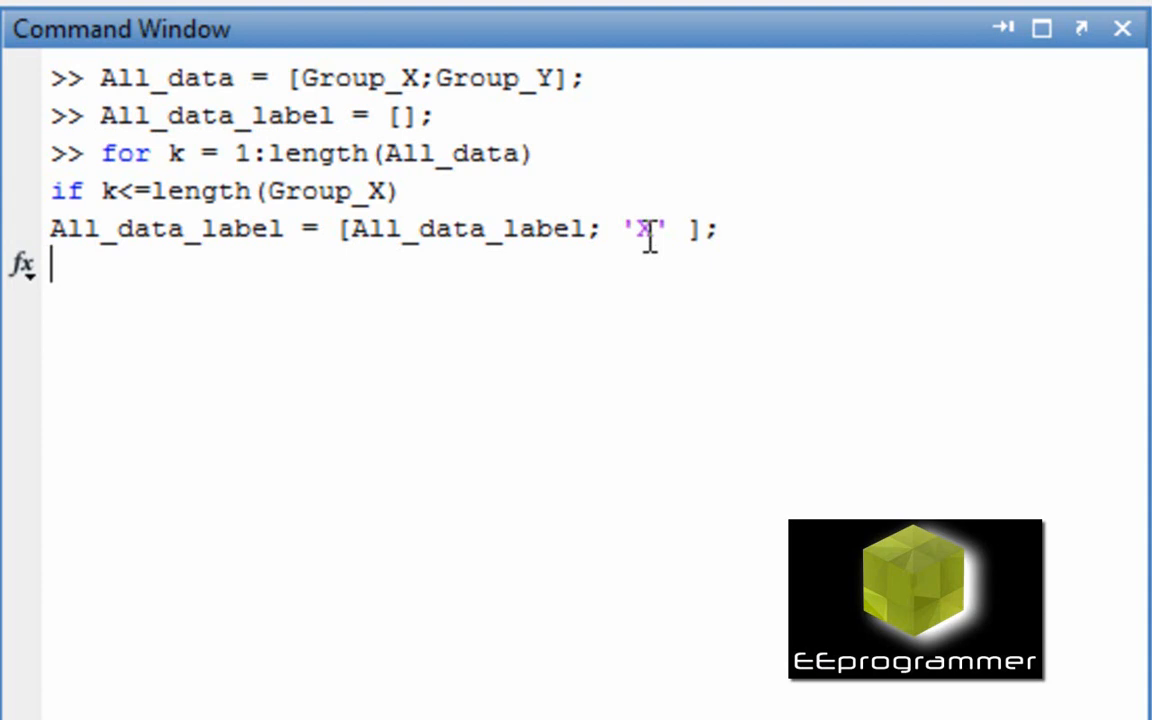
{"action": "type", "text": "else"}
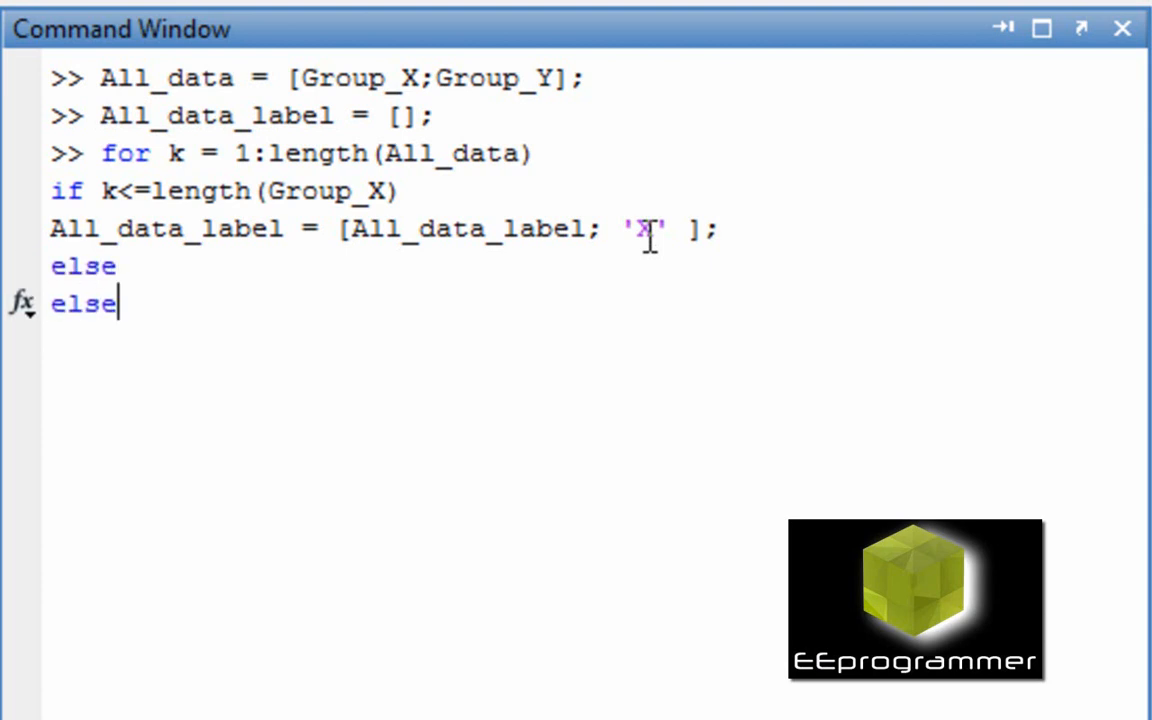
Append 'Y' in the else branch, close with two end lines and run the loop, then clear with clc.
{"action": "type", "text": "All_data_label = [All_data_label; 'X' ];"}
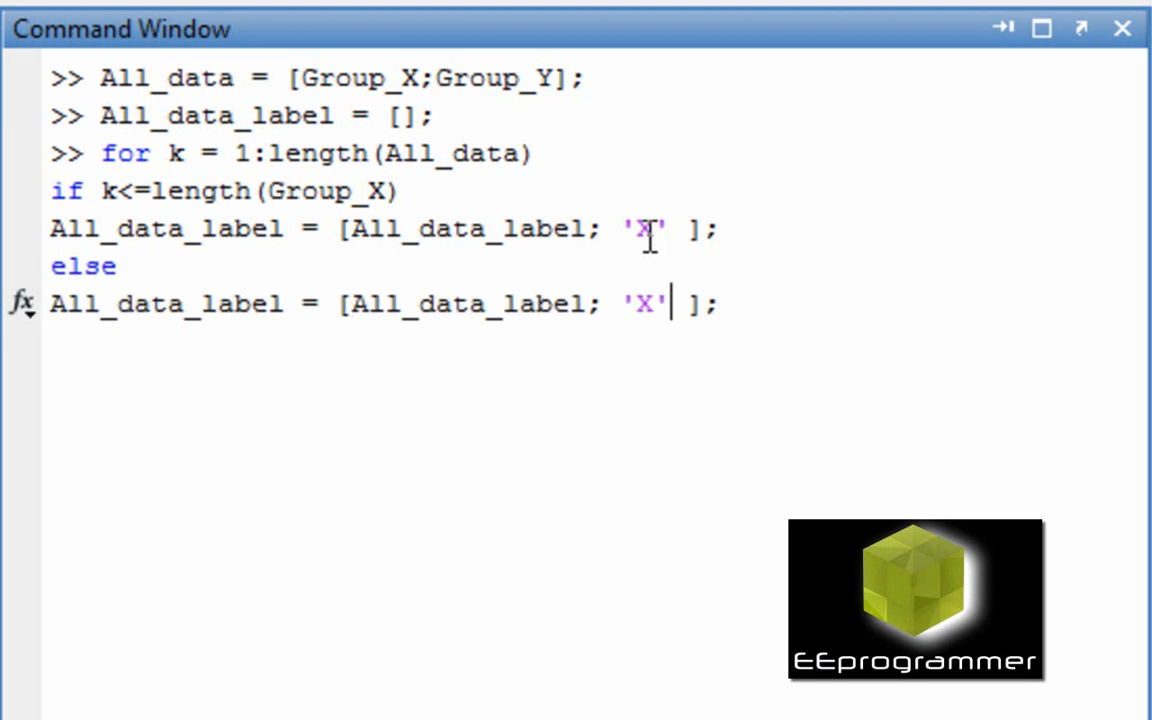
{"action": "type", "text": "Y"}
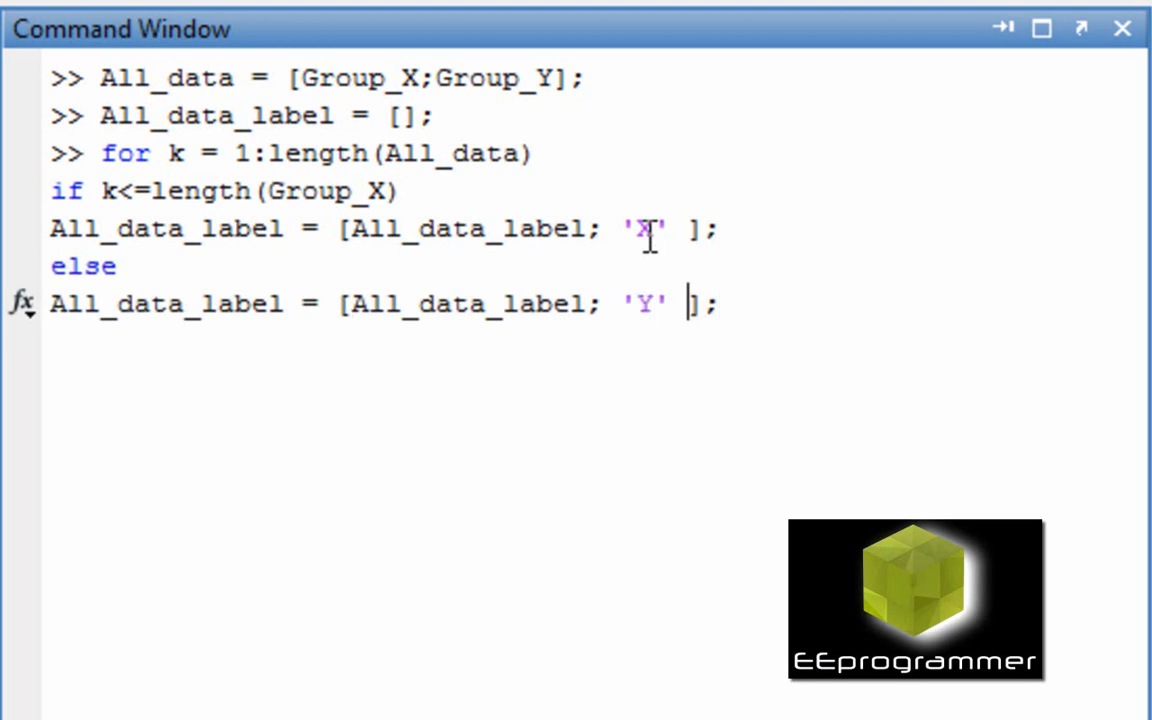
{"action": "type", "text": "end"}
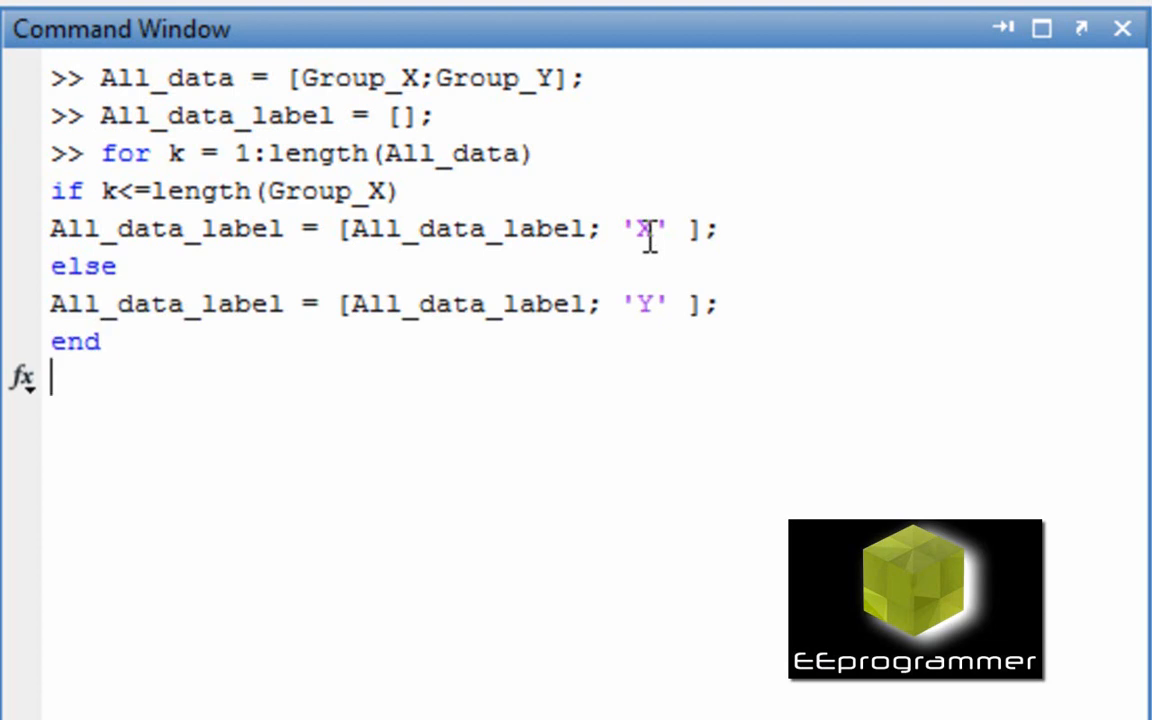
{"action": "type", "text": "end"}
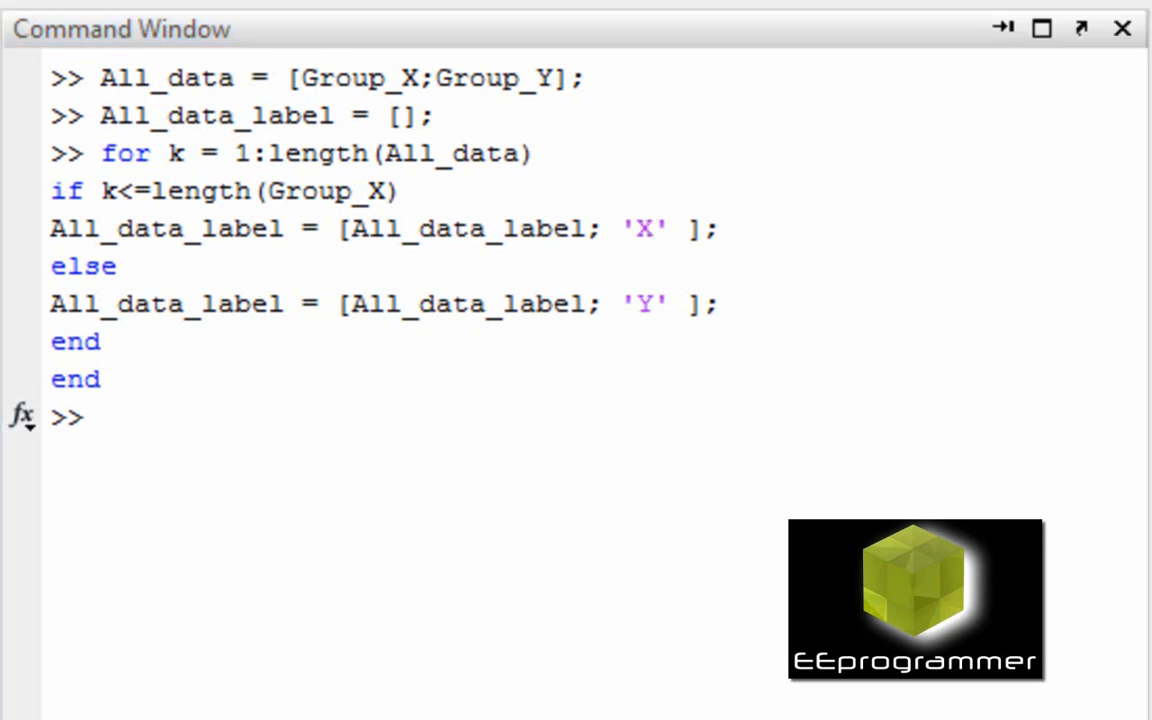
{"action": "type", "text": "c"}
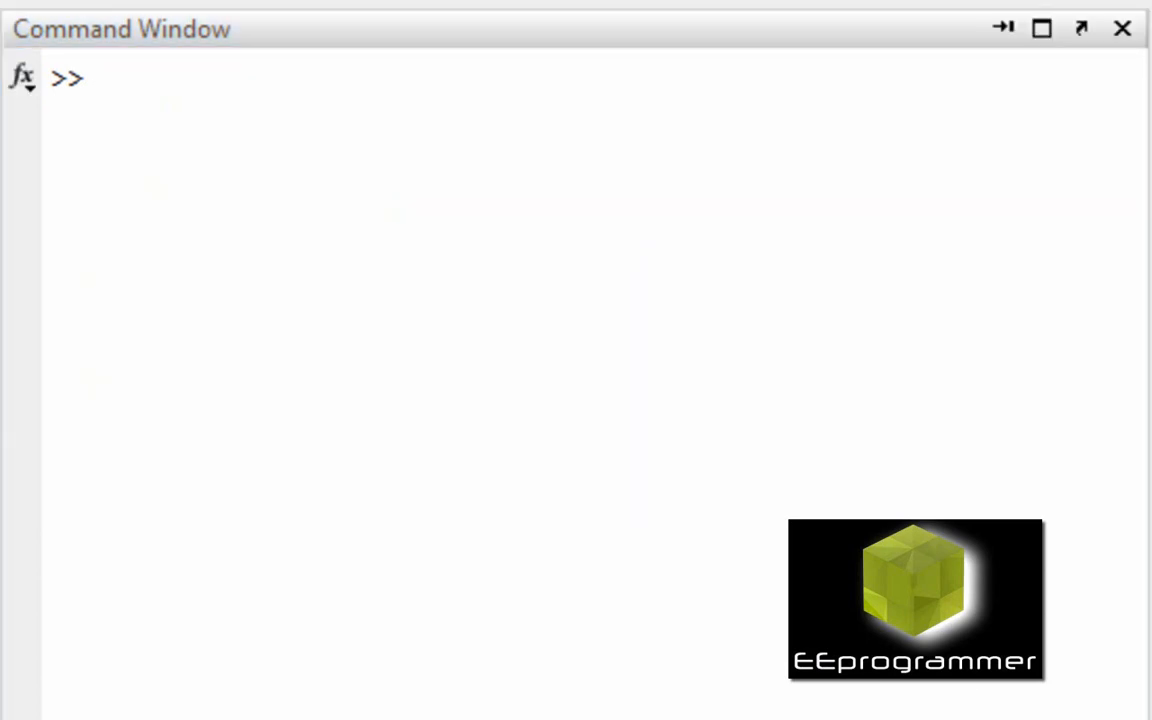
Initialise testing_ind = [] as an empty array.
{"action": "type", "text": "te"}
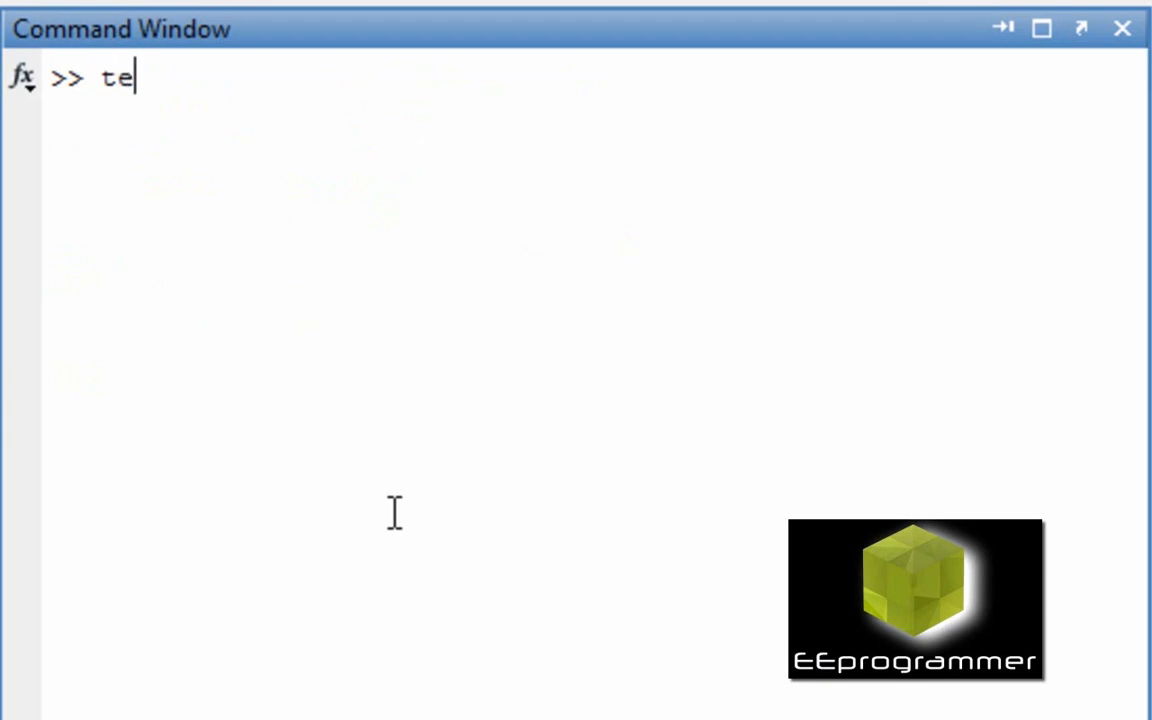
{"action": "type", "text": "sting_ind = []l"}
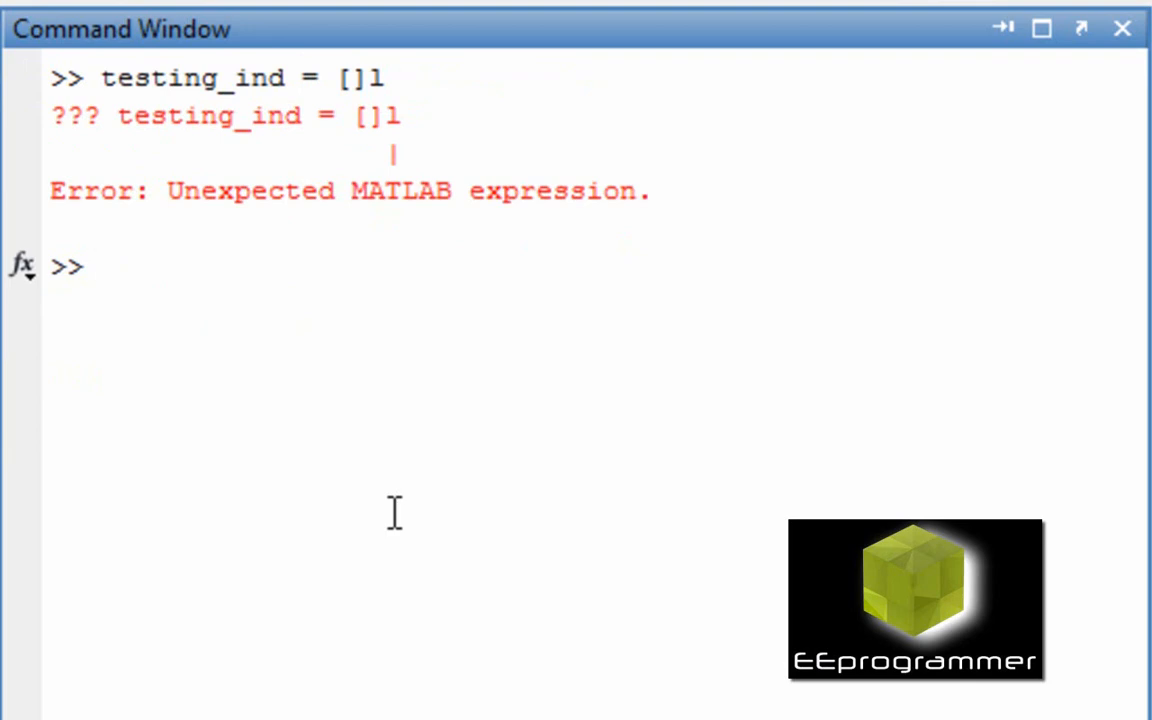
{"action": "type", "text": "testing_ind = [];"}
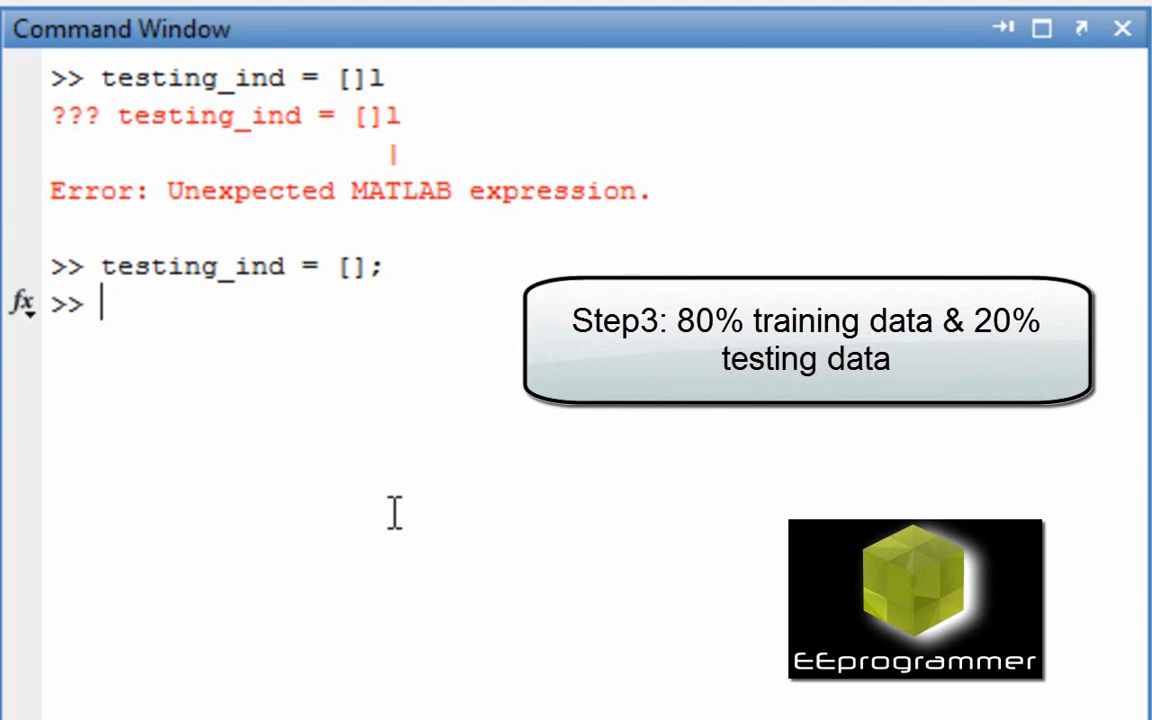
Write for i = 1:length(All_data) with the test if rand>0.8.
{"action": "type", "text": "for i"}
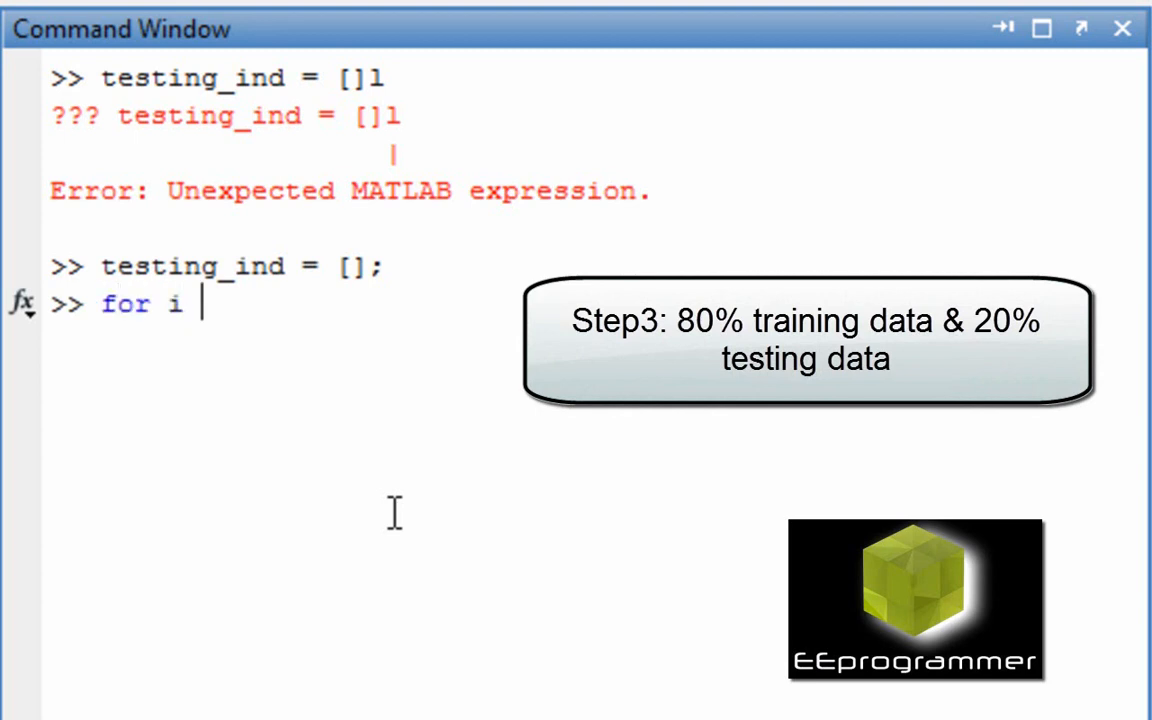
{"action": "type", "text": "= 1:"}
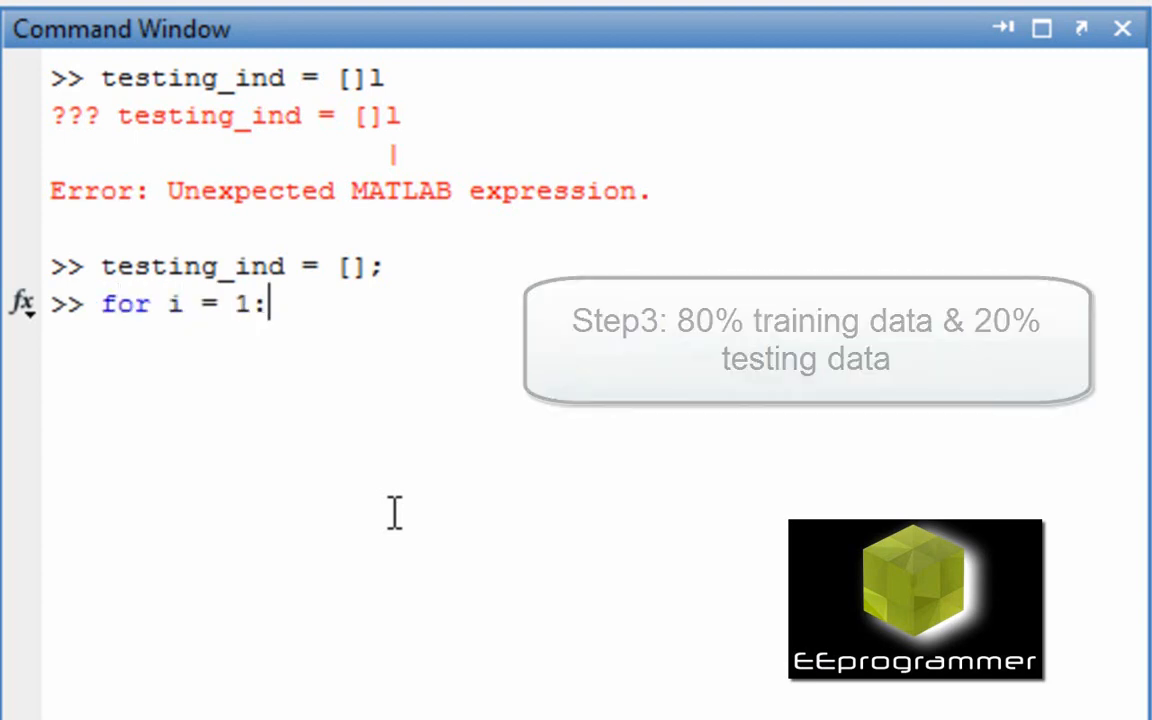
{"action": "type", "text": "length"}
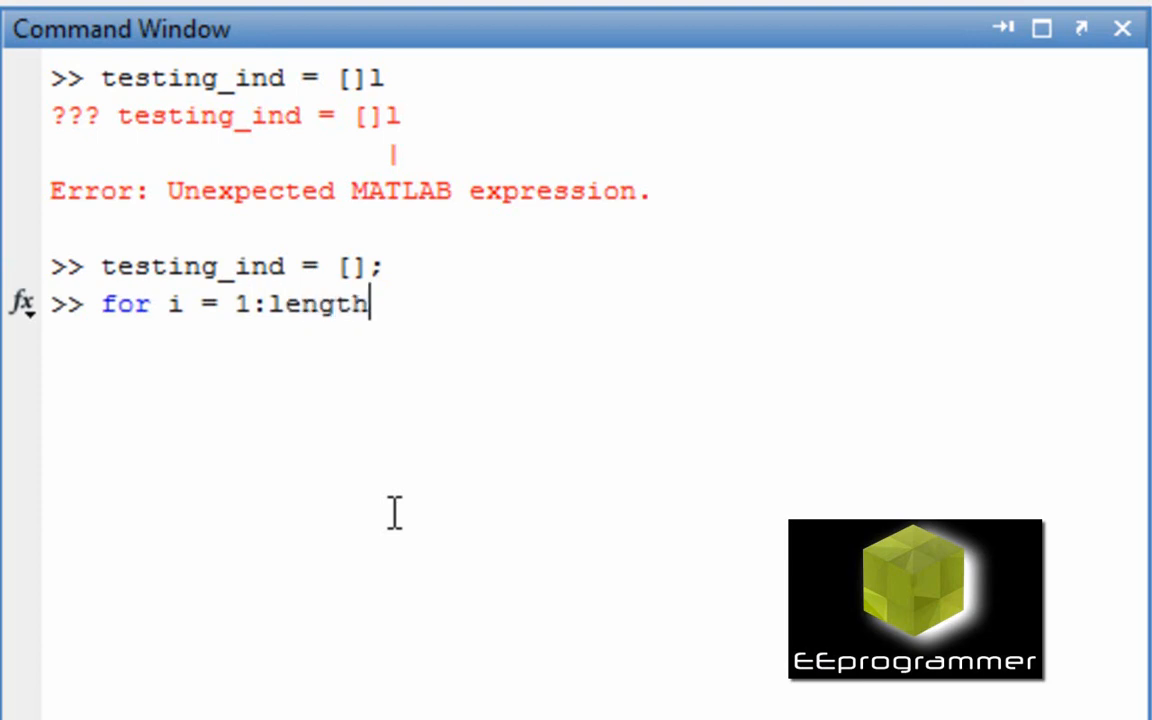
{"action": "type", "text": "(A"}
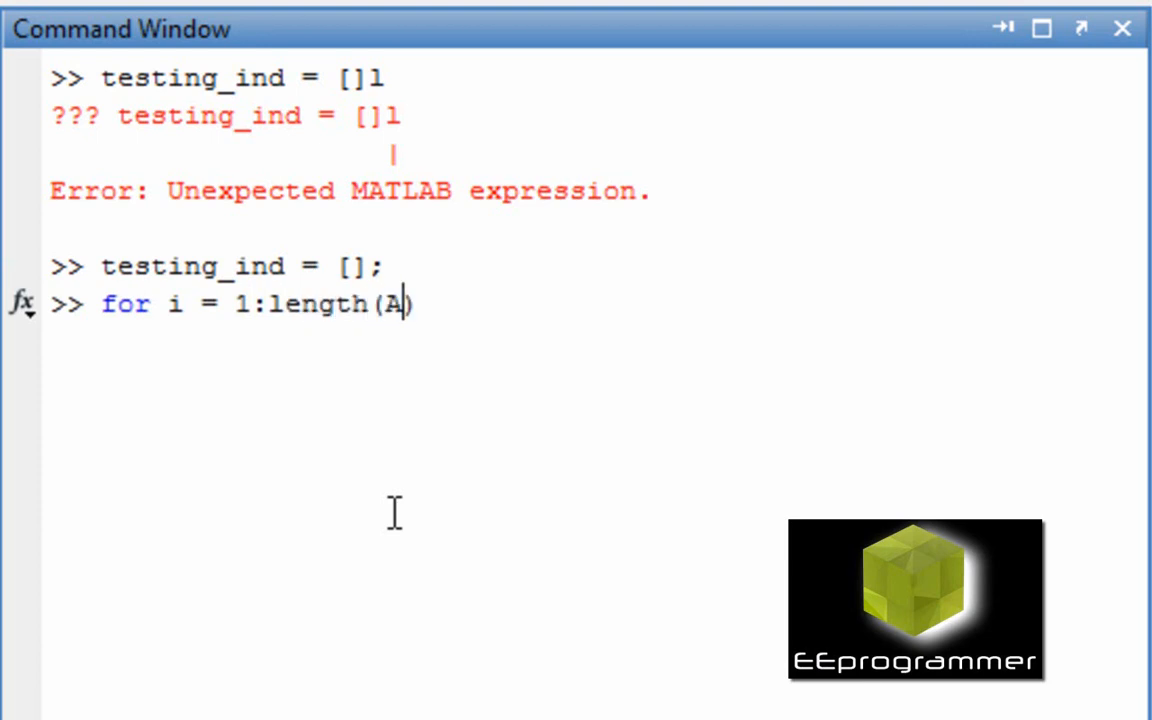
{"action": "type", "text": "ll_data"}
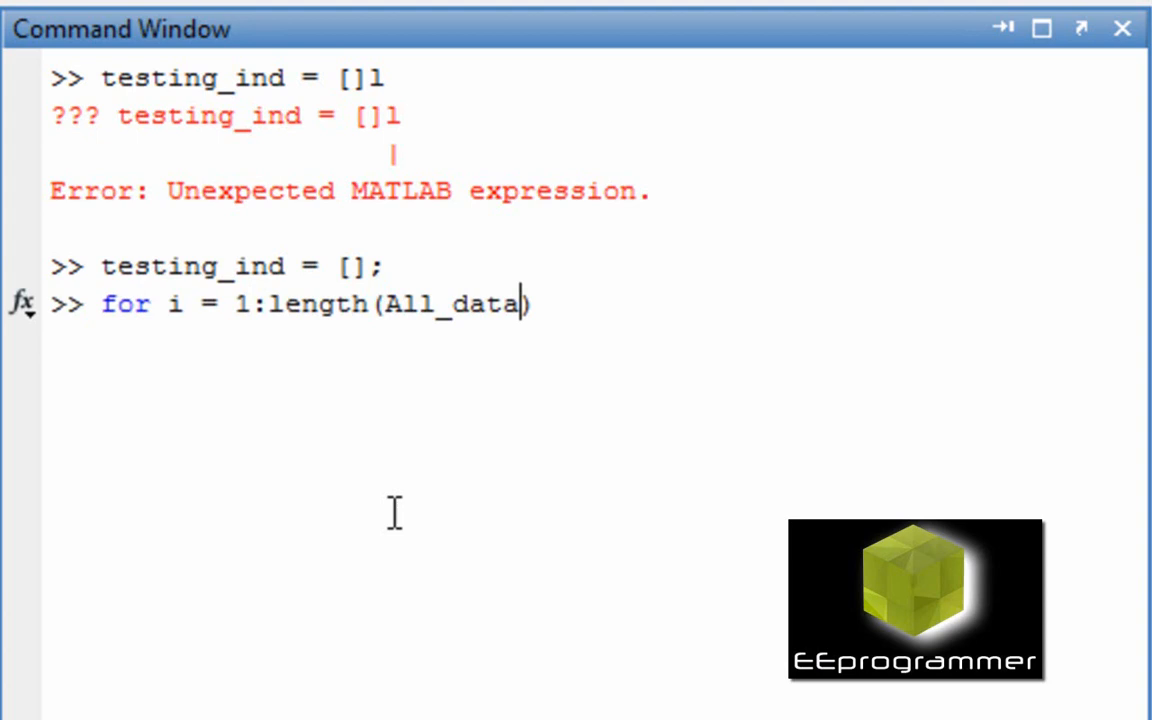
{"action": "type", "text": "if"}
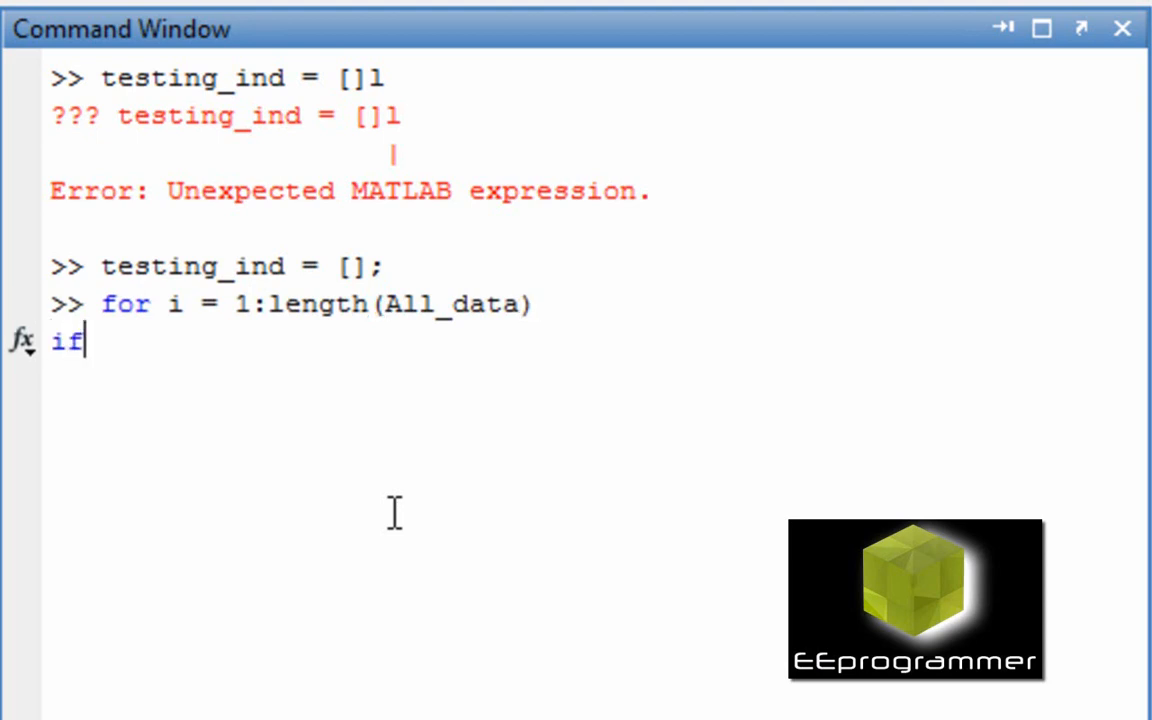
{"action": "type", "text": "rand>"}
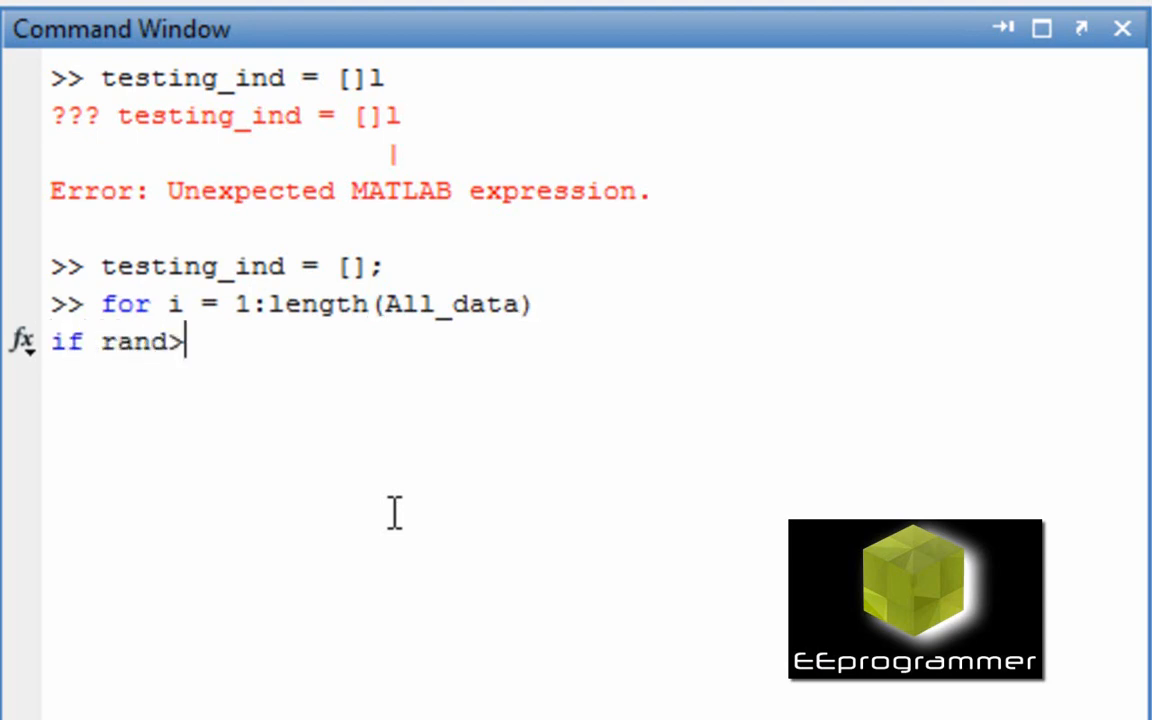
{"action": "type", "text": "0.8"}
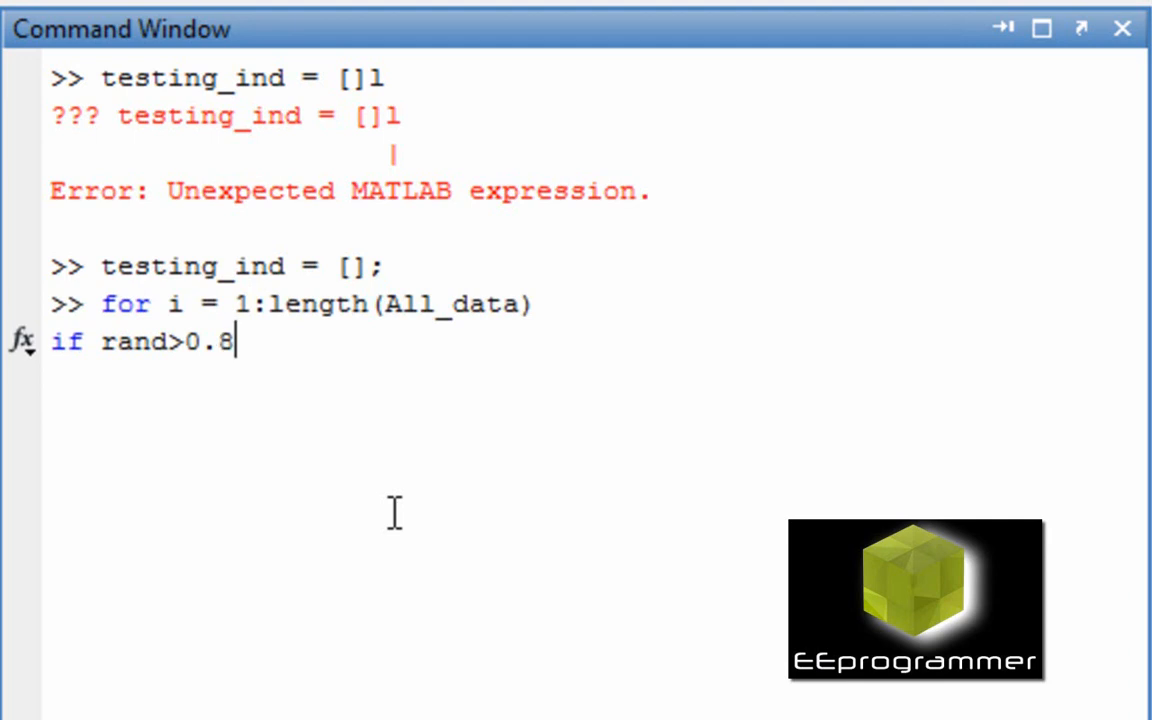
Append the index with testing_ind = [testing_ind,i] inside the if branch.
{"action": "type", "text": "test"}
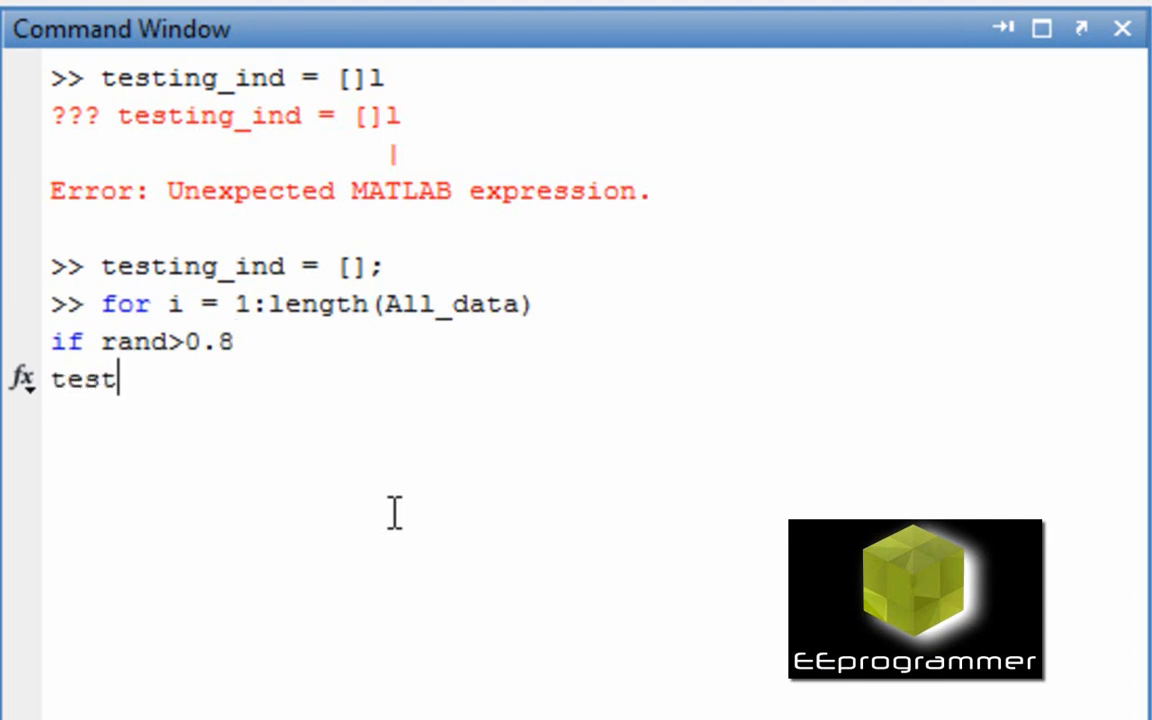
{"action": "type", "text": "ing_ind = [t]"}
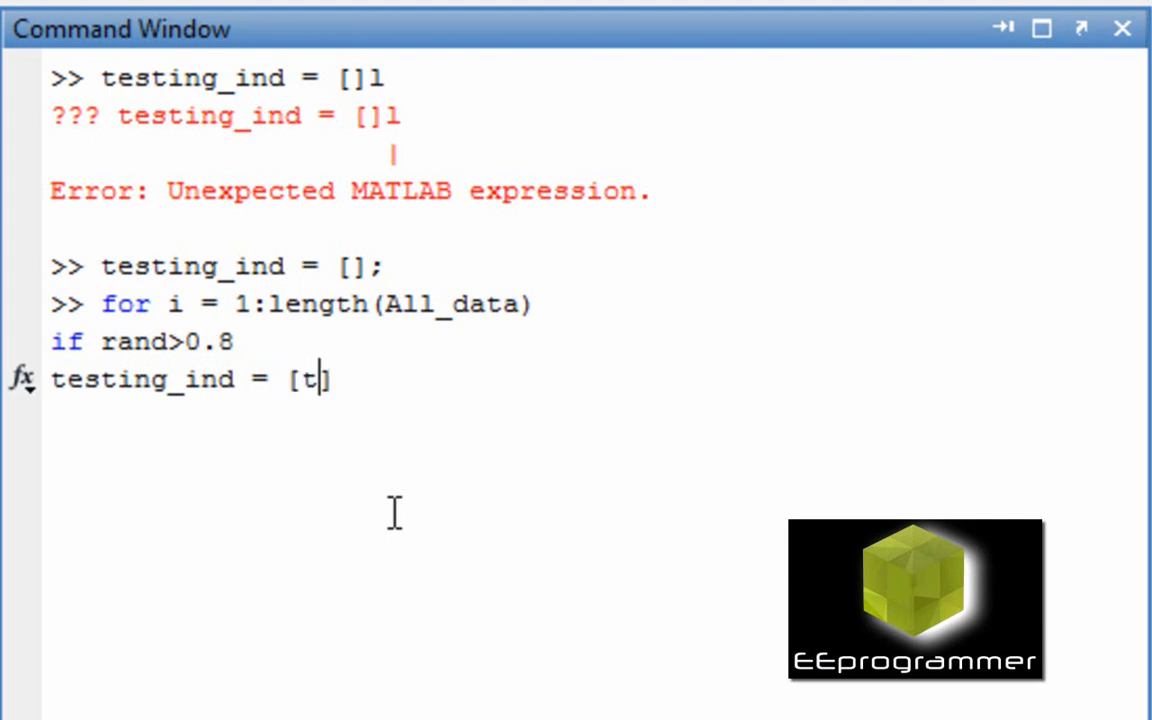
{"action": "type", "text": "esting_ind"}
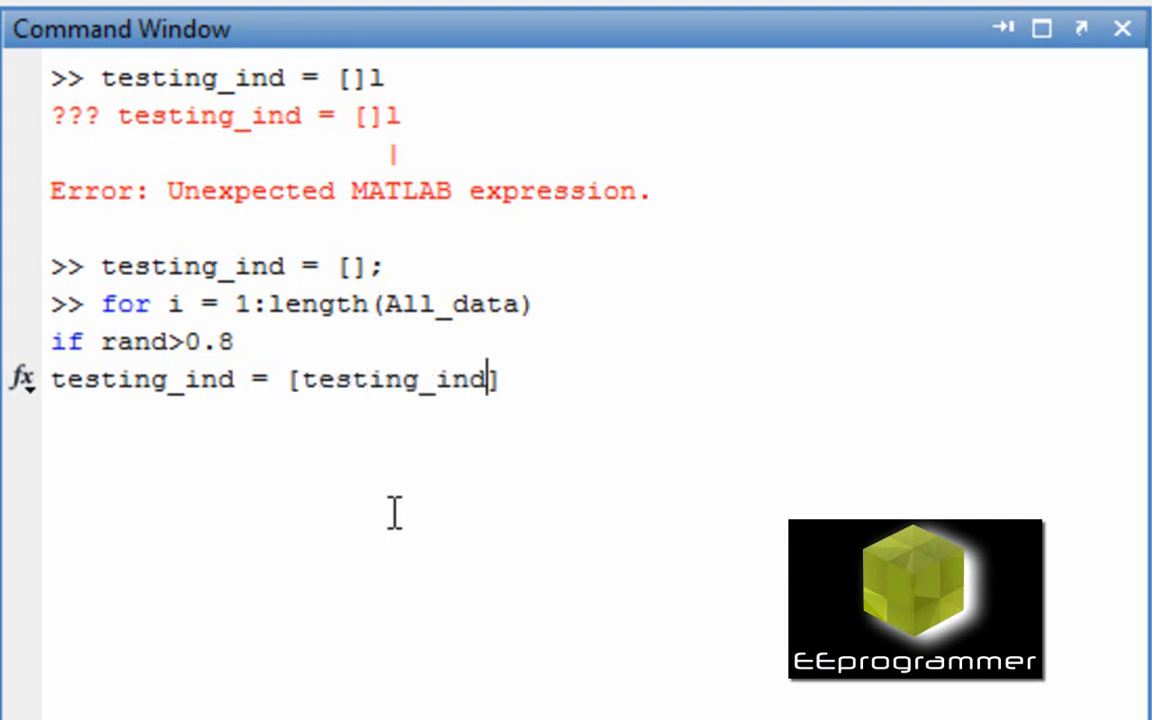
{"action": "type", "text": ",i]"}
{"action": "type", "text": "training_ind = se"}
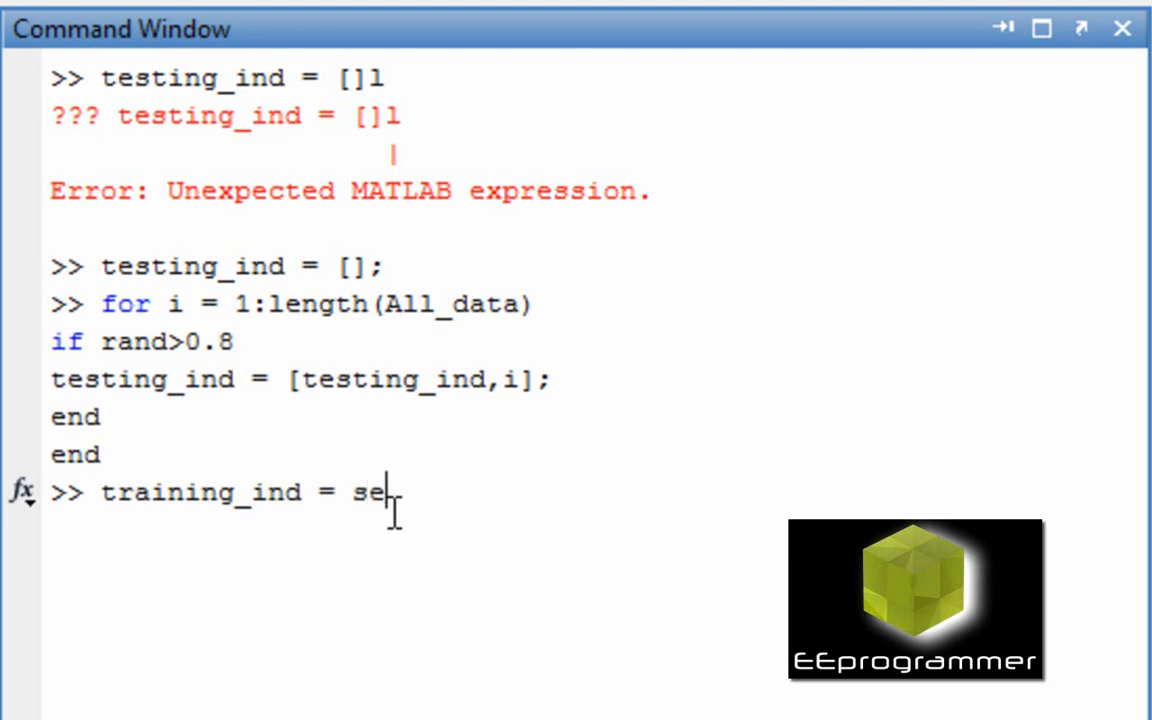
Run training_ind = setxor(1:length(All_data),testing_ind); then clear the window with clc.
{"action": "type", "text": "txor()"}
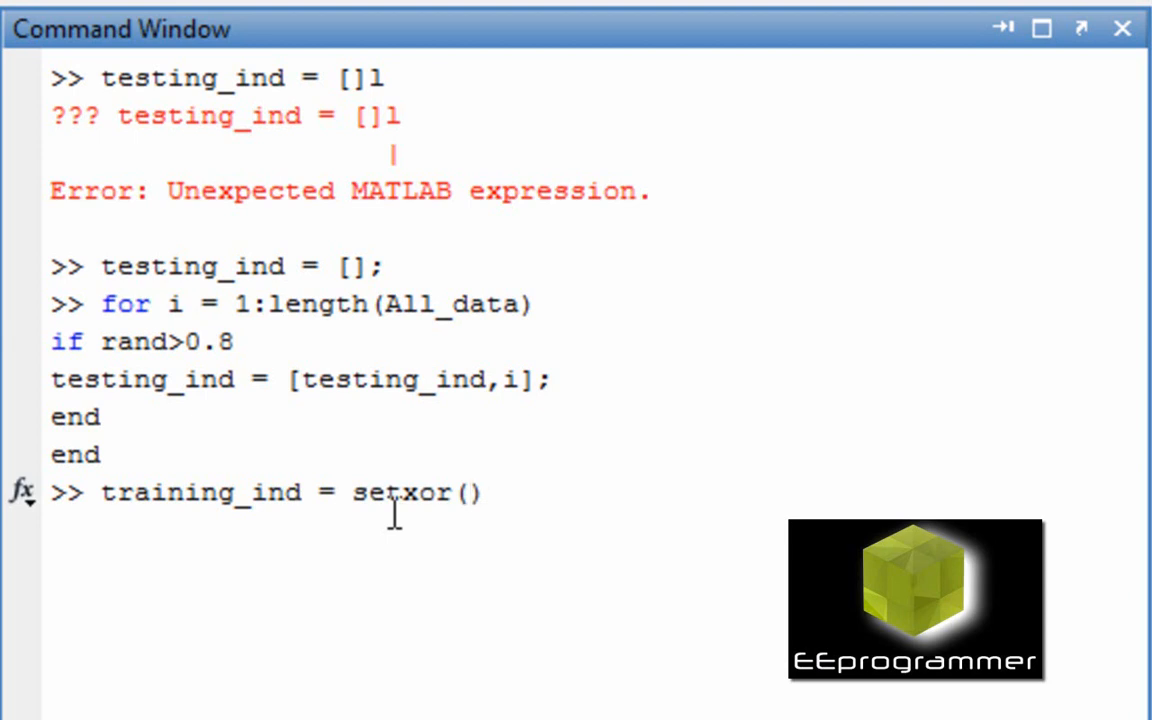
{"action": "type", "text": "1"}
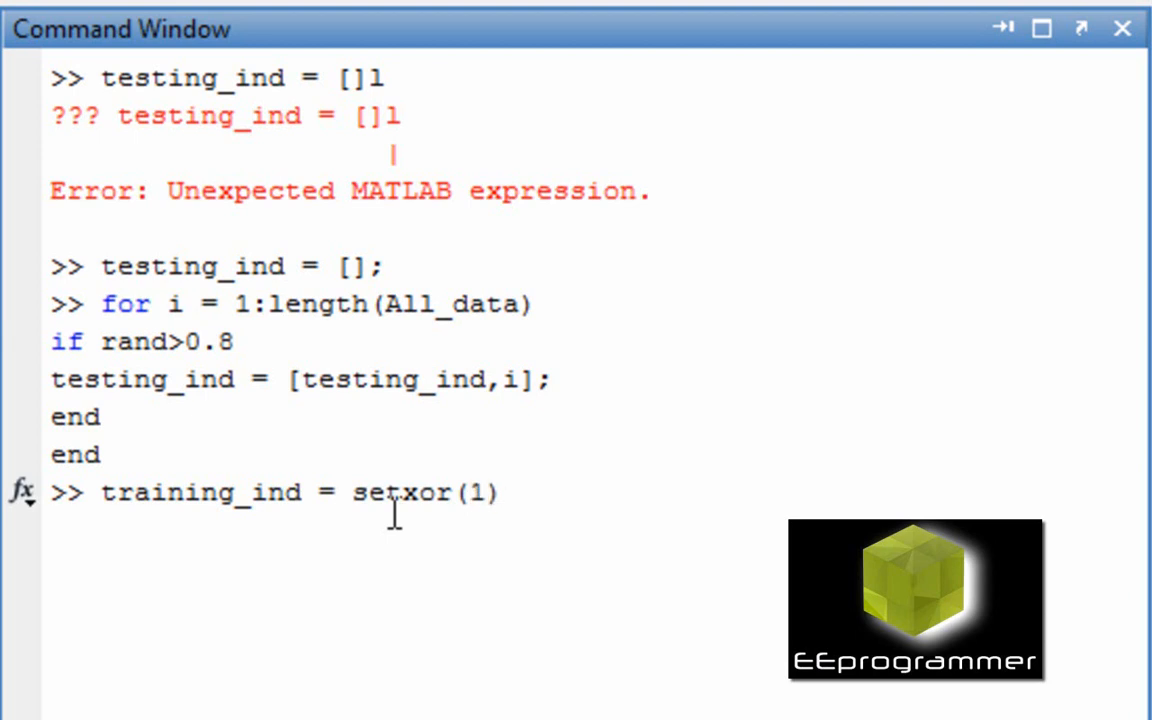
{"action": "type", "text": "1:length("}
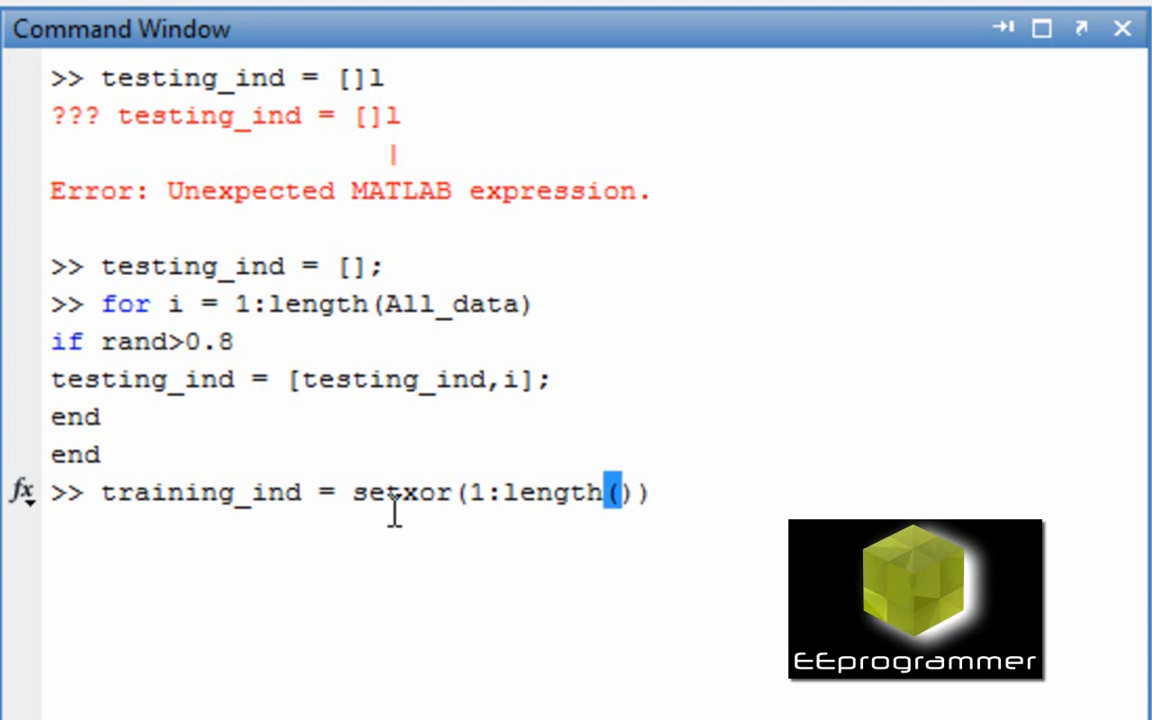
{"action": "type", "text": "All_data"}
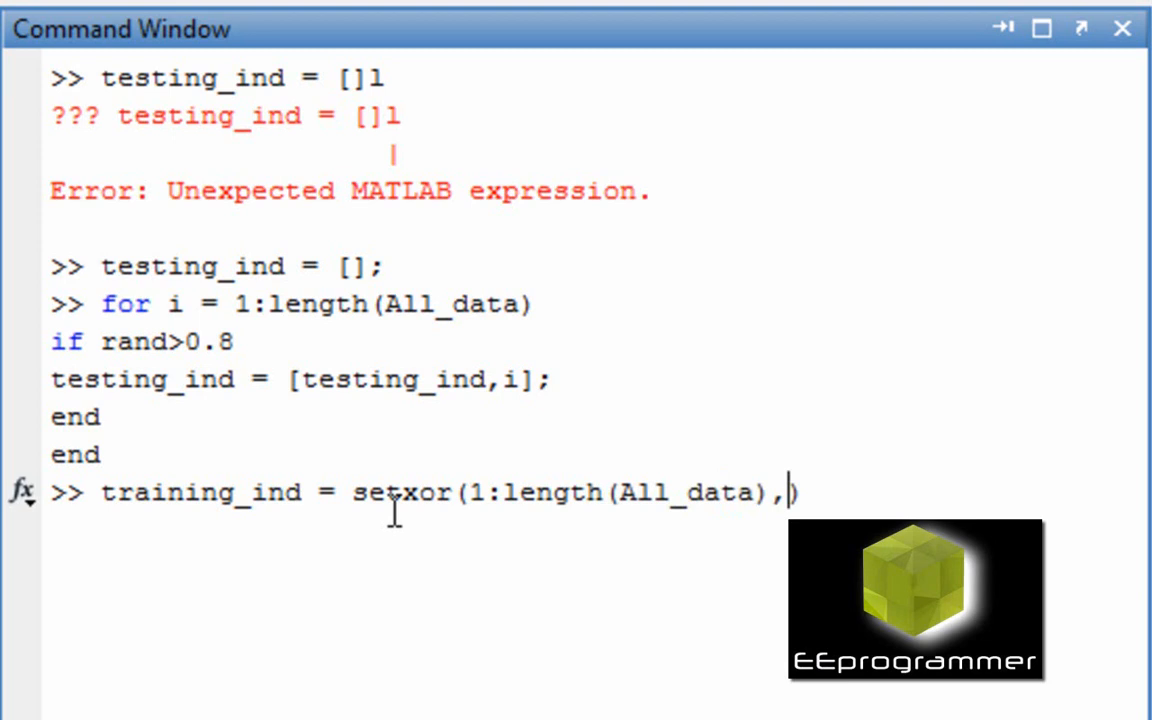
{"action": "type", "text": "testing"}
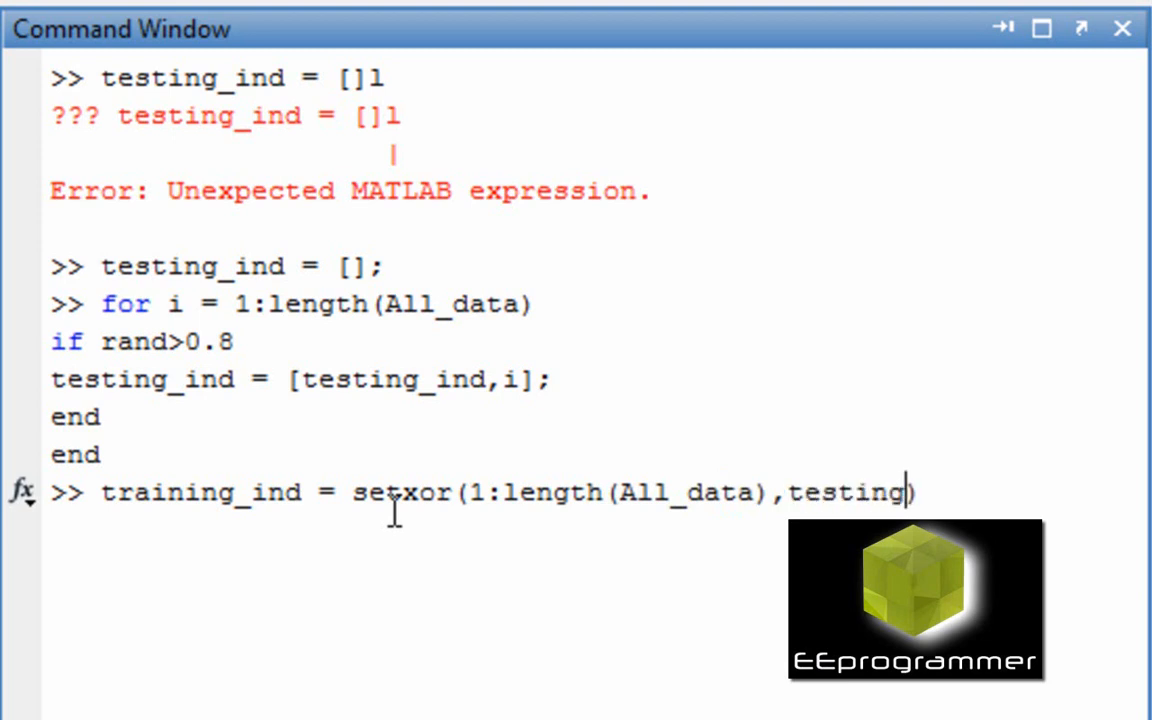
{"action": "type", "text": "_ind)"}
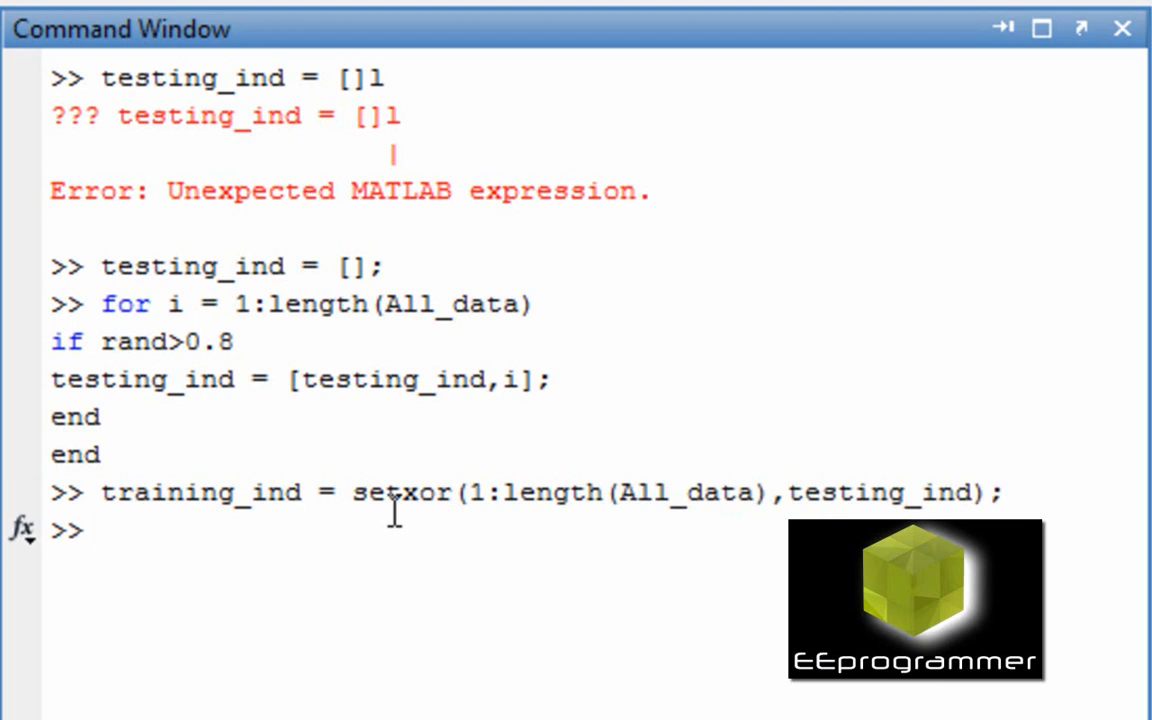
{"action": "type", "text": "clc"}
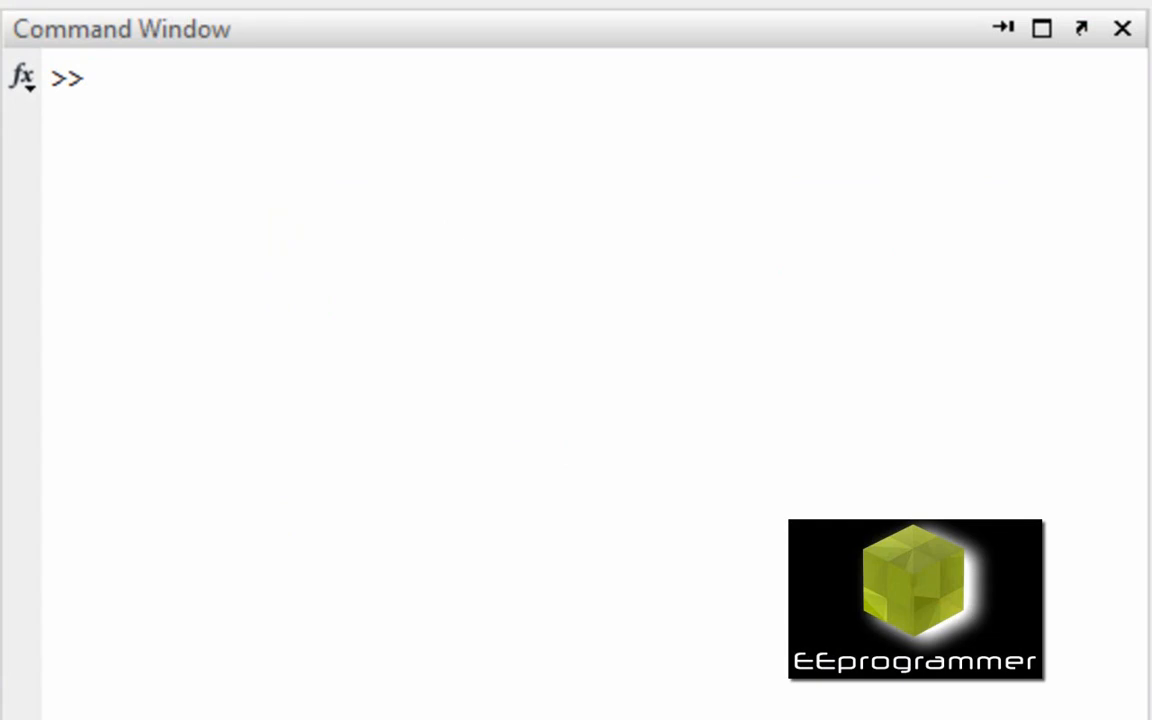
Place the cursor at the cleared prompt ready for the classify command.
{"action": "left_click", "coordinate": [608, 343]}
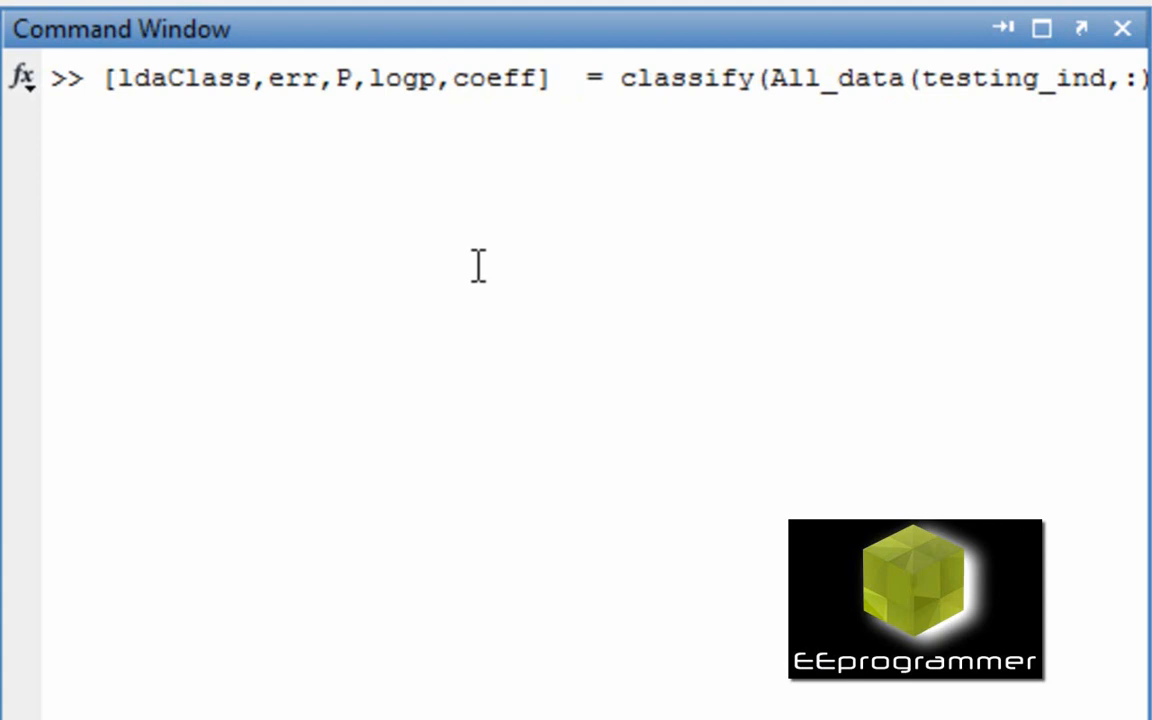
{"action": "mouse_move", "coordinate": [457, 168]}
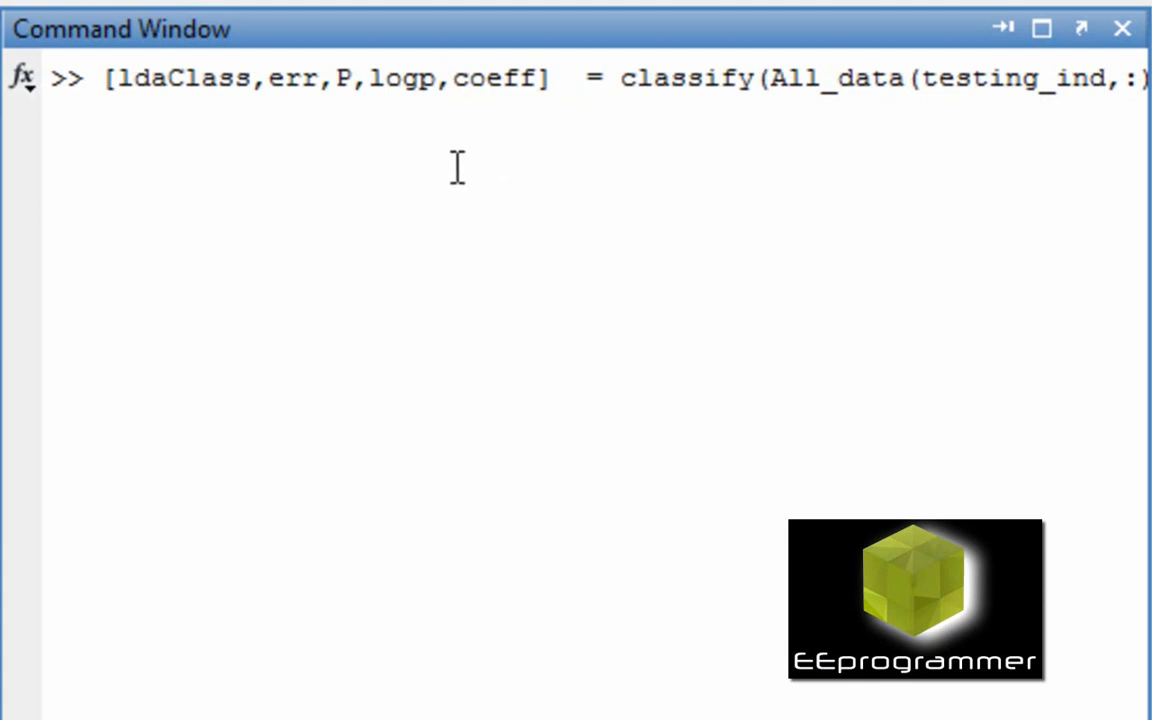
{"action": "mouse_move", "coordinate": [415, 130]}
{"action": "type", "text": "[ldaResubCM,grpOrder] = confusionmat(All_data_label(testing_ind"}
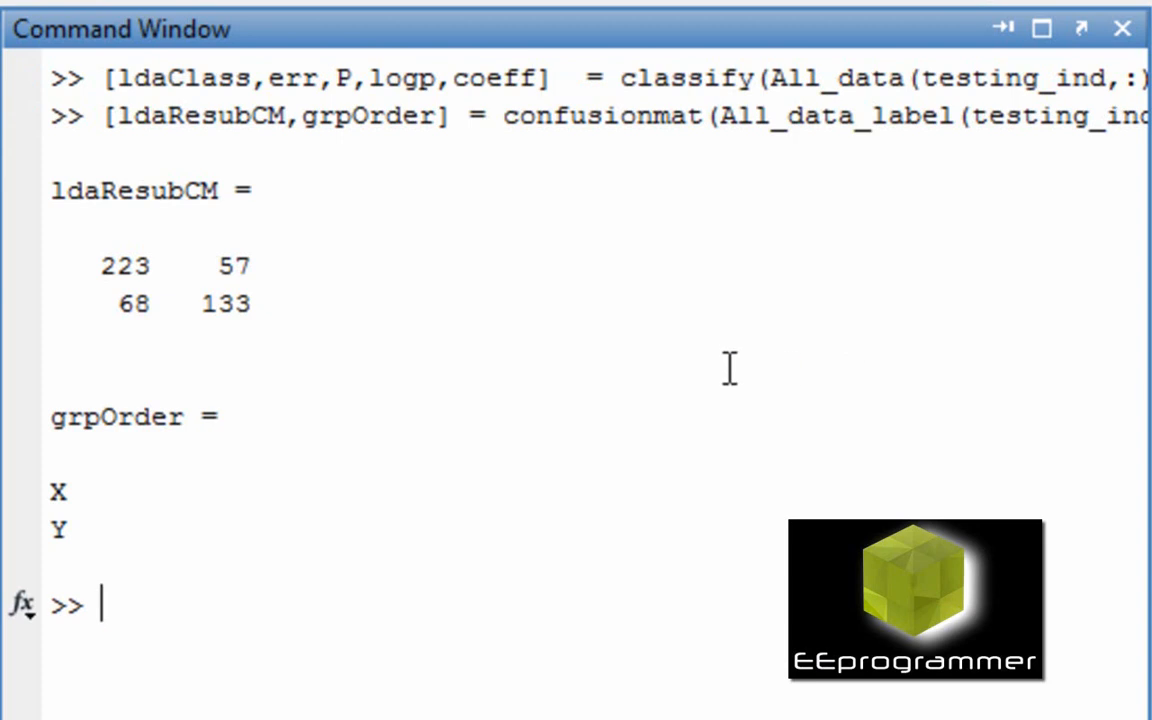
{"action": "mouse_move", "coordinate": [1010, 340]}
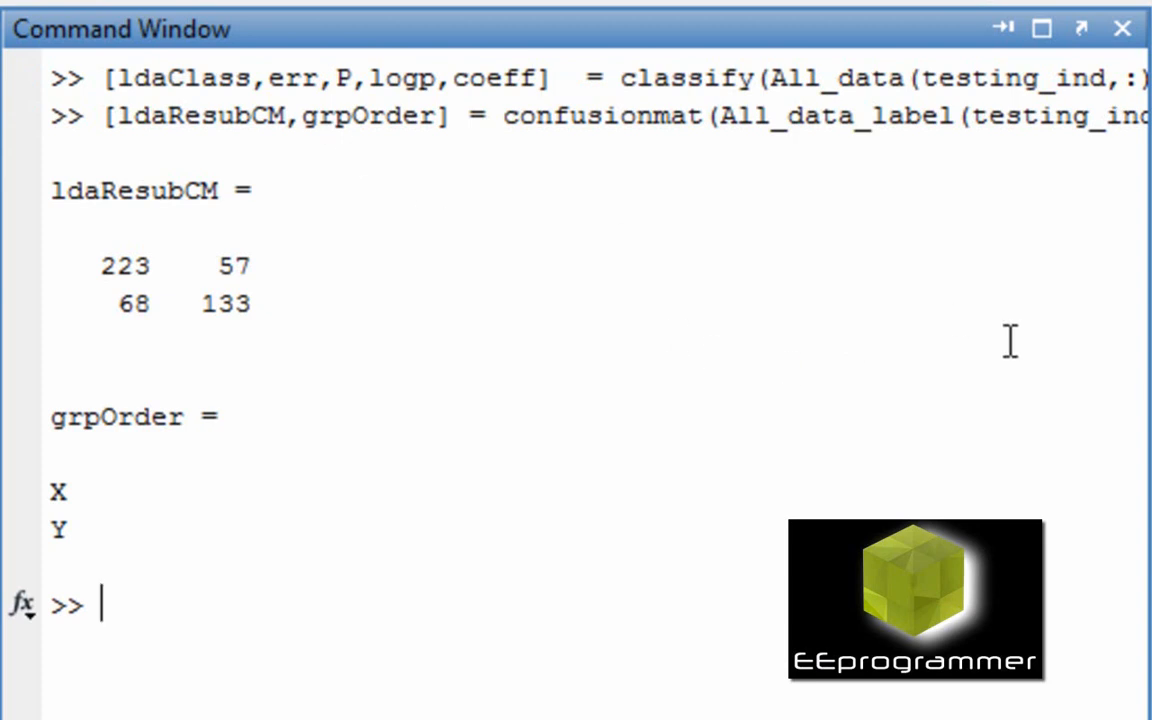
{"action": "mouse_move", "coordinate": [1118, 407]}
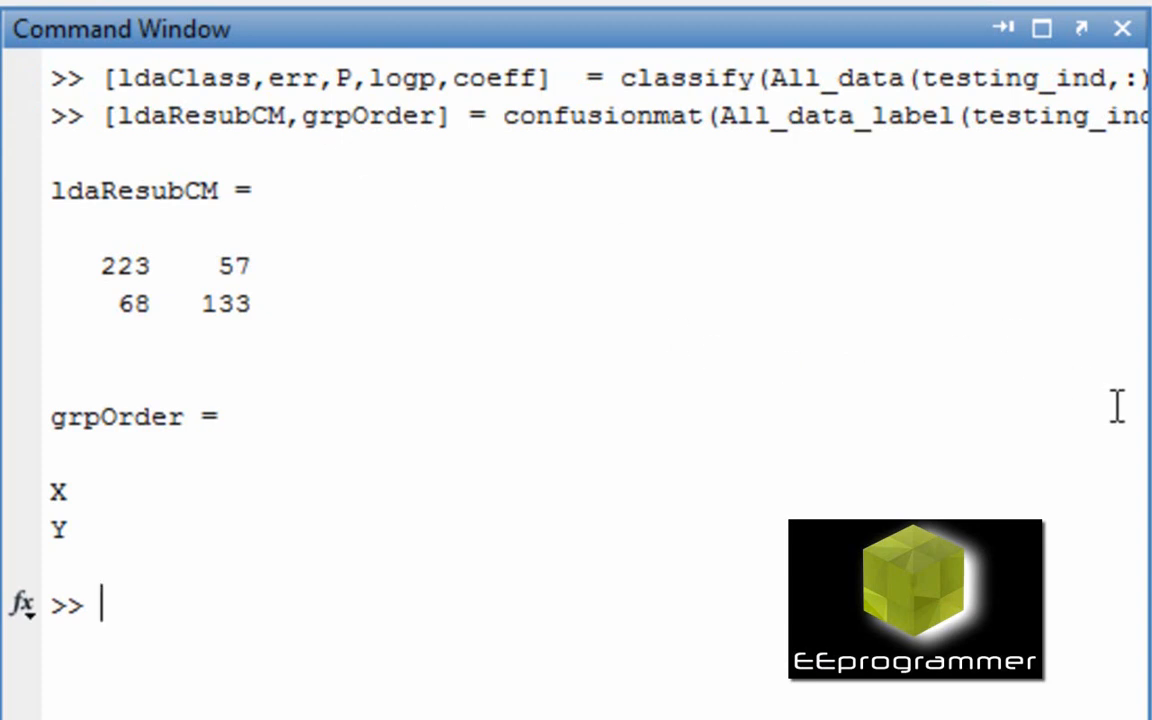
{"action": "mouse_move", "coordinate": [1140, 410]}
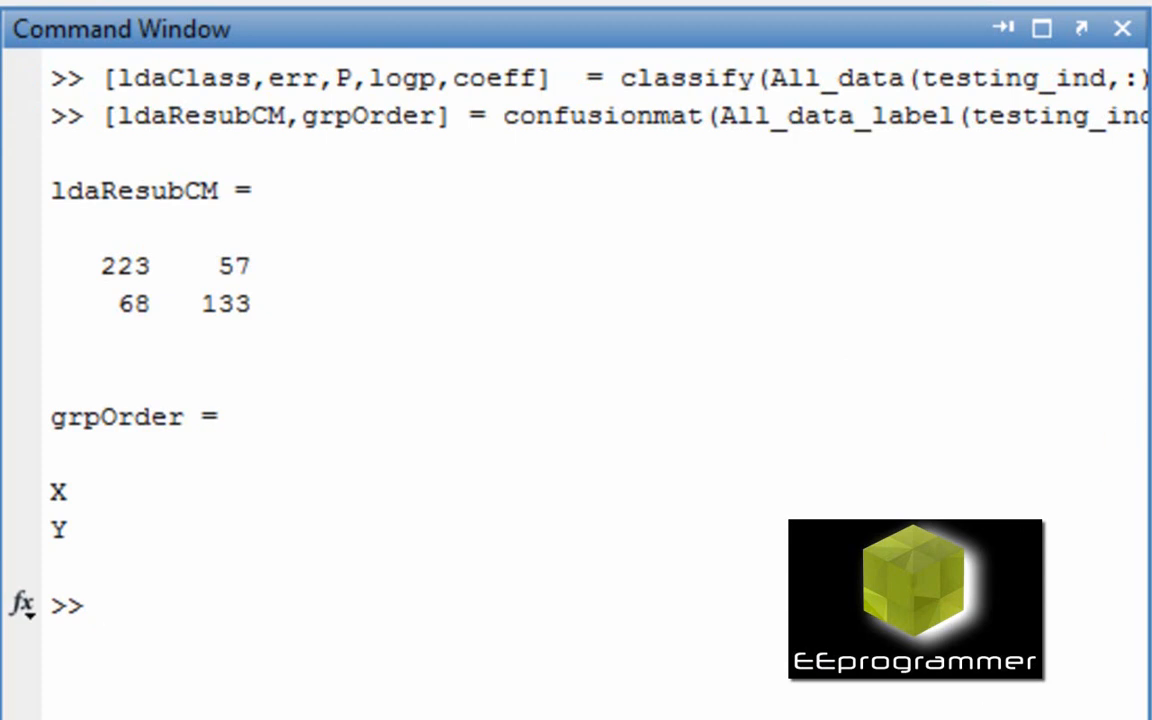
Focus the Command Window to clear the confusion matrix output with clc.
{"action": "left_click", "coordinate": [100, 605]}
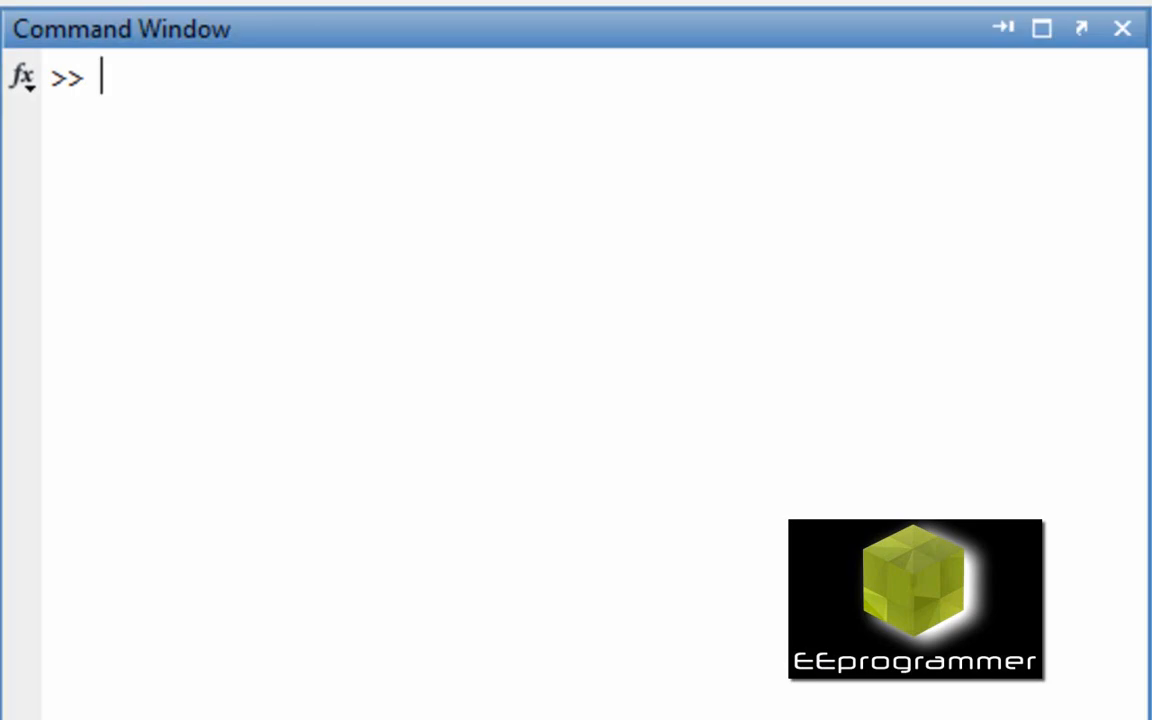
Define K = coeff(1,2).const, L = coeff(1,2).linear and the linear boundary f = @(x,y) K + [x y]*L.
{"action": "type", "text": "K = coeff(1,2).const;"}
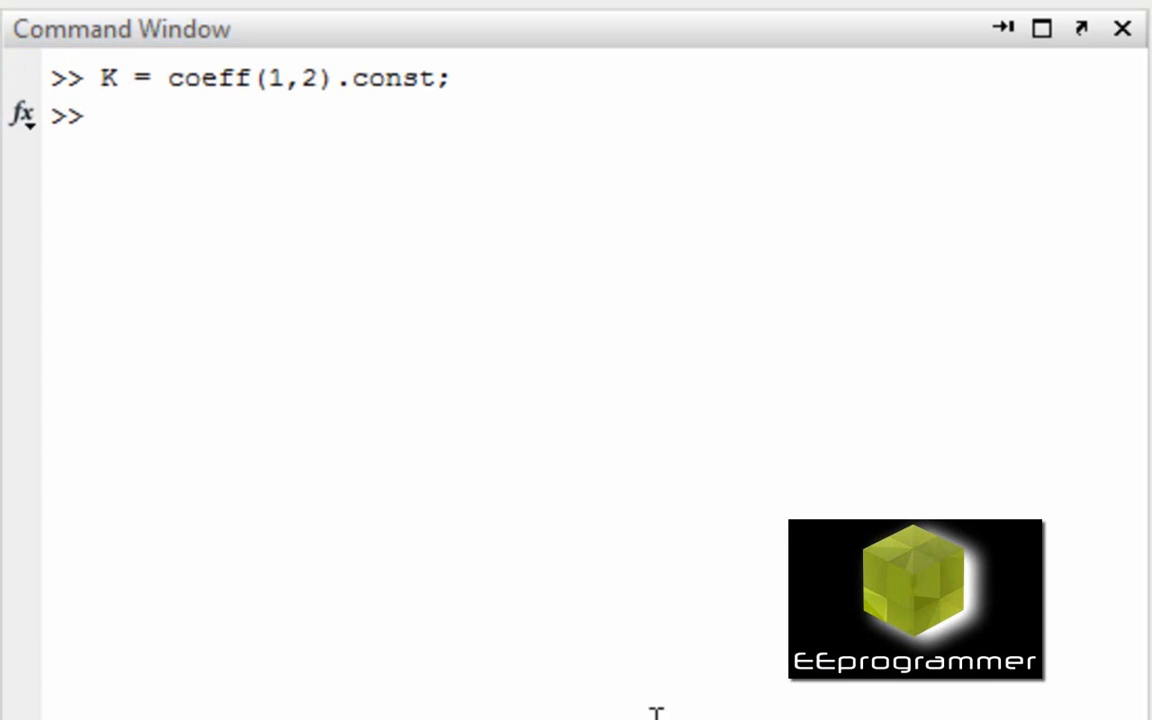
{"action": "type", "text": "L = coeff(1,2).linear;"}
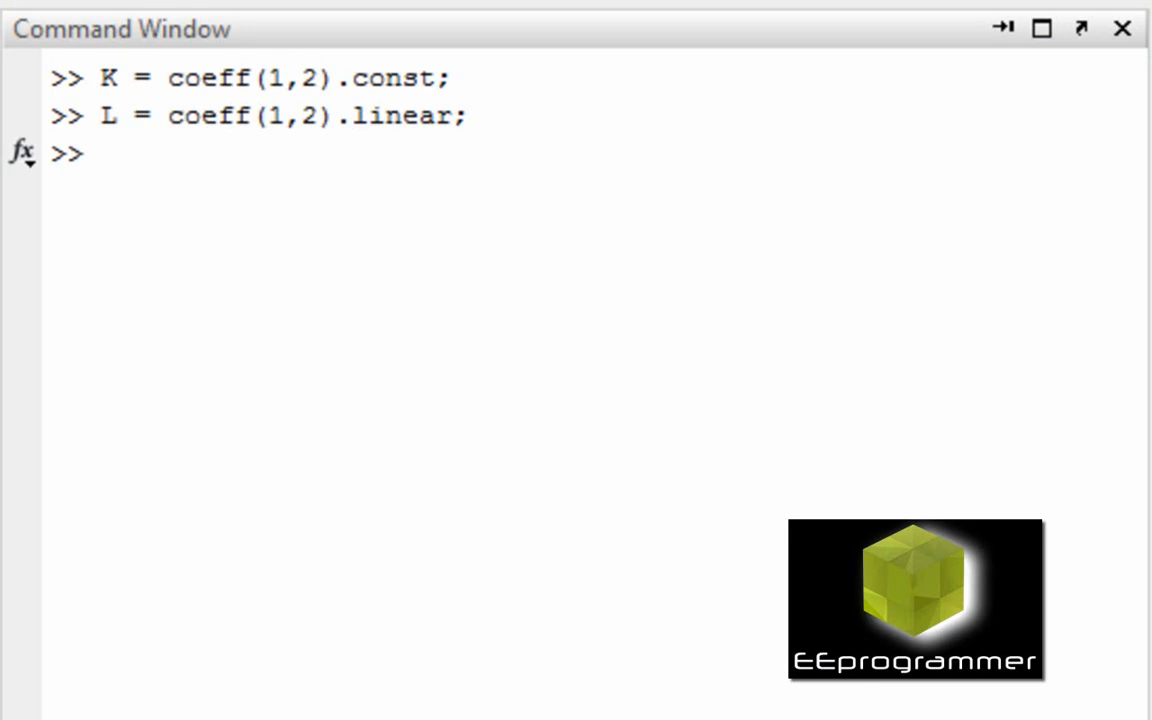
{"action": "type", "text": "f = @(x,y) K + [x y]*L;"}
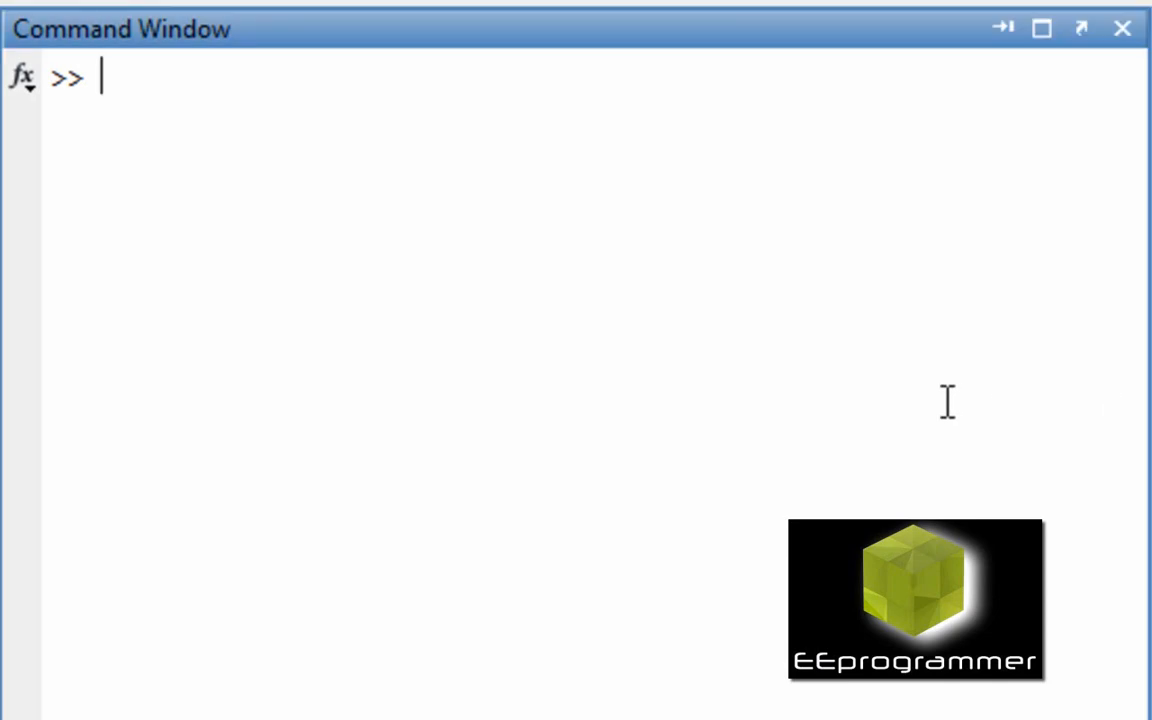
Rerun [ldaClass,err,P,logp,coeff] = classify(...) on the All_data testing rows.
{"action": "type", "text": "[ldaClass,err,P,logp,coeff]  = classify(All_data(testing_ind,:)"}
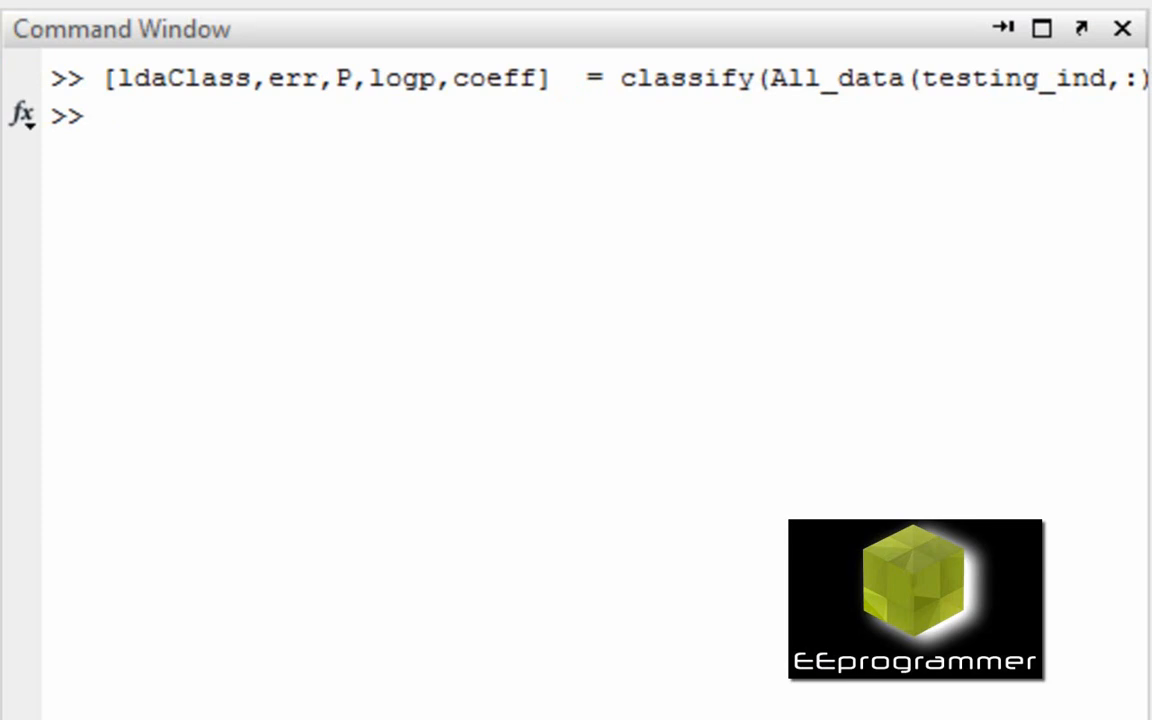
{"action": "mouse_move", "coordinate": [370, 444]}
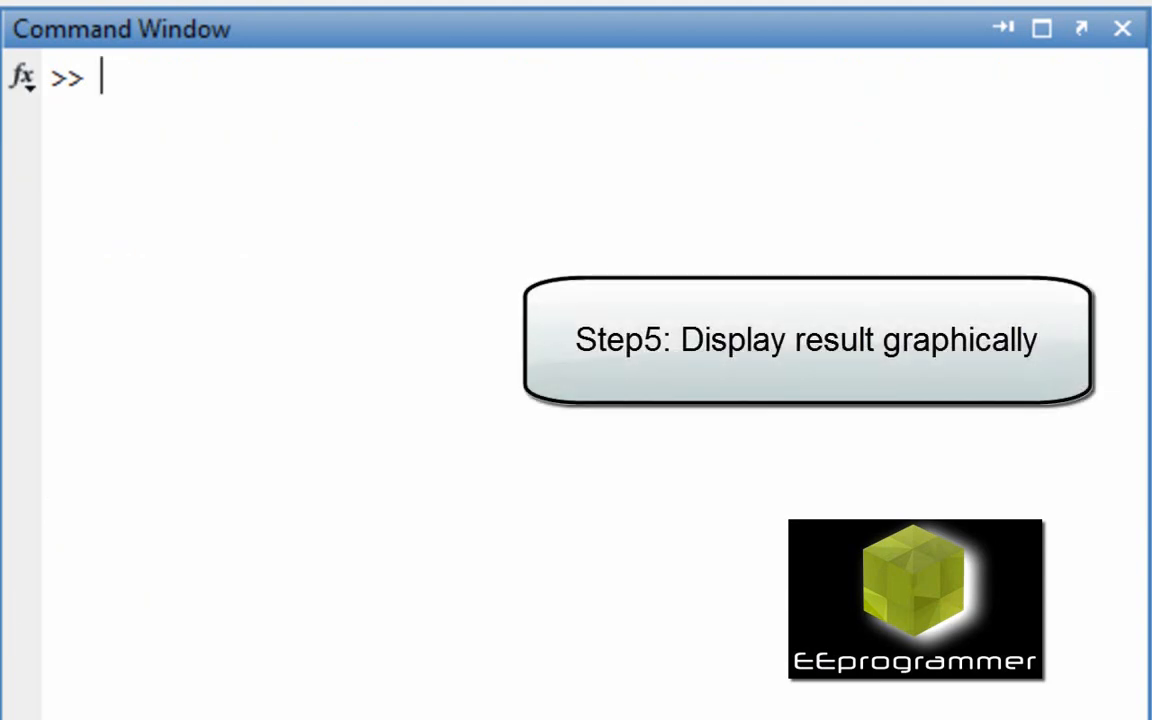
Define K, L from coeff(1,2) and the quadratic boundary f with the [x y]*Q term, then hold on.
{"action": "type", "text": "K = coeff(1,2).const;"}
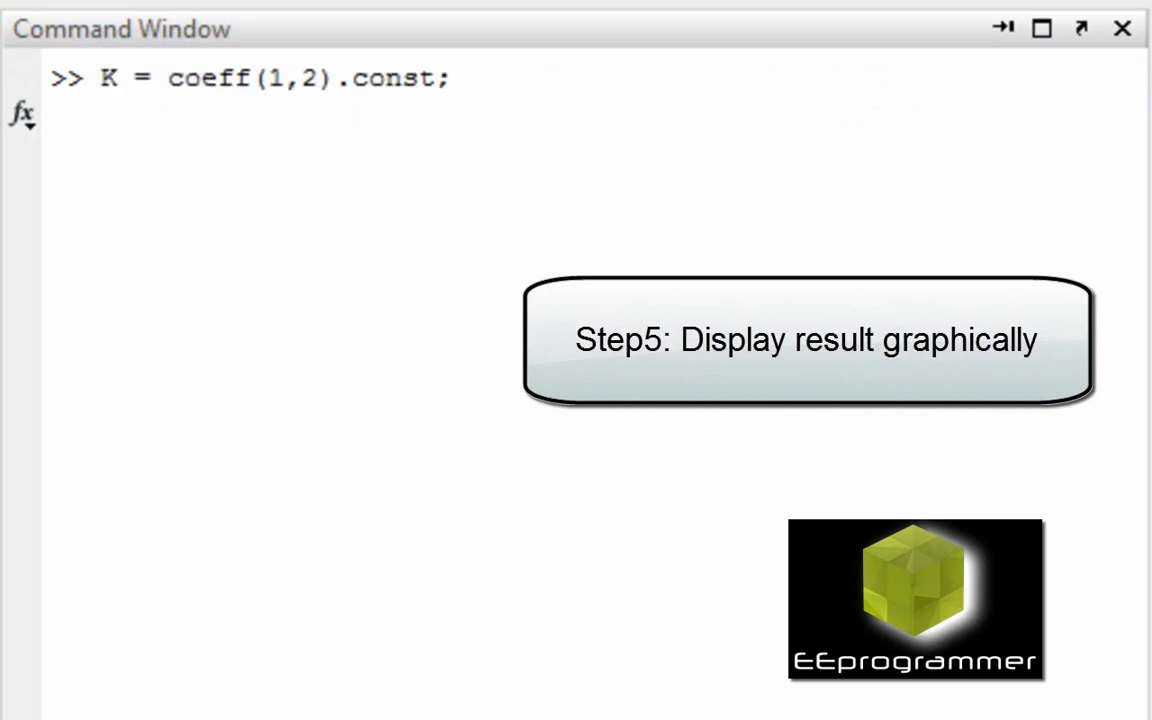
{"action": "type", "text": "L = coeff(1,2).linear;"}
{"action": "type", "text": "Q = coeff(1,2).quadratic;"}
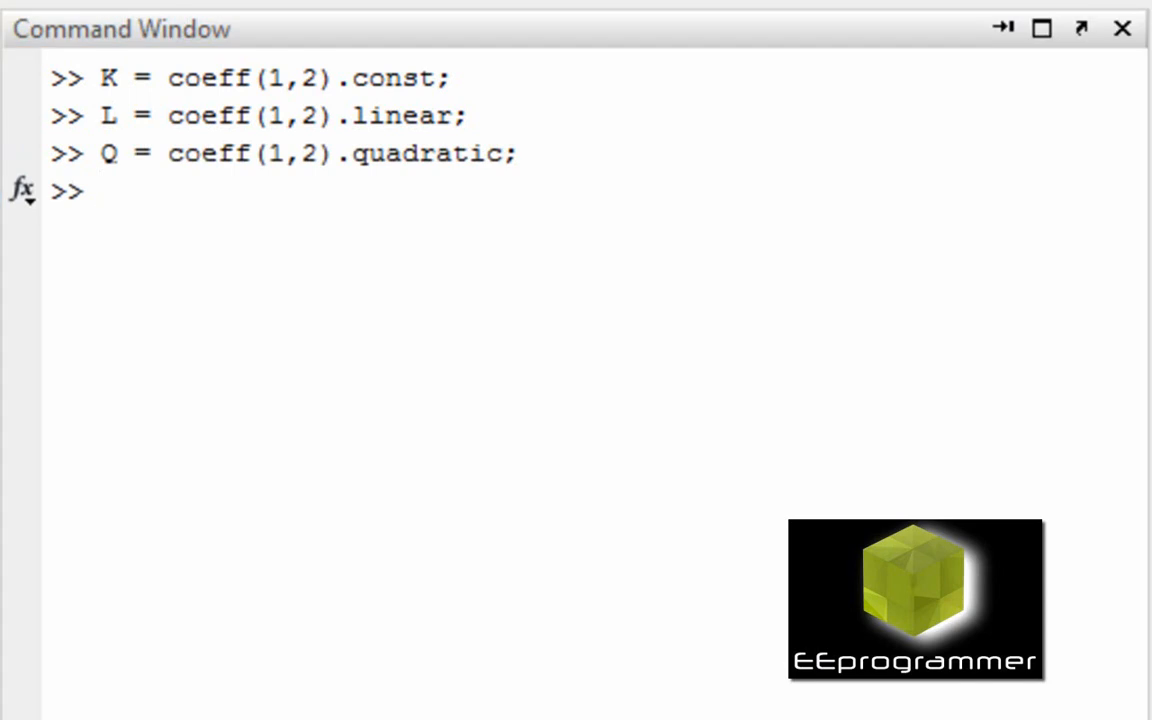
{"action": "type", "text": "f = @(x,y) K + [x y]*L + sum(([x y]*Q) .* [x y], 2);"}
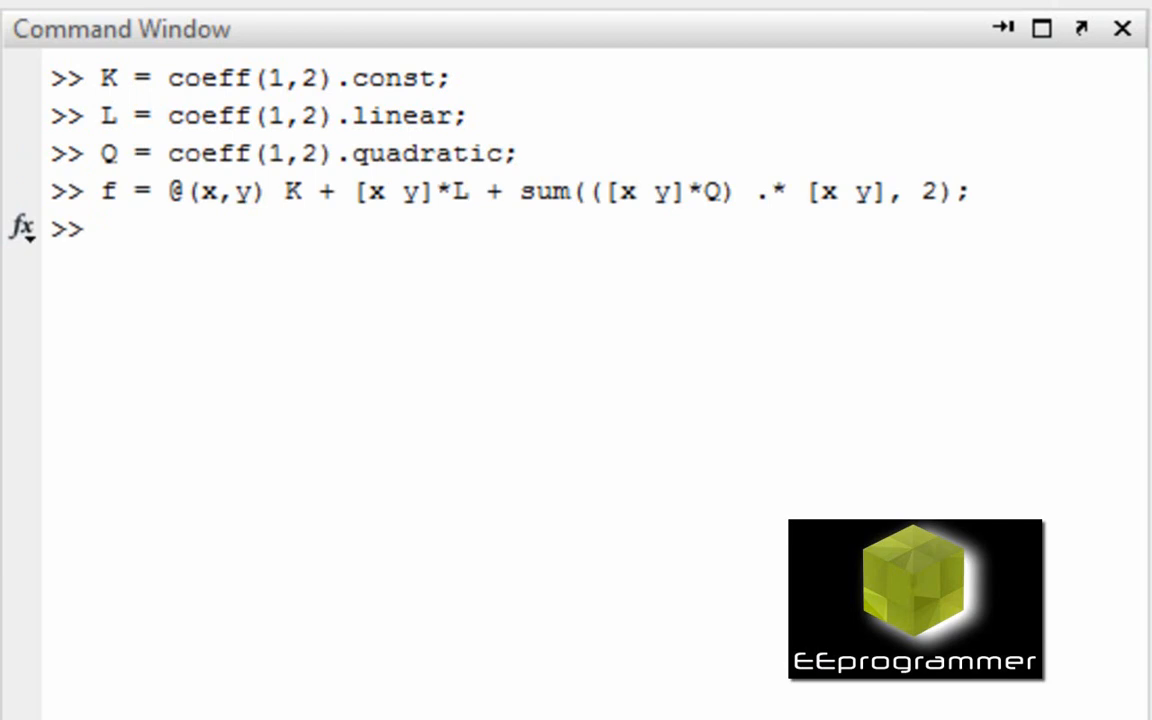
{"action": "type", "text": "hold on"}
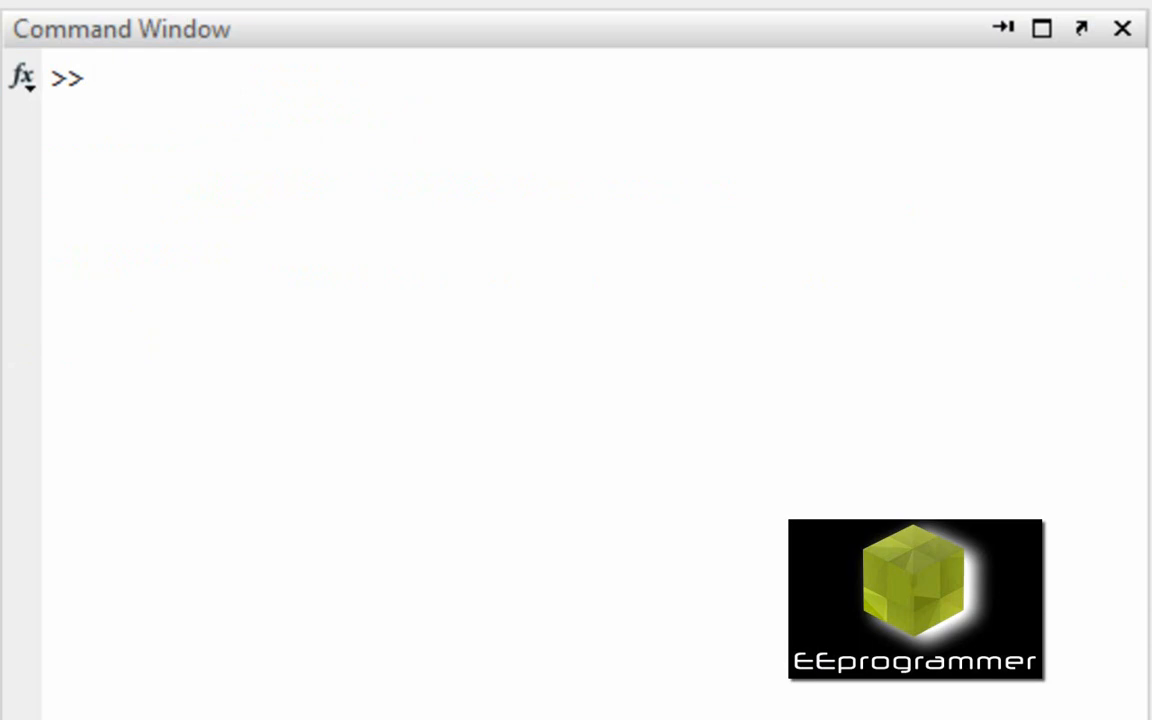
{"action": "mouse_move", "coordinate": [648, 519]}
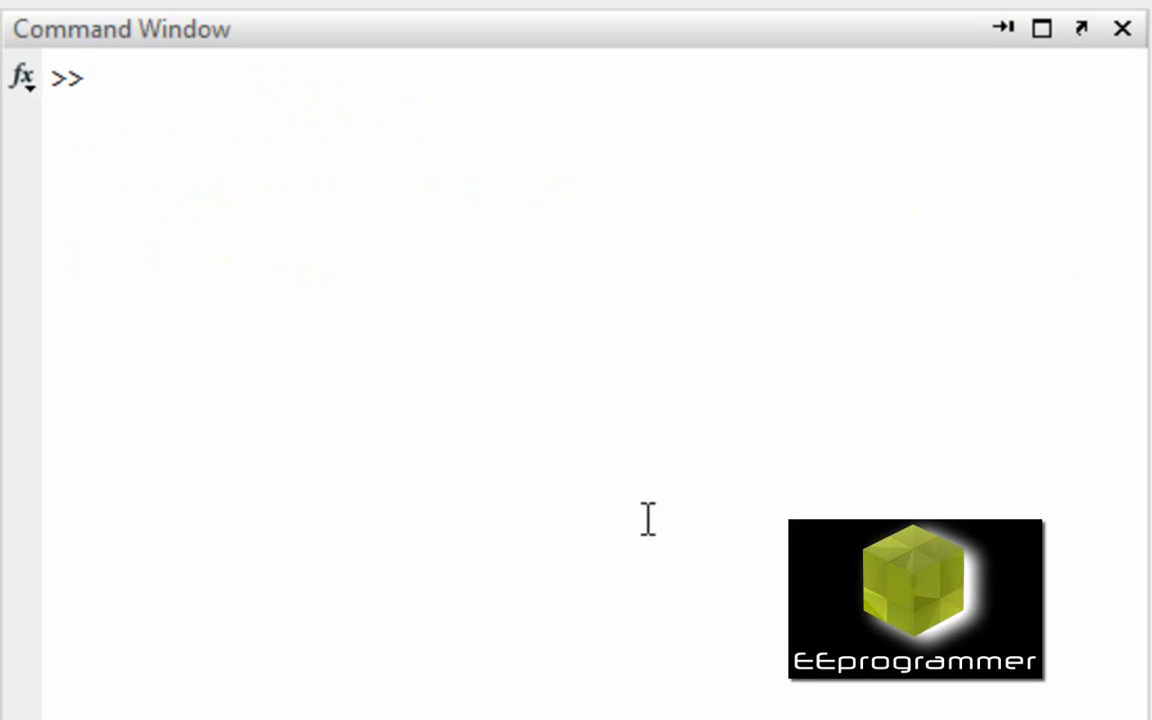
Create the empty Group_X_testing list and place the cursor for the plotting commands.
{"action": "type", "text": "Group_X_testing = [];"}
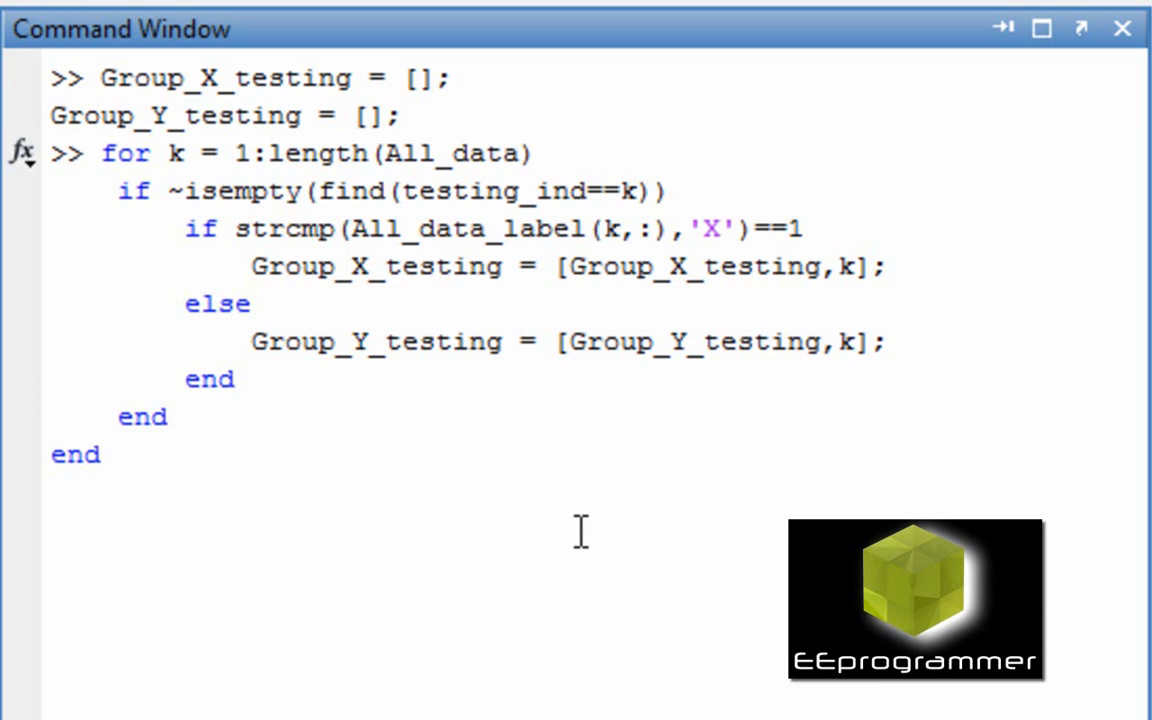
{"action": "left_click", "coordinate": [100, 455]}
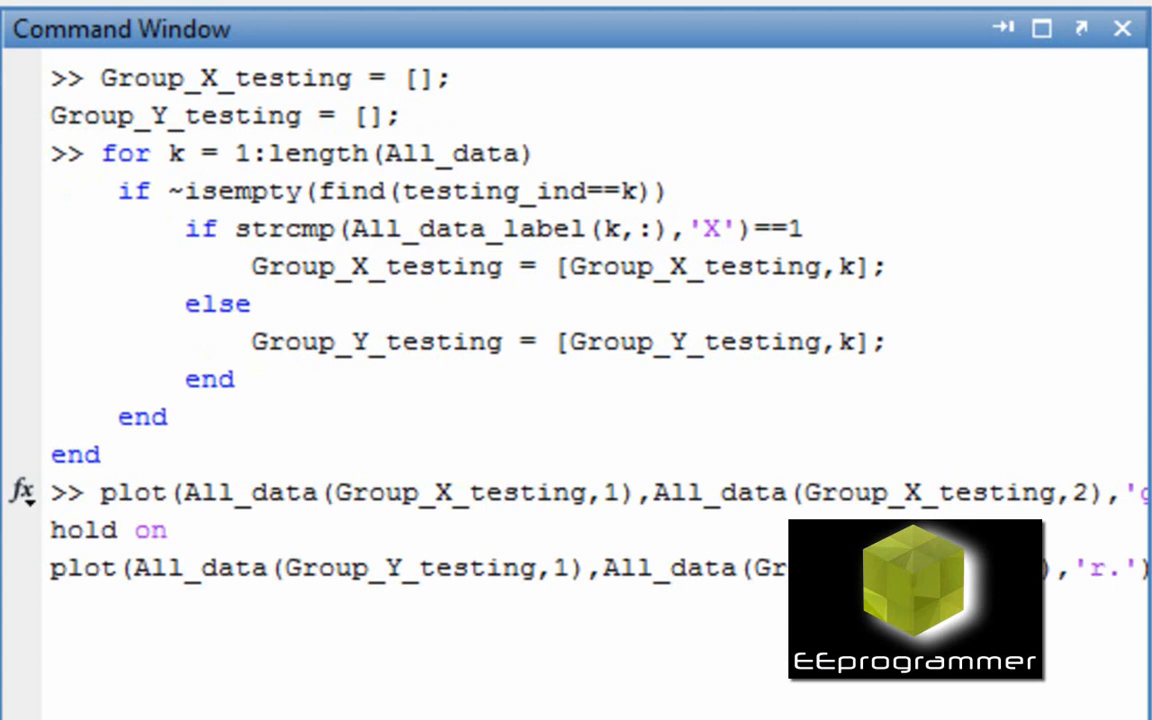
{"action": "mouse_move", "coordinate": [459, 528]}
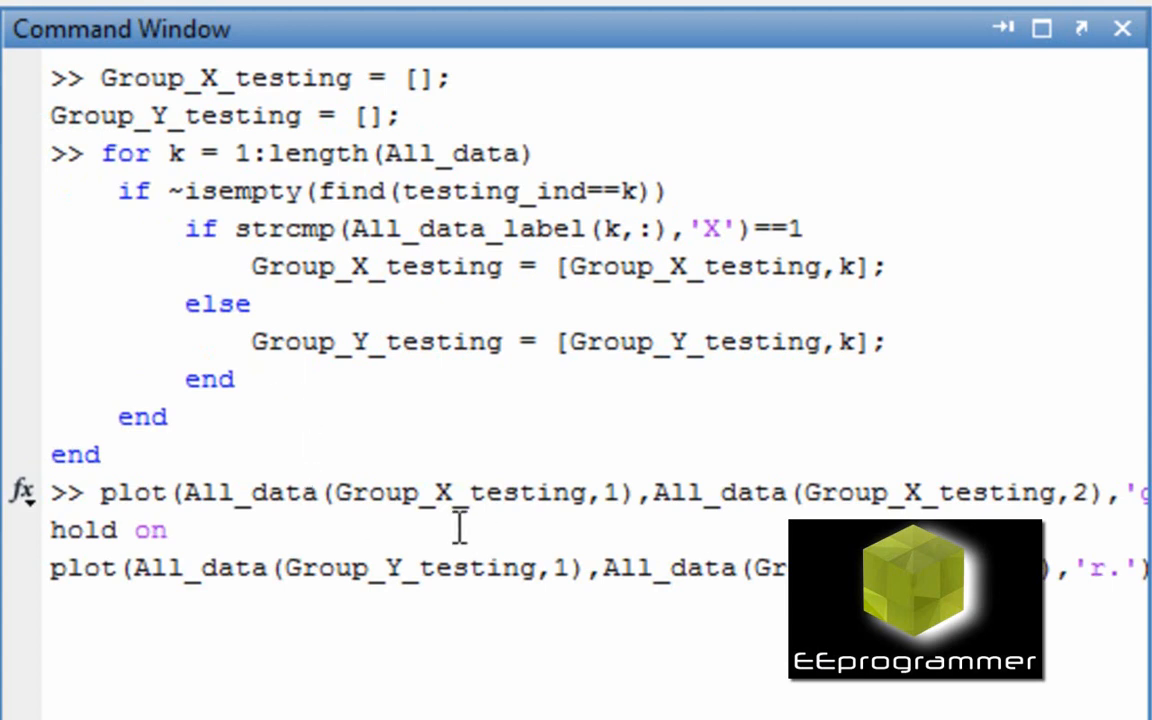
{"action": "mouse_move", "coordinate": [550, 505]}
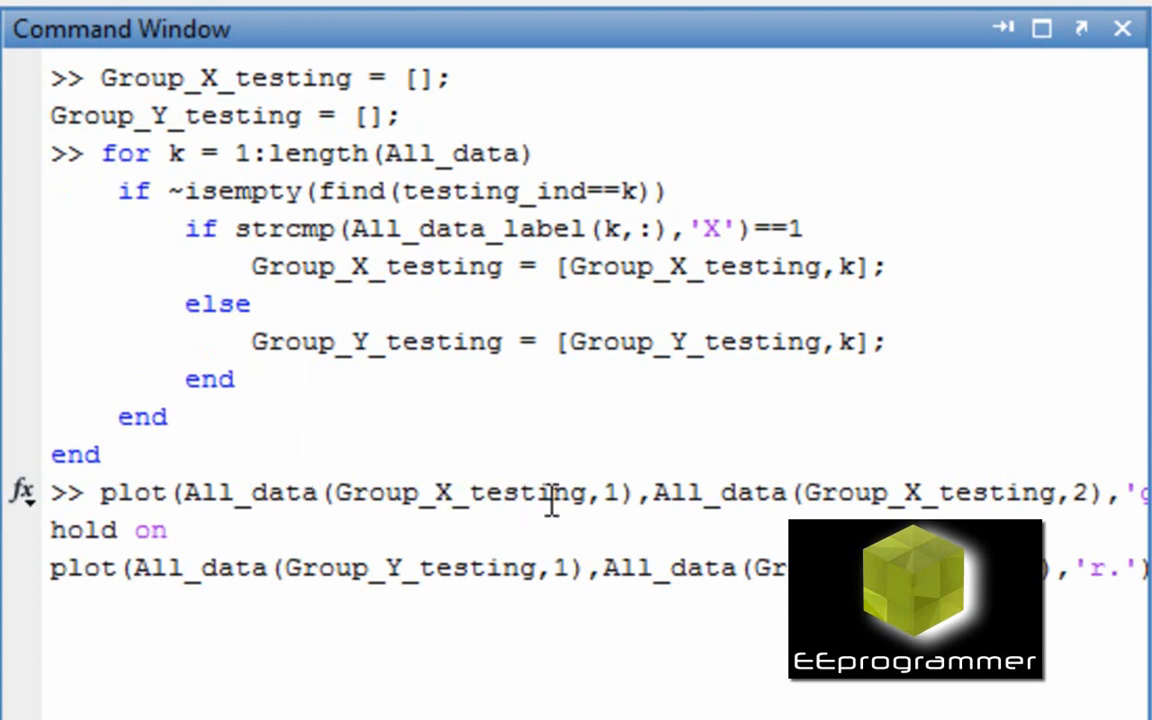